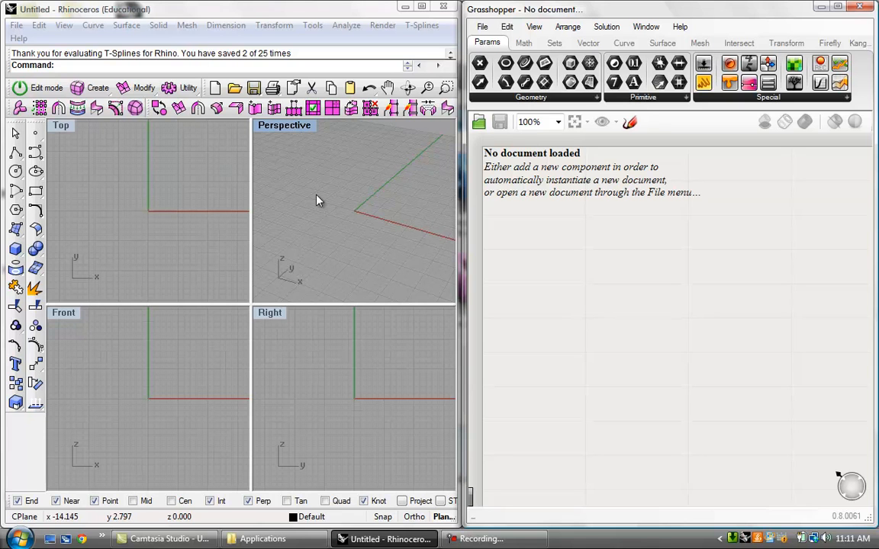
mouse_move(287, 201)
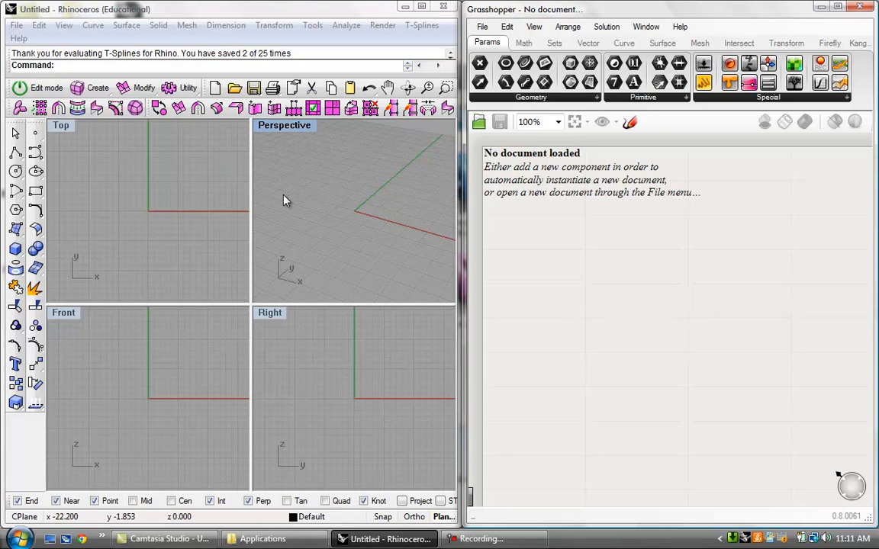
mouse_move(281, 135)
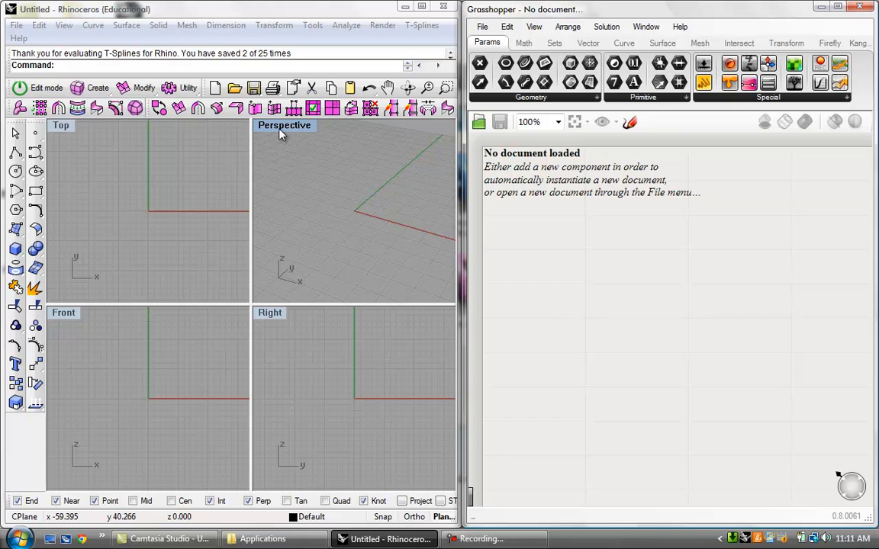
mouse_move(307, 144)
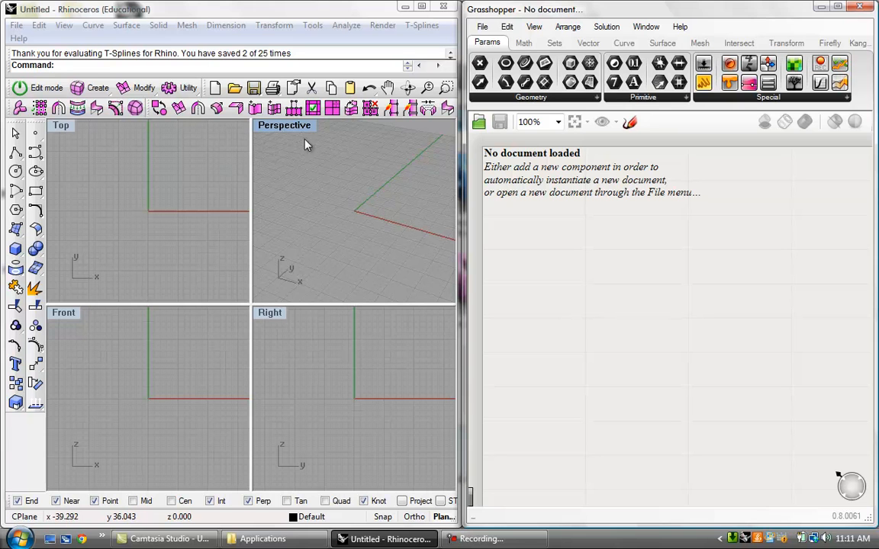
- Maximize Rhino's Perspective viewport so only that view is shown
double_click(283, 125)
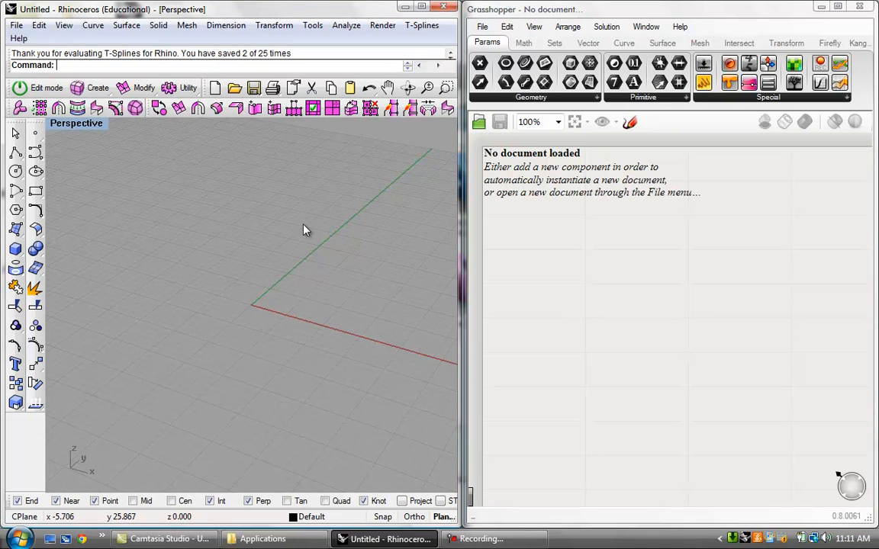
mouse_move(296, 214)
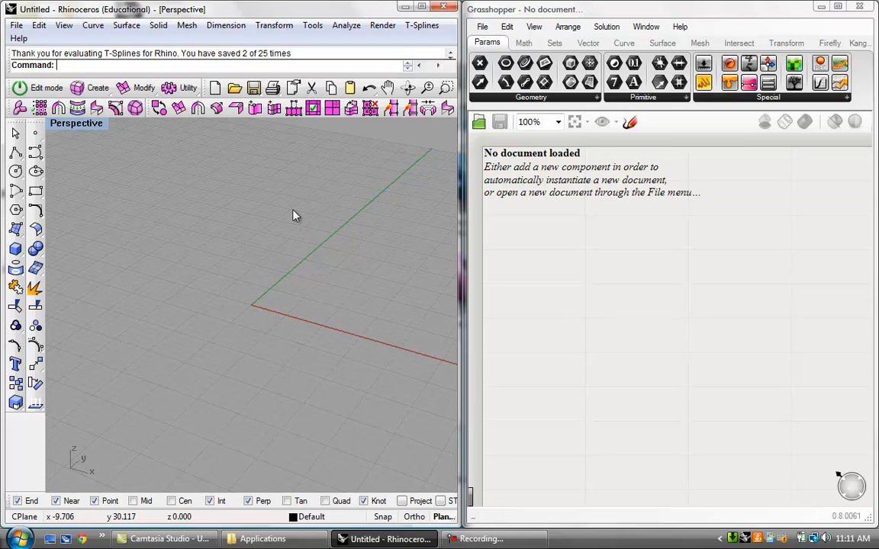
mouse_move(496, 176)
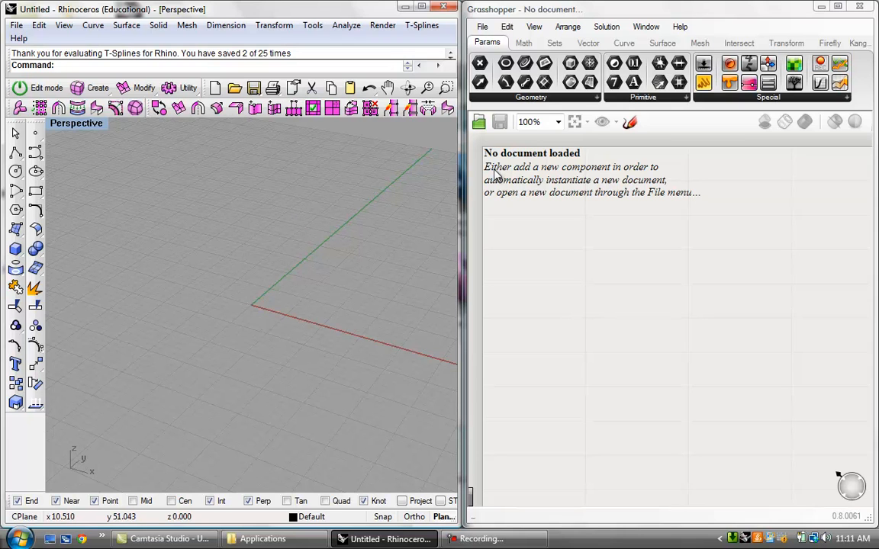
mouse_move(507, 155)
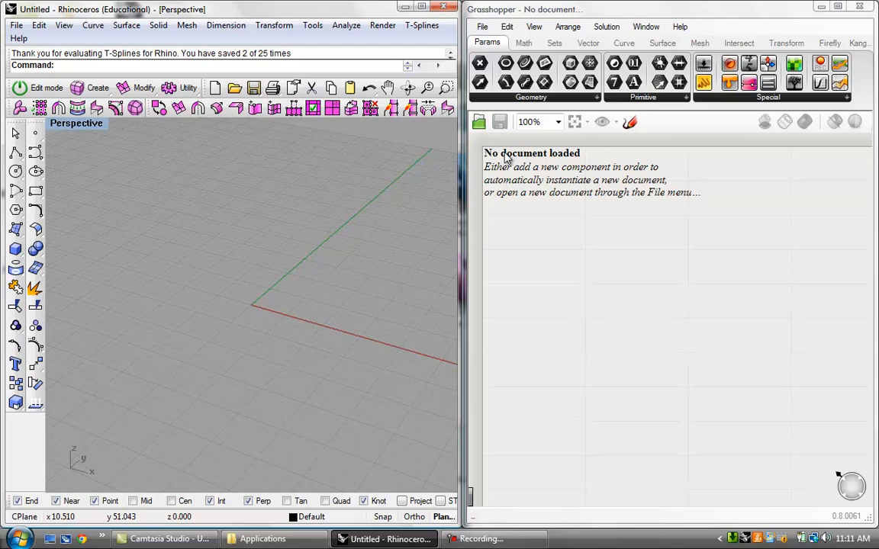
mouse_move(558, 191)
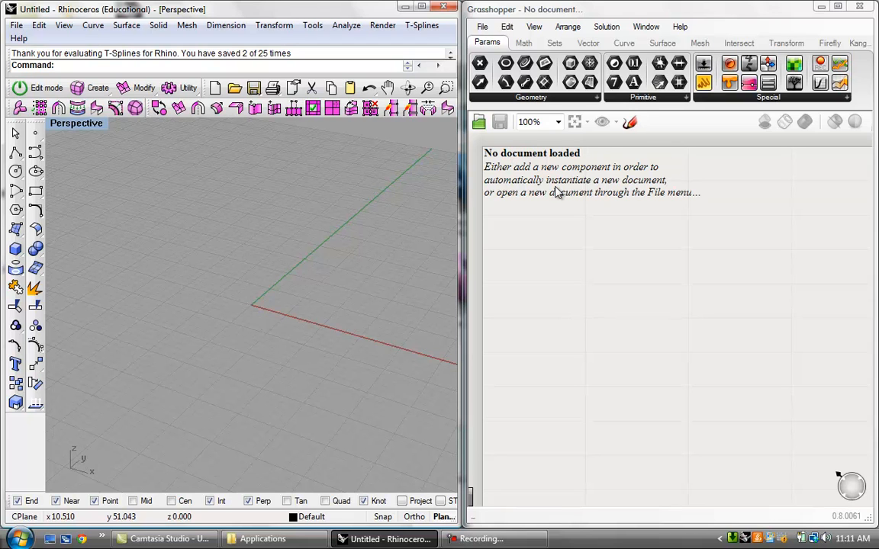
mouse_move(598, 211)
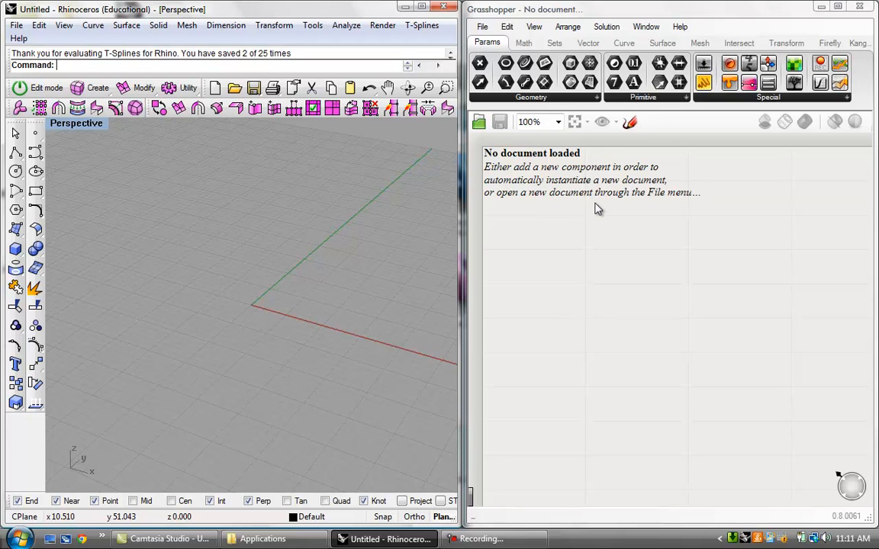
mouse_move(592, 221)
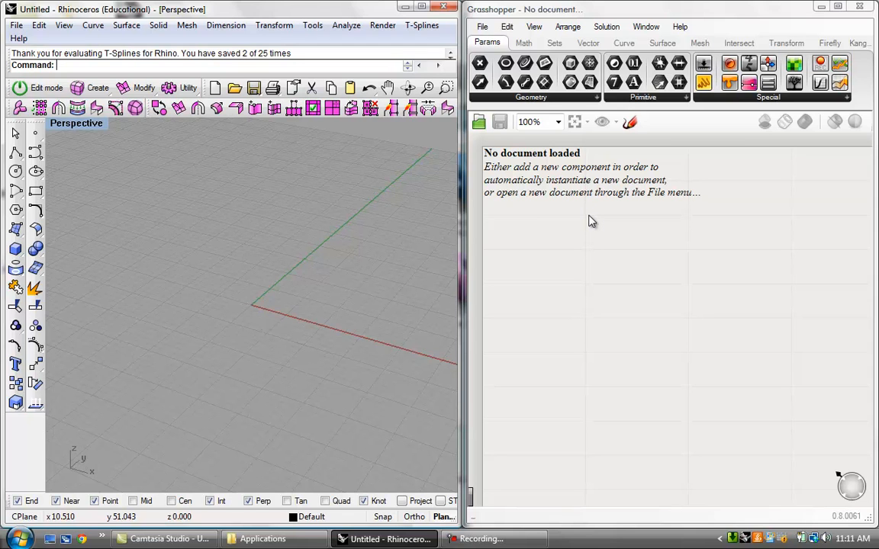
mouse_move(598, 218)
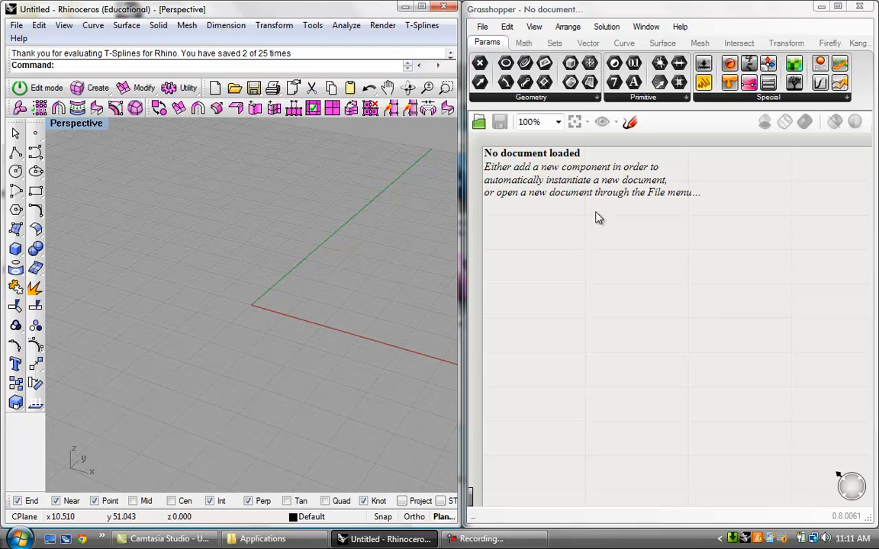
mouse_move(588, 213)
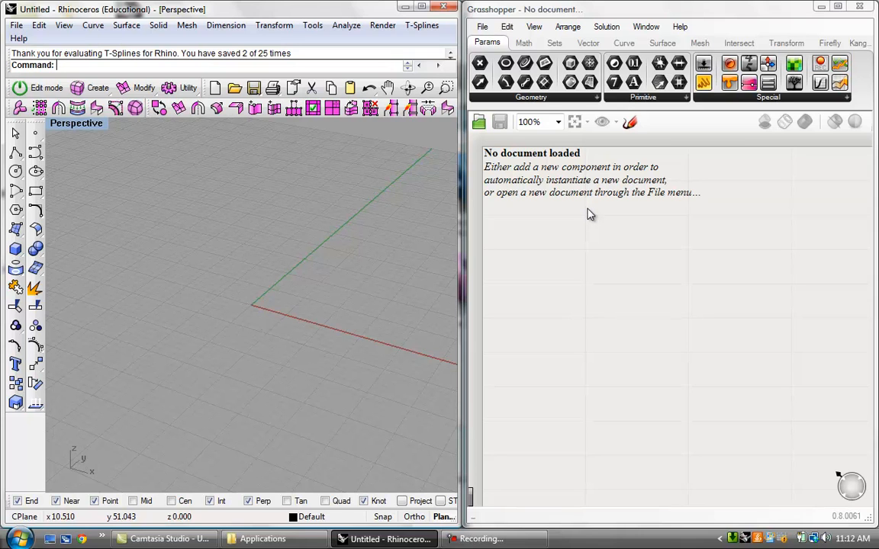
mouse_move(593, 222)
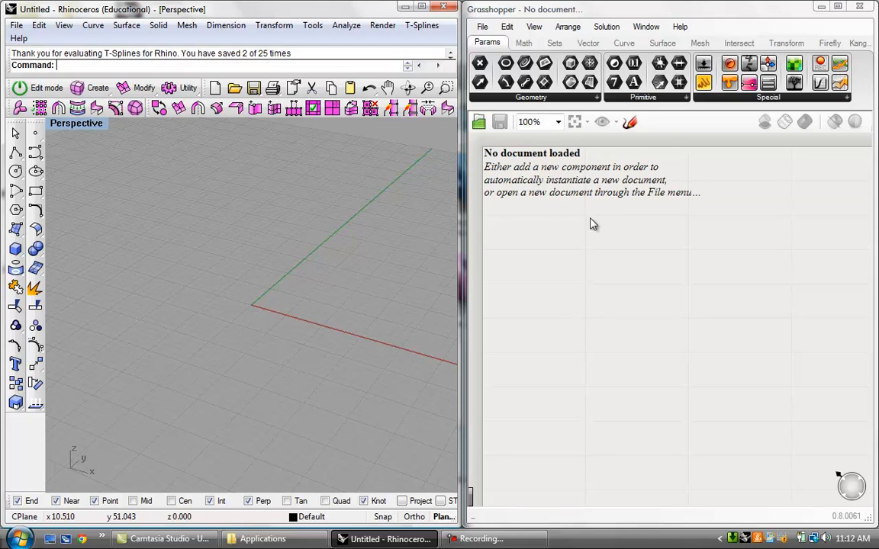
mouse_move(522, 168)
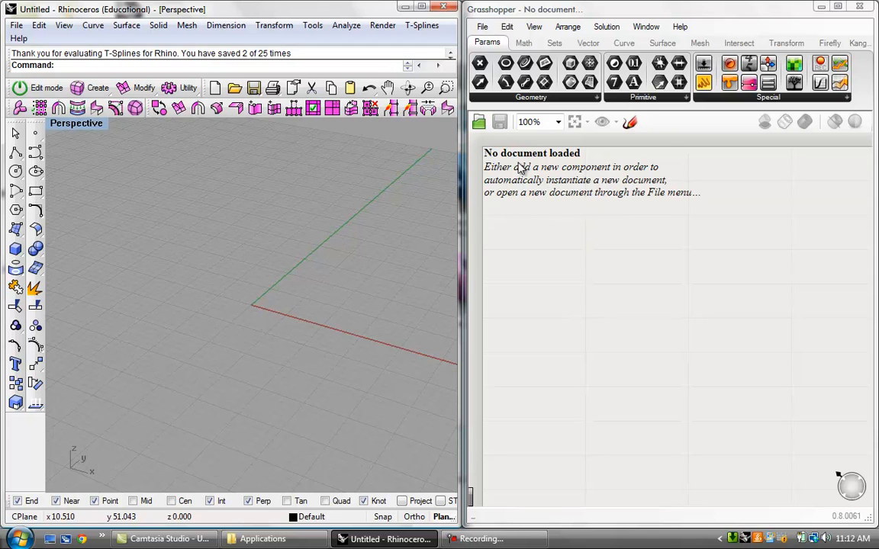
mouse_move(507, 186)
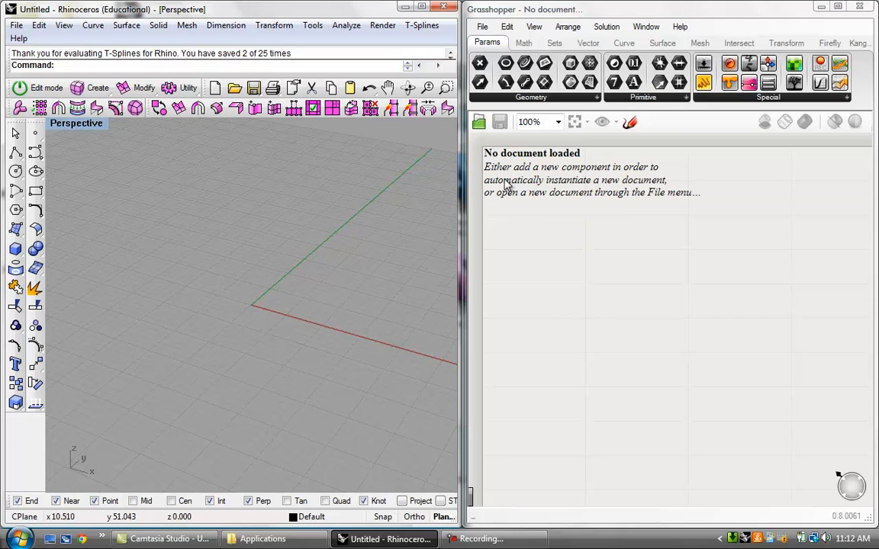
mouse_move(589, 246)
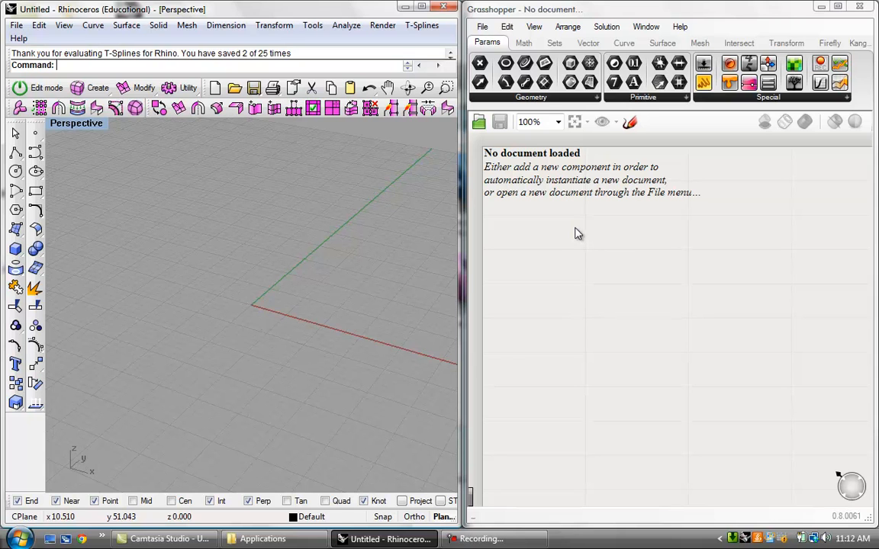
mouse_move(641, 281)
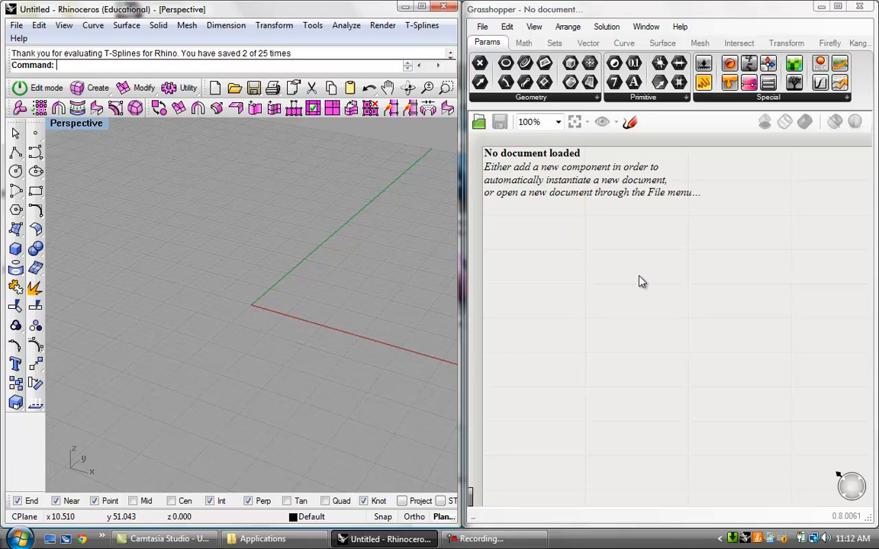
mouse_move(610, 301)
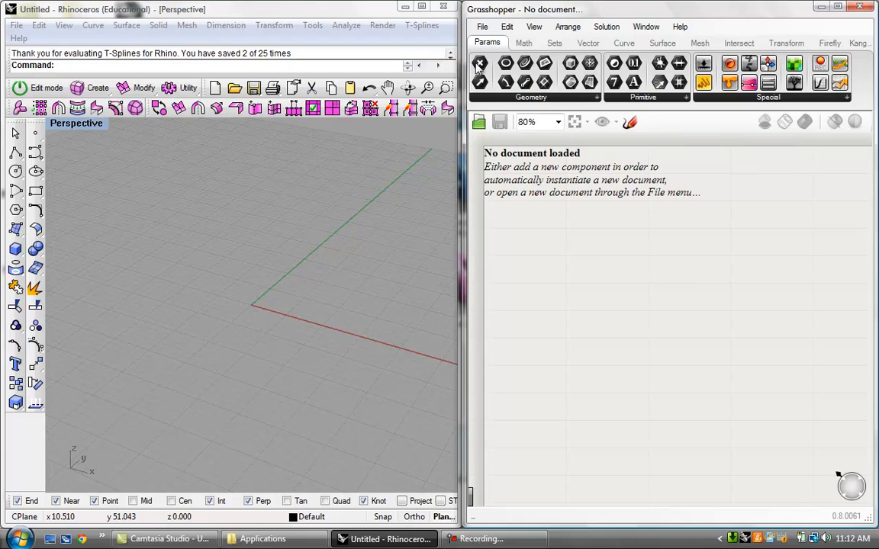
mouse_move(543, 347)
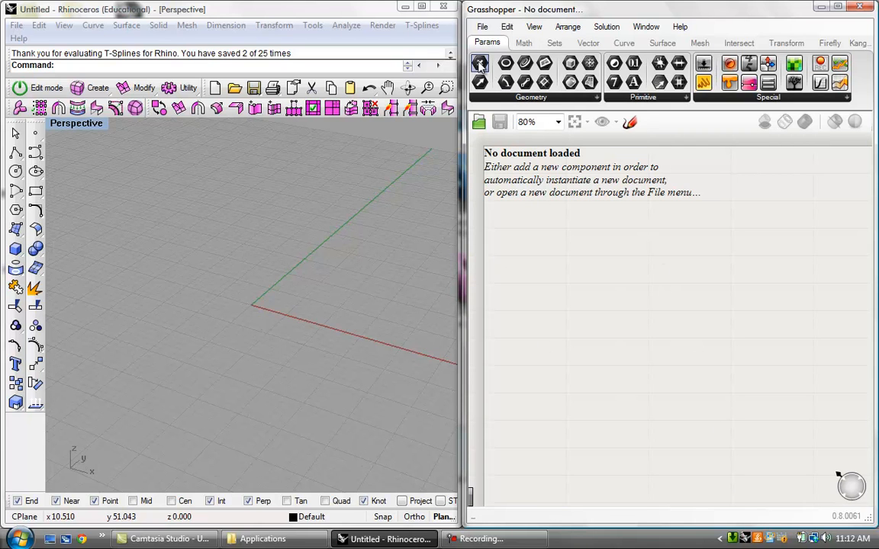
- Drop a Point parameter onto the canvas and zoom around it
left_click(479, 64)
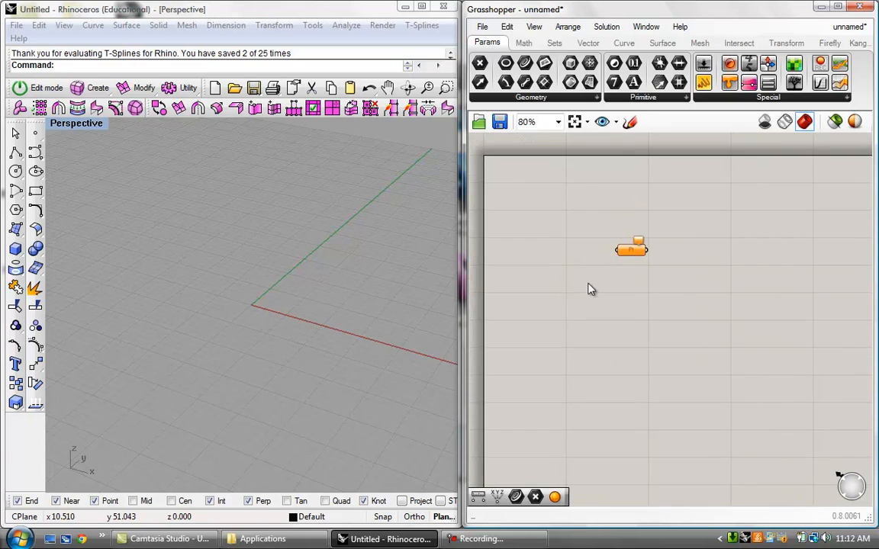
scroll("down", 3)
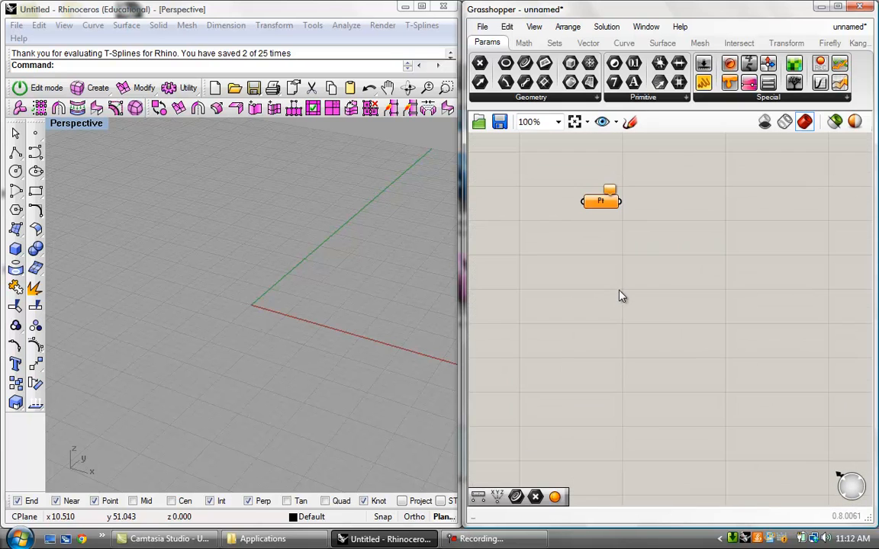
scroll("down", 3)
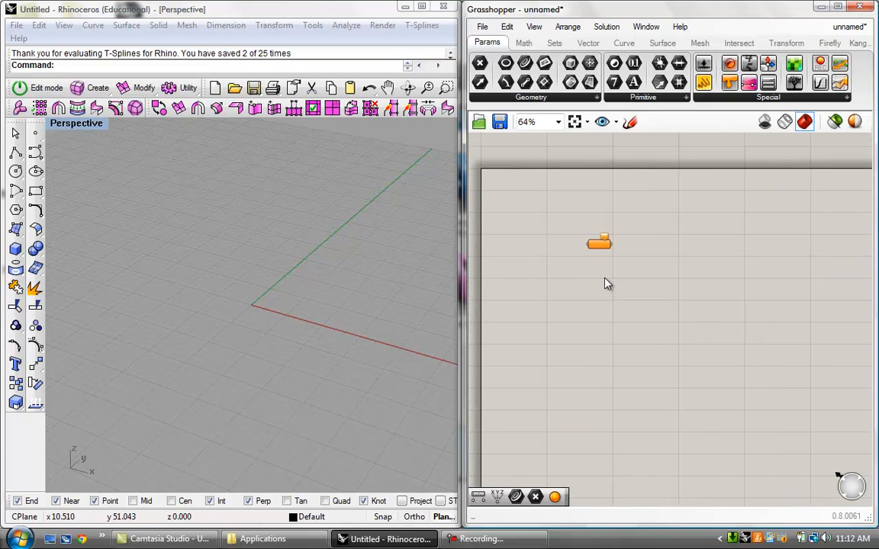
mouse_move(604, 291)
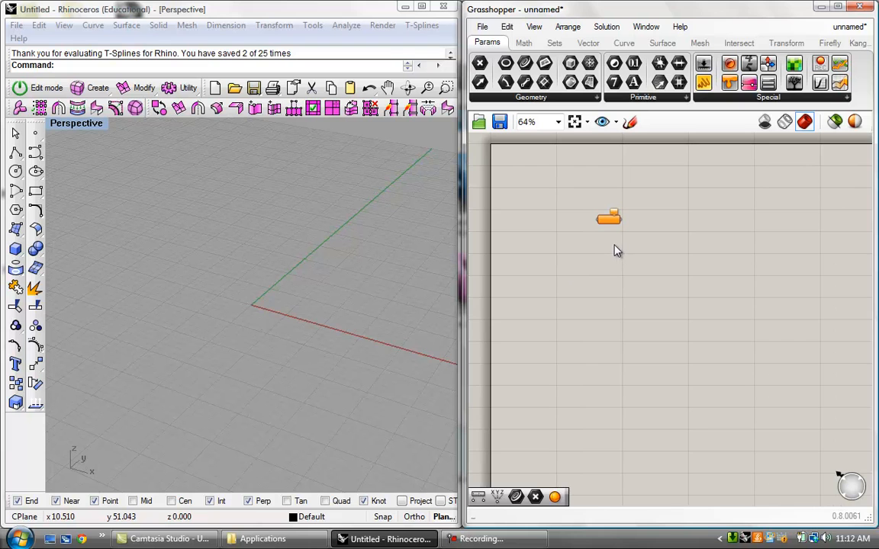
scroll("up", 3)
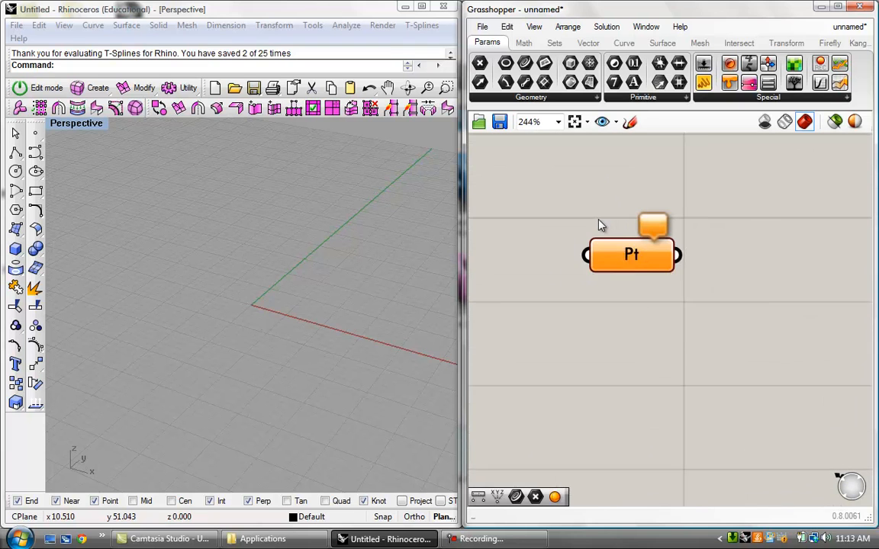
scroll("up", 3)
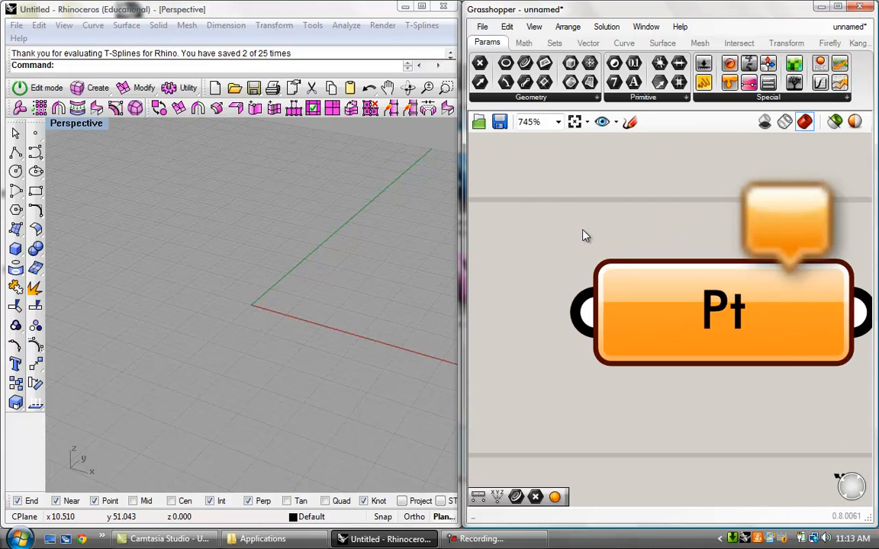
scroll("down", 3)
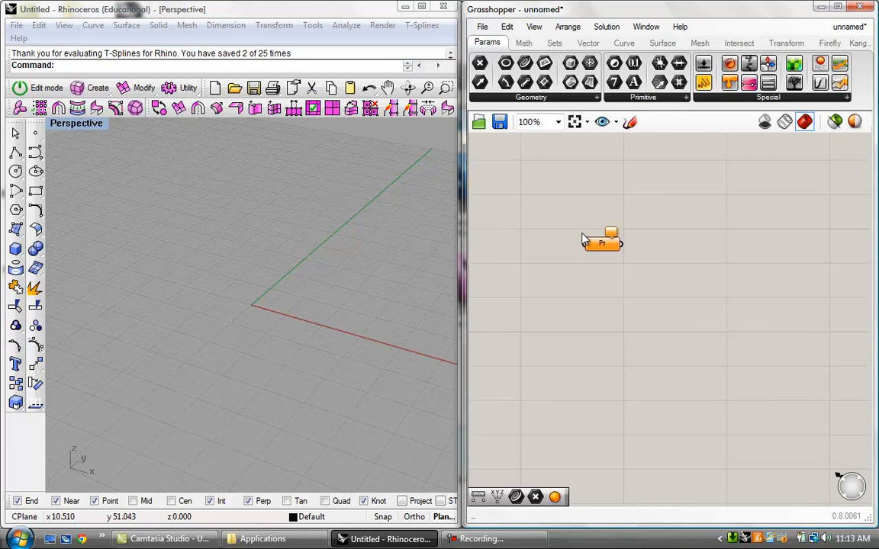
scroll("down", 3)
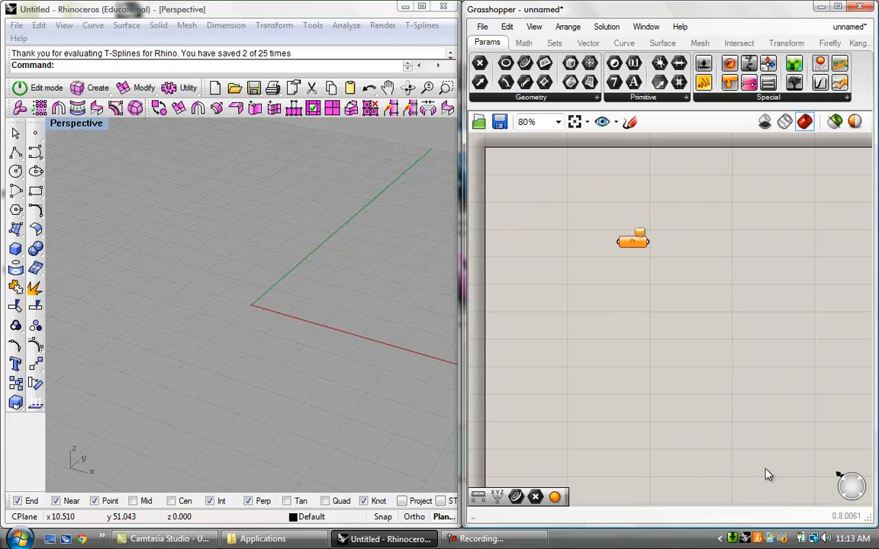
mouse_move(836, 479)
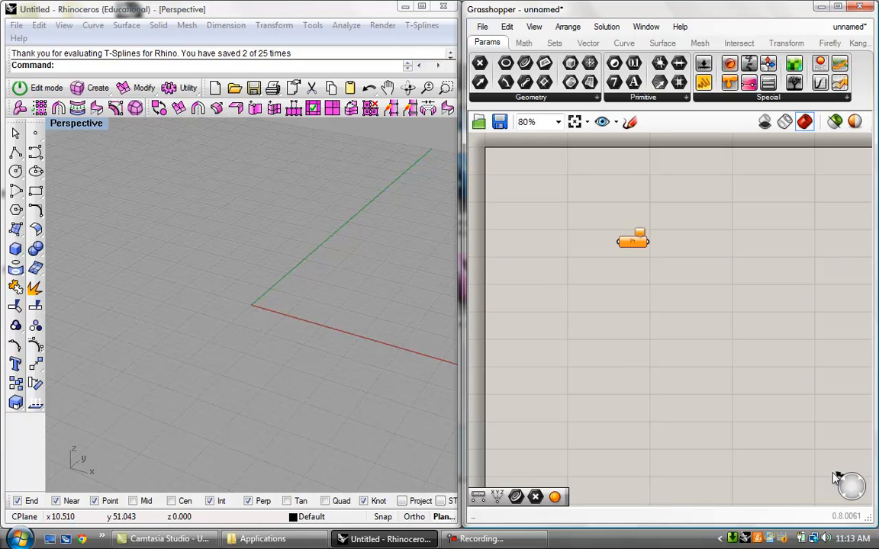
mouse_move(853, 473)
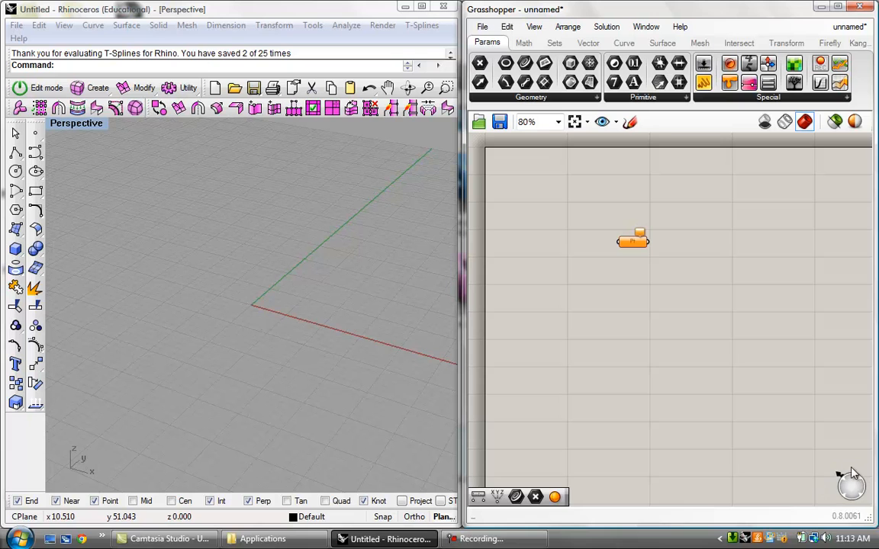
mouse_move(839, 479)
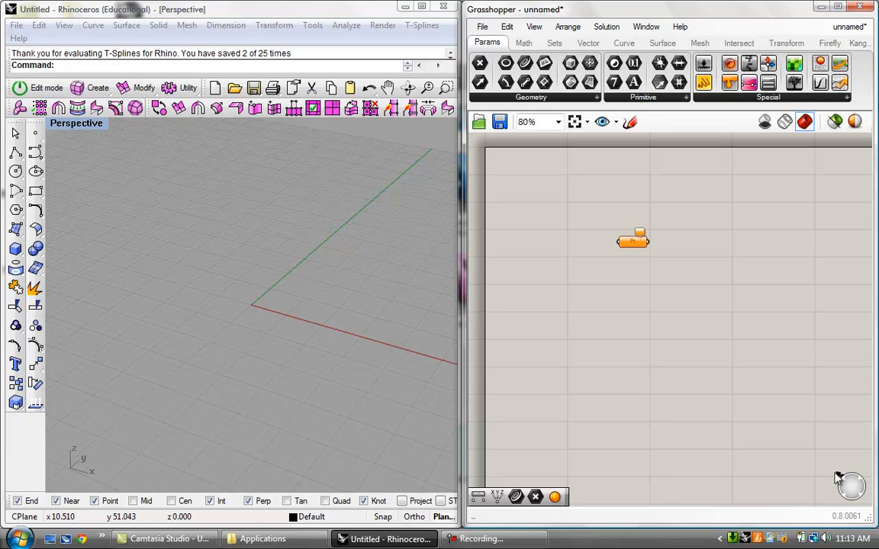
mouse_move(842, 479)
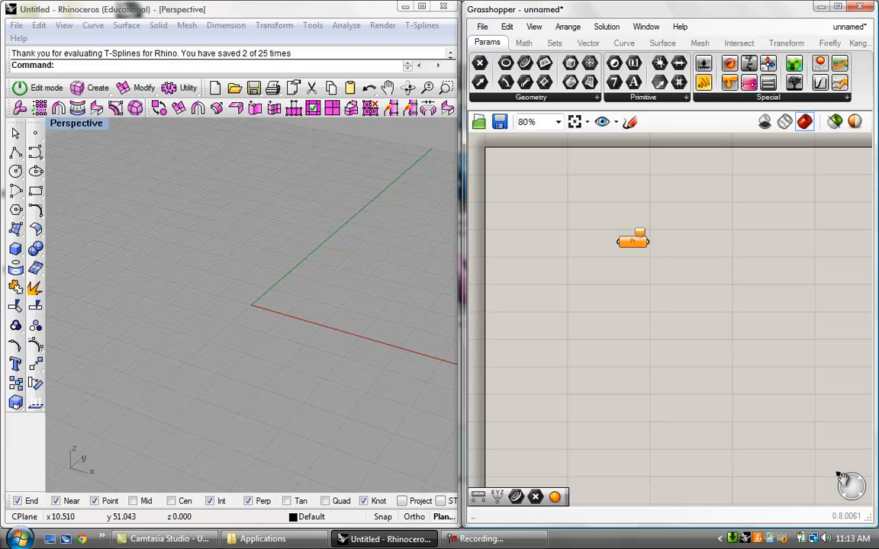
mouse_move(658, 287)
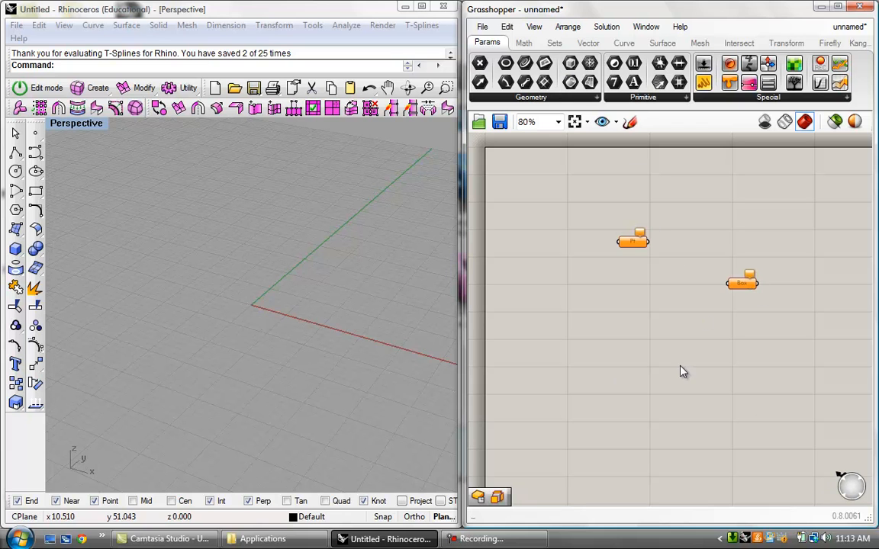
- Zoom in and out over the point and box parameters on the canvas
scroll("down", 3)
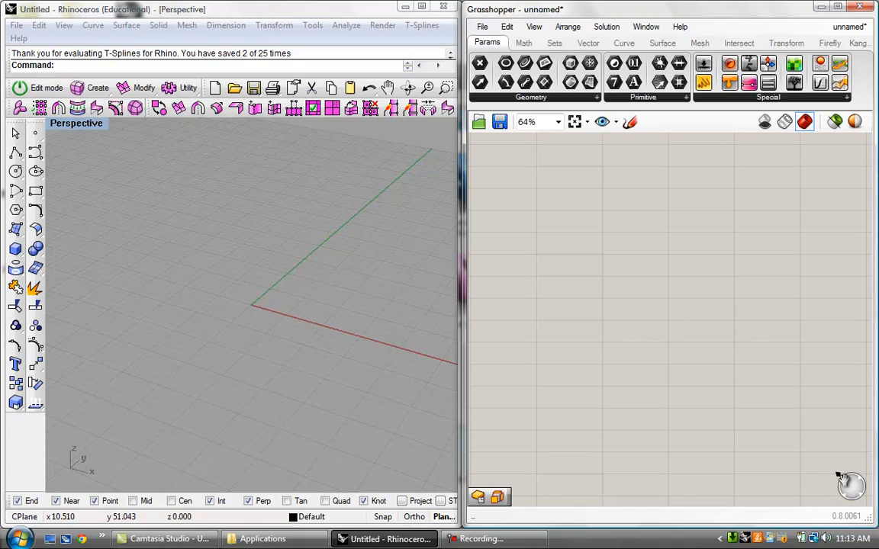
mouse_move(842, 481)
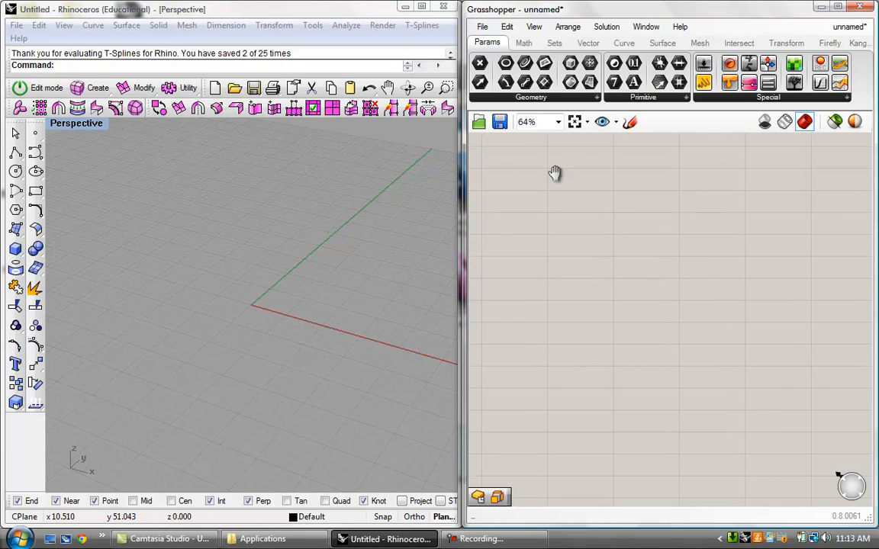
scroll("down", 3)
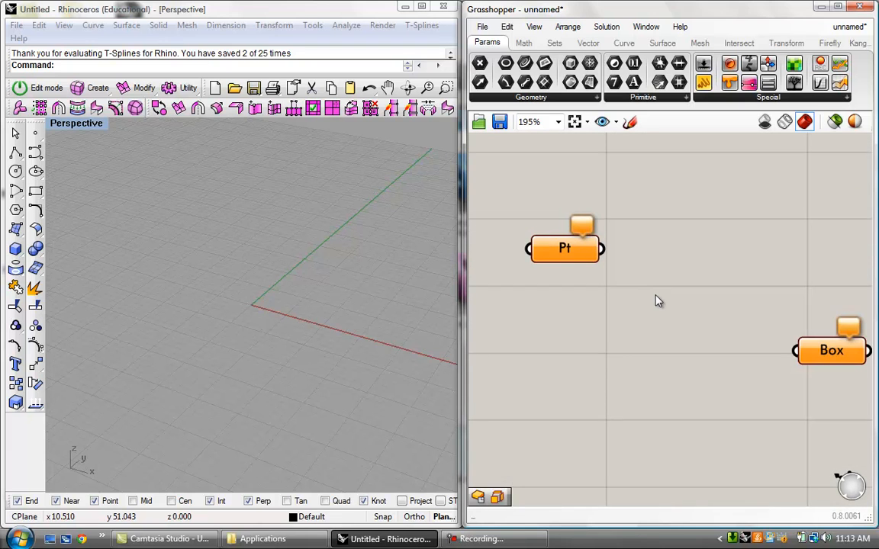
scroll("down", 3)
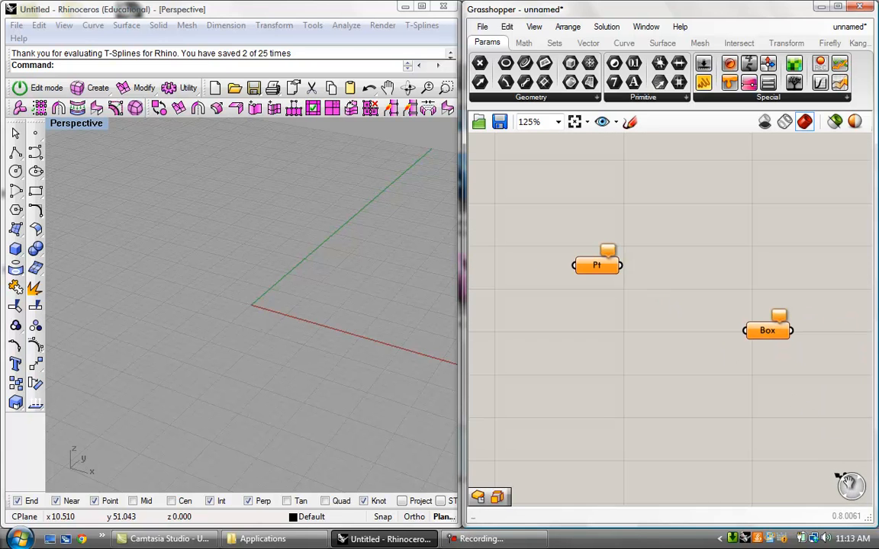
scroll("up", 3)
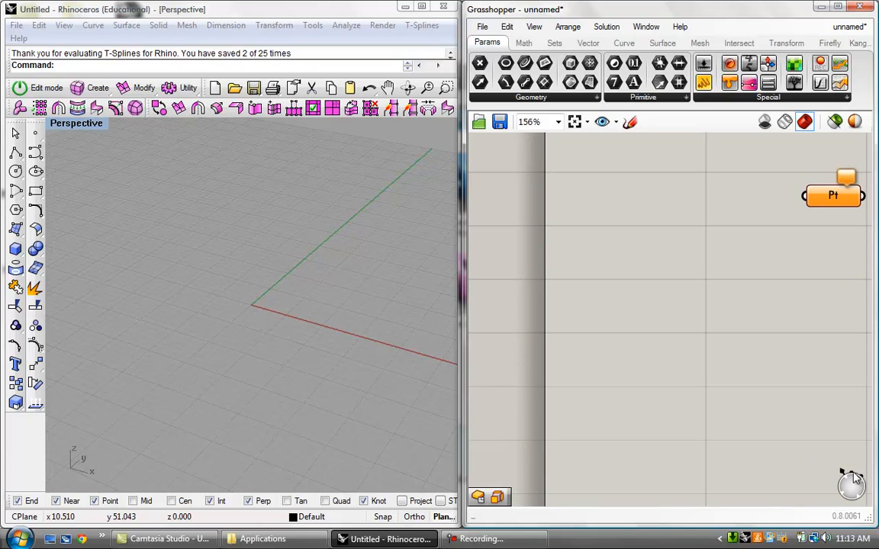
mouse_move(848, 479)
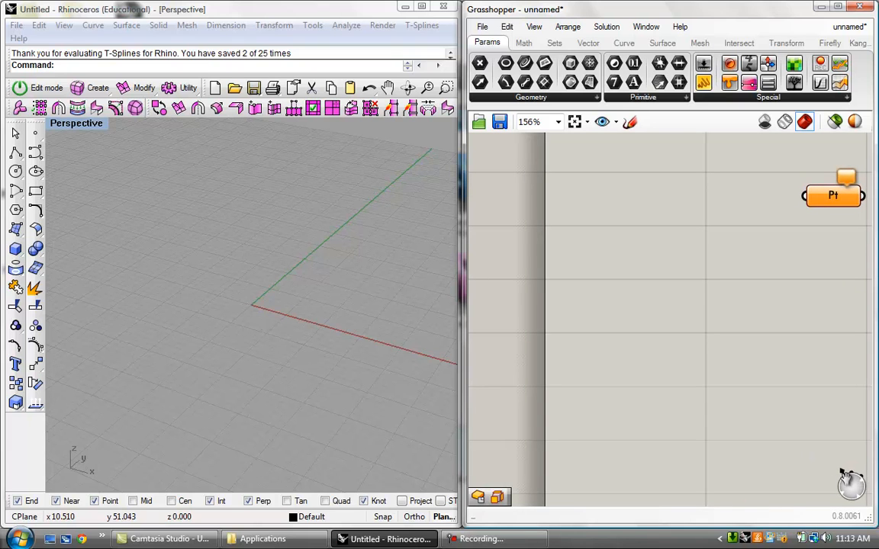
mouse_move(812, 341)
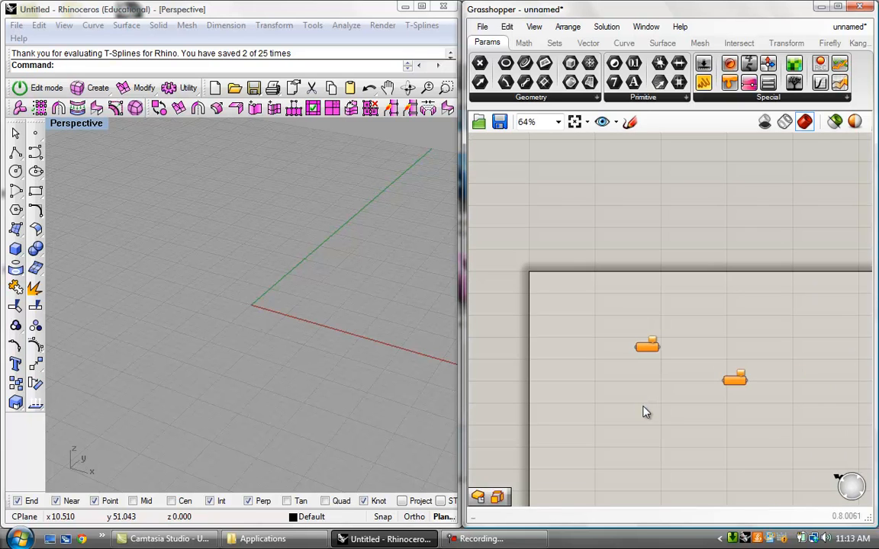
scroll("up", 3)
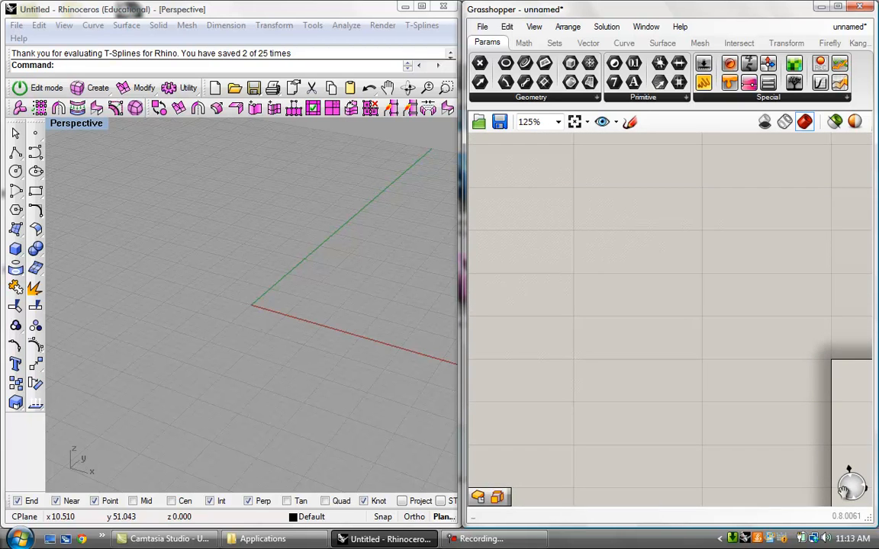
mouse_move(839, 369)
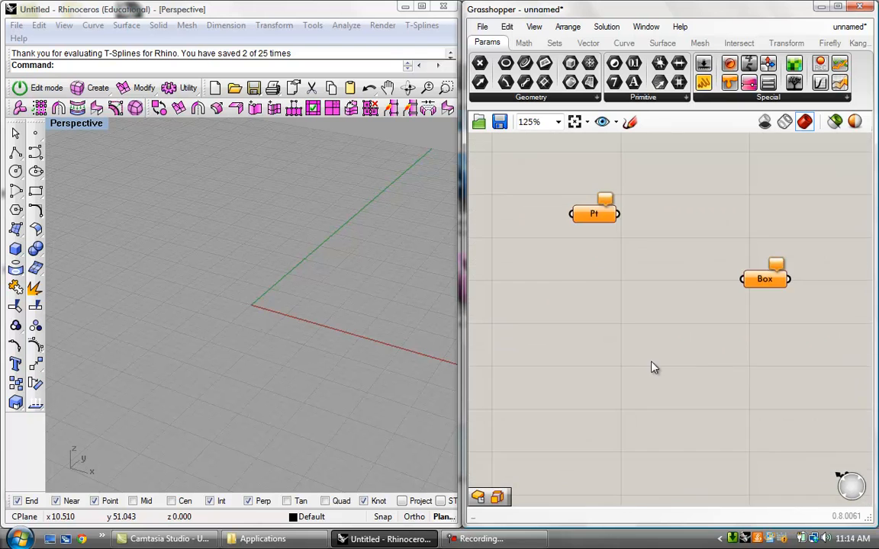
scroll("down", 3)
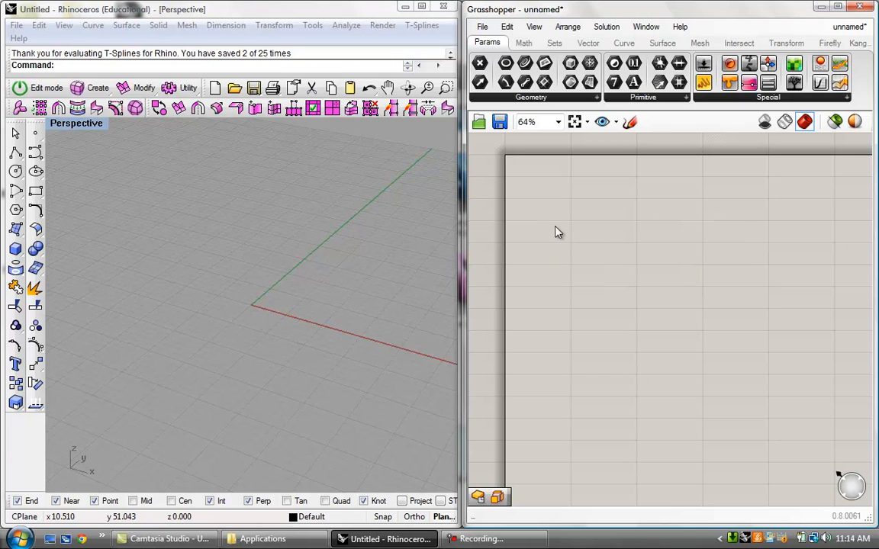
- Place an Addition operator from the Math tab onto the canvas
left_click(524, 43)
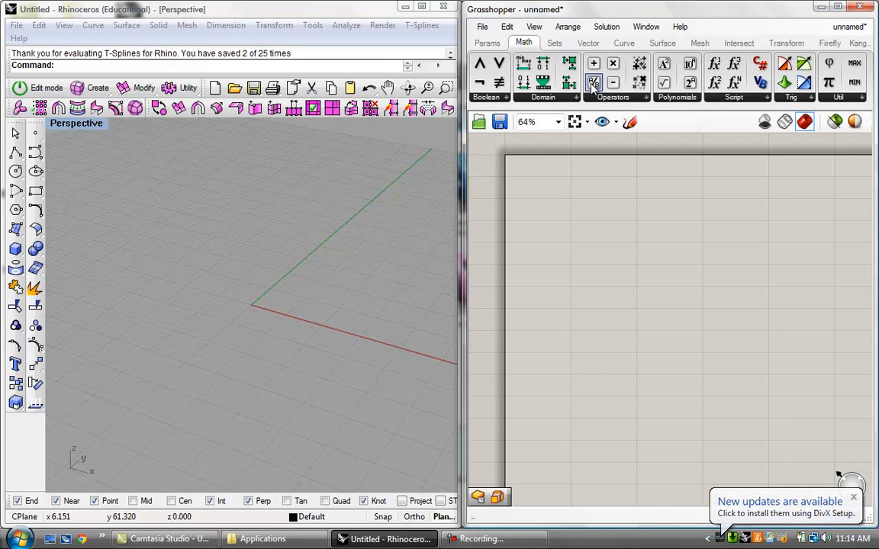
mouse_move(593, 82)
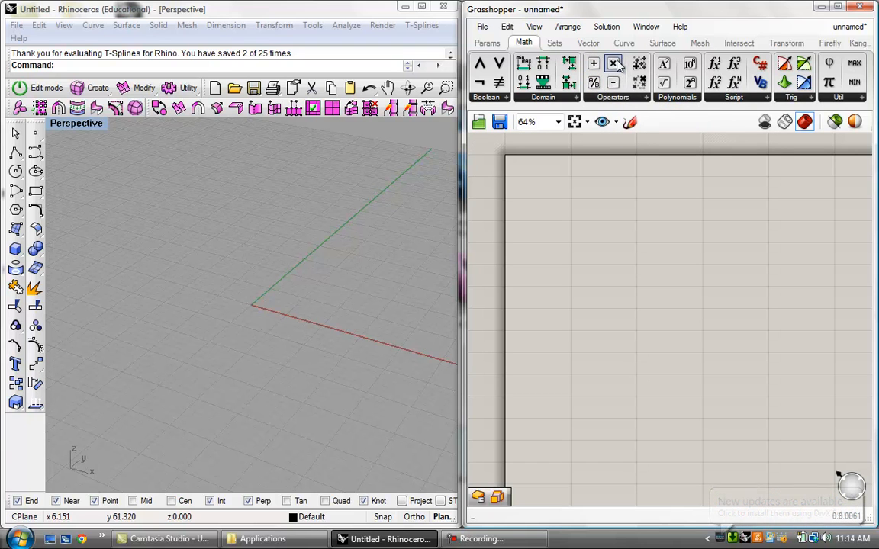
left_click(614, 62)
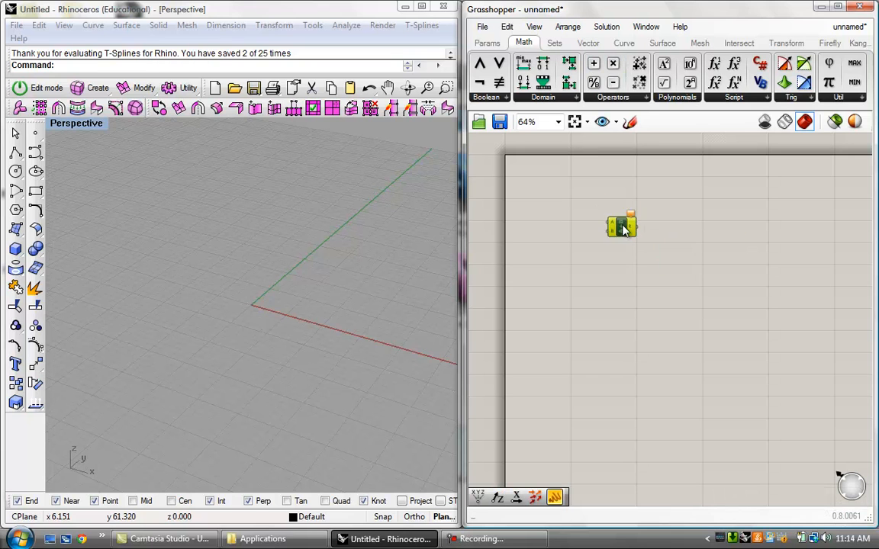
left_click_drag(619, 226, 652, 214)
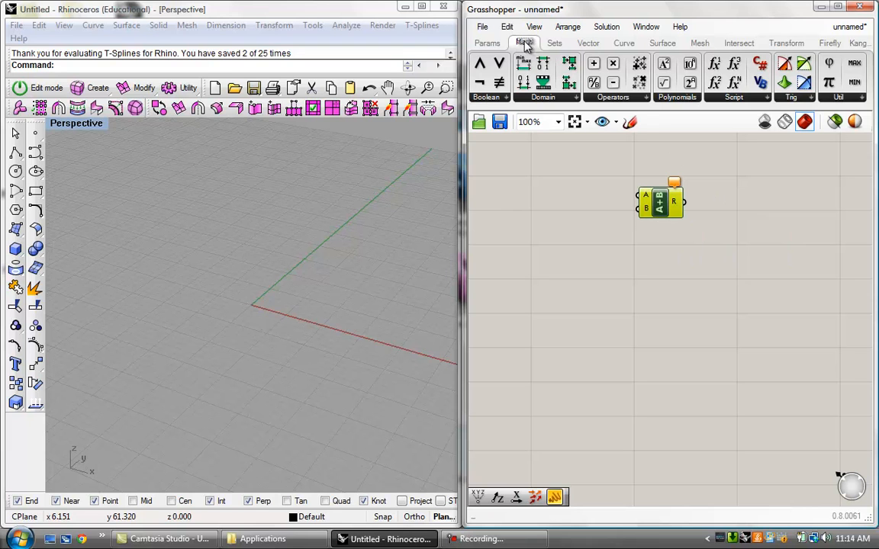
- Try the canvas search with 'add', 'subtr', 'dic' and 'multip' without placing anything
double_click(618, 290)
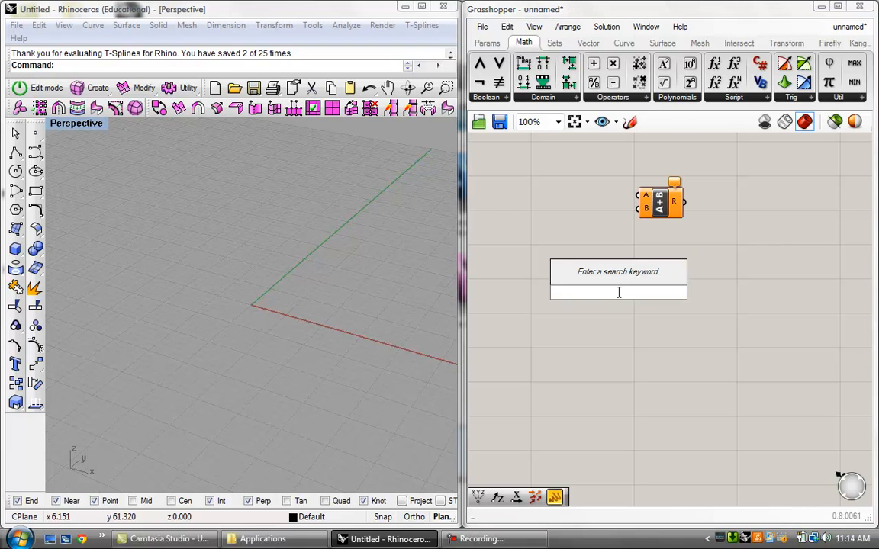
type("add")
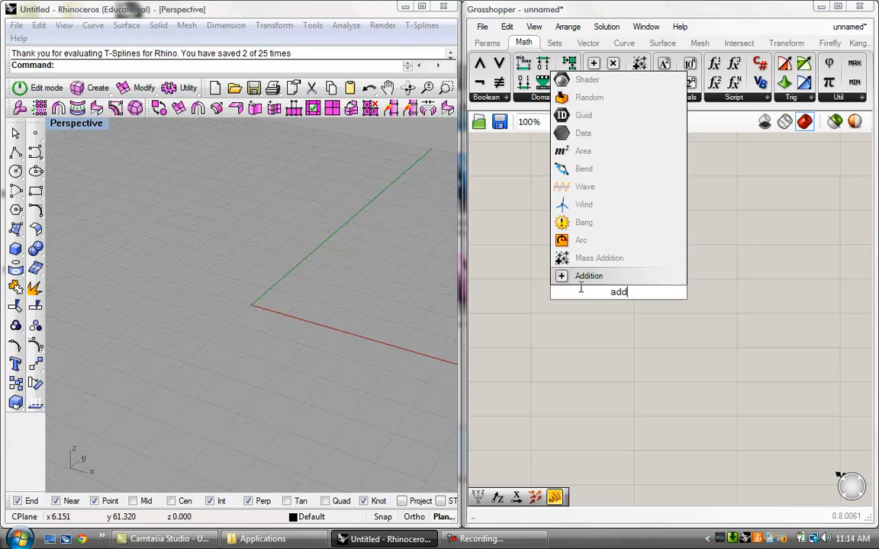
mouse_move(618, 283)
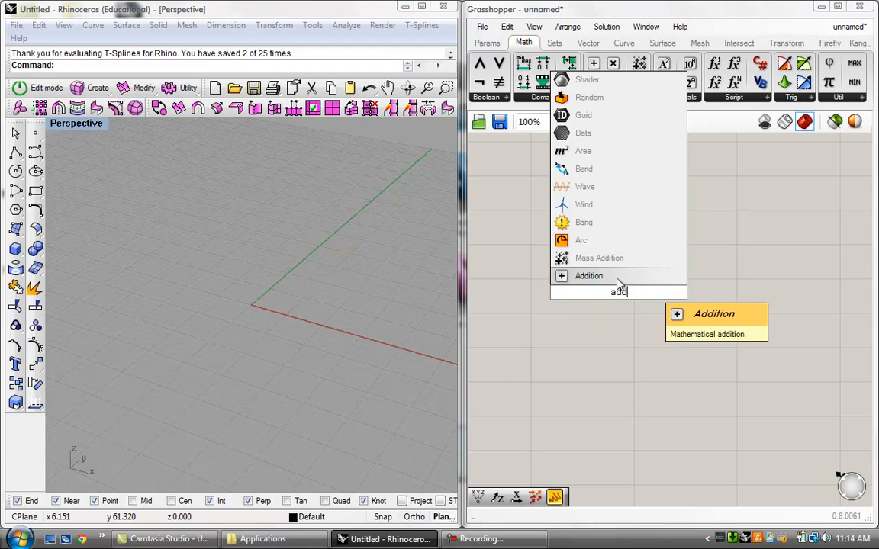
left_click(588, 274)
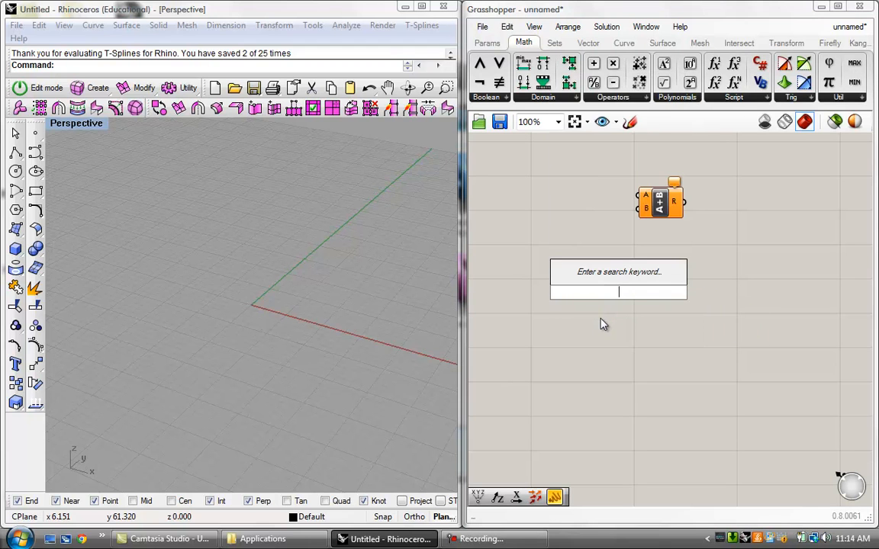
type("subtr")
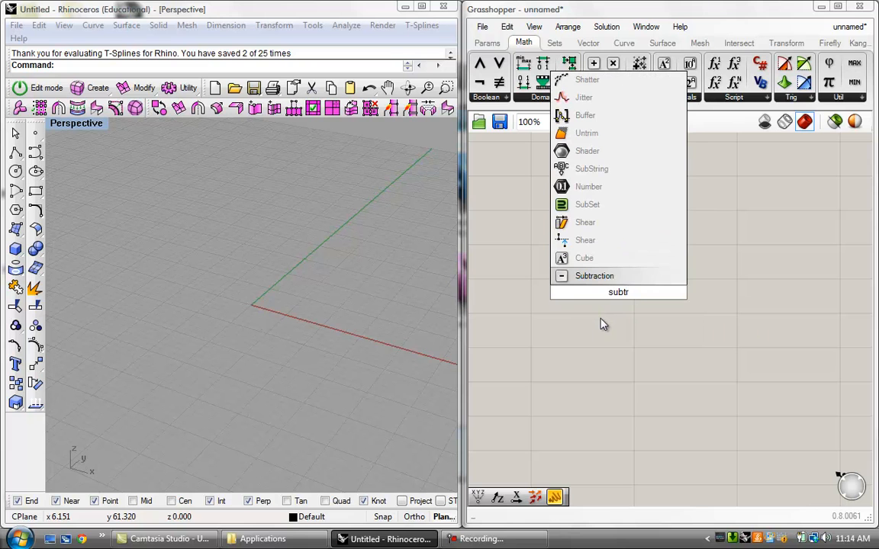
type("dic")
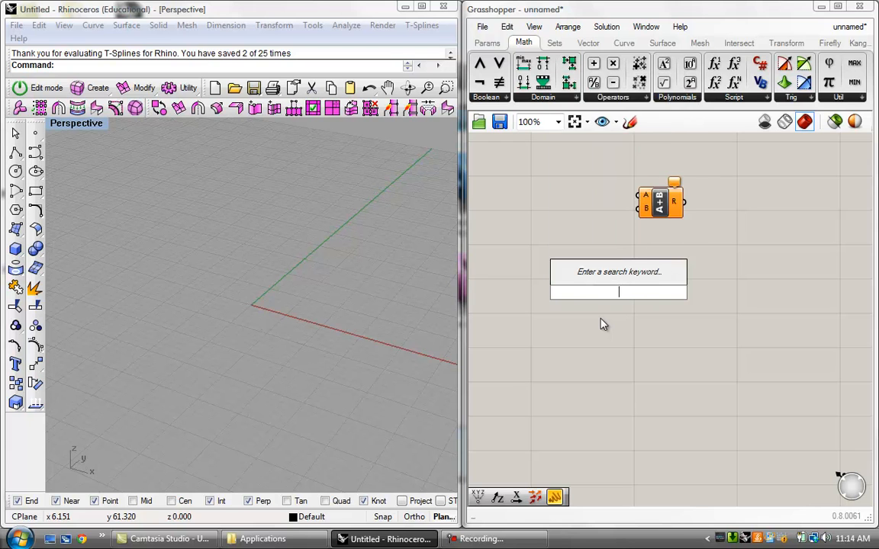
type("multip")
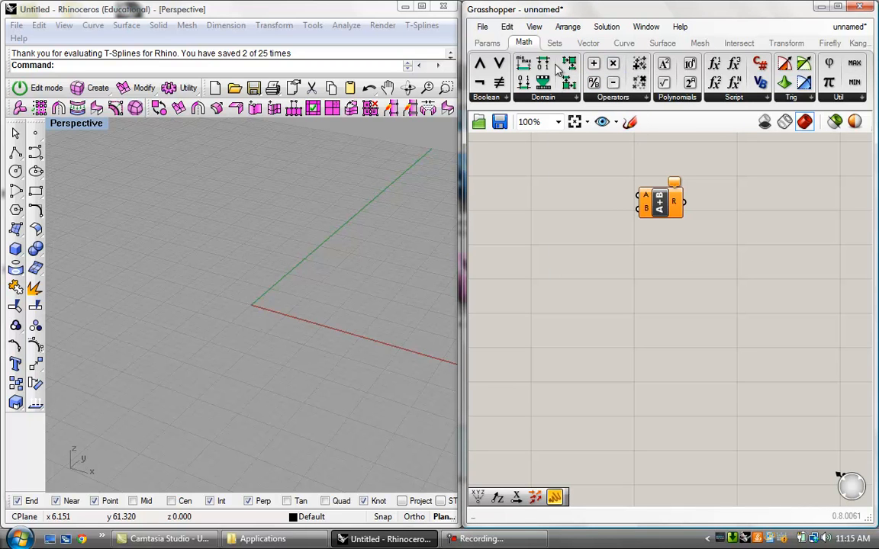
mouse_move(617, 110)
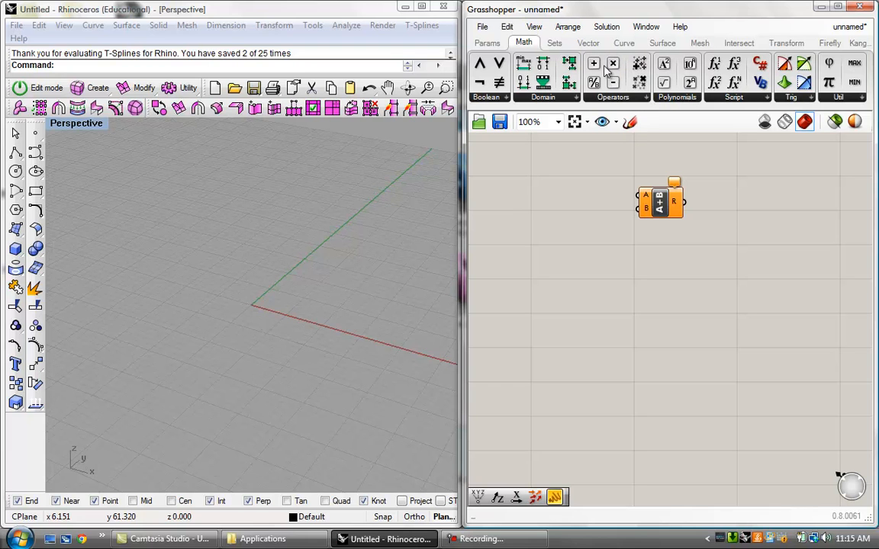
mouse_move(648, 104)
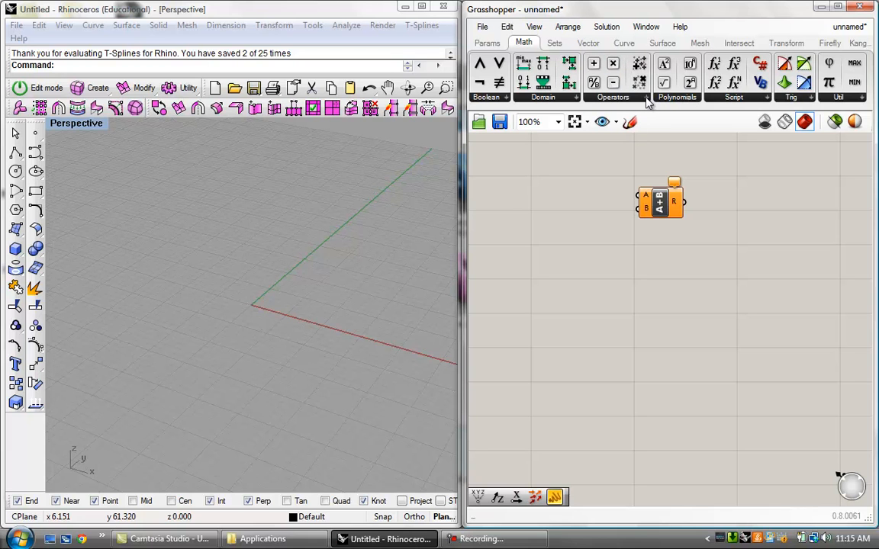
- Browse the full Operators dropdown and then the Domain dropdown on the Math tab
left_click(613, 82)
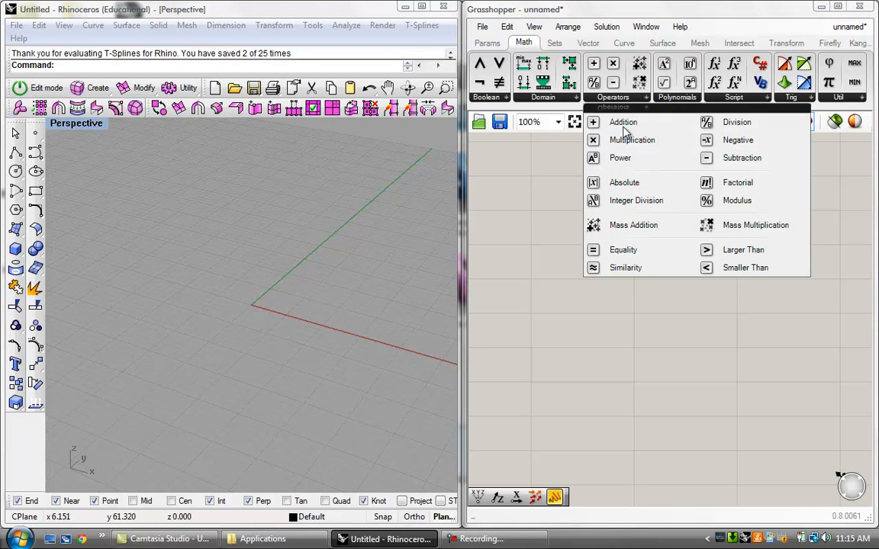
mouse_move(598, 160)
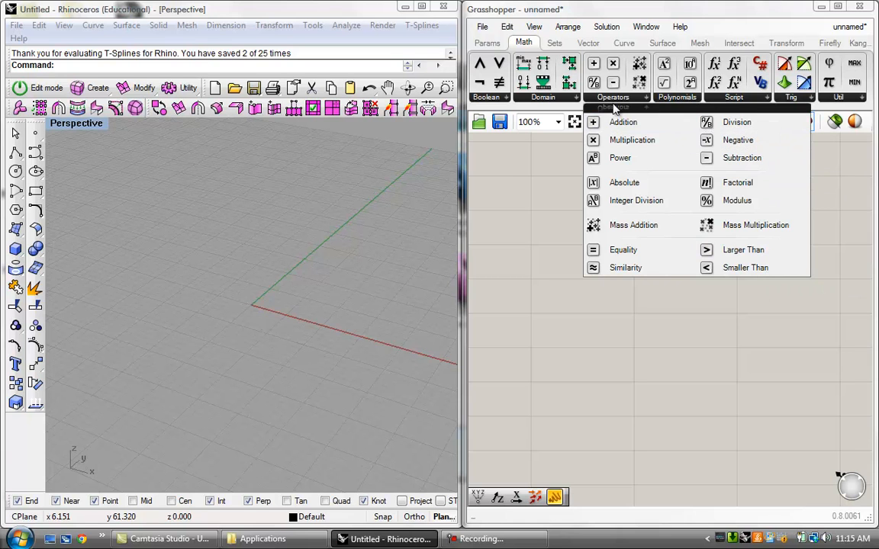
mouse_move(755, 224)
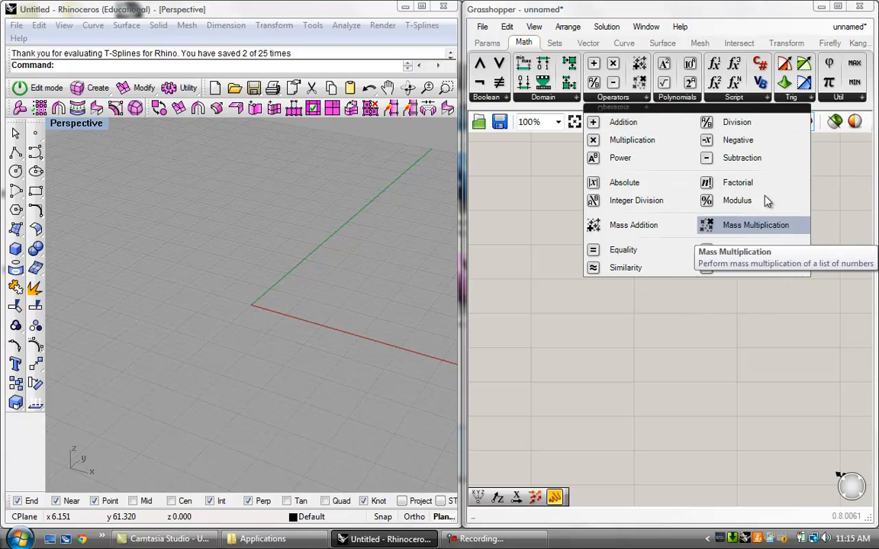
mouse_move(625, 267)
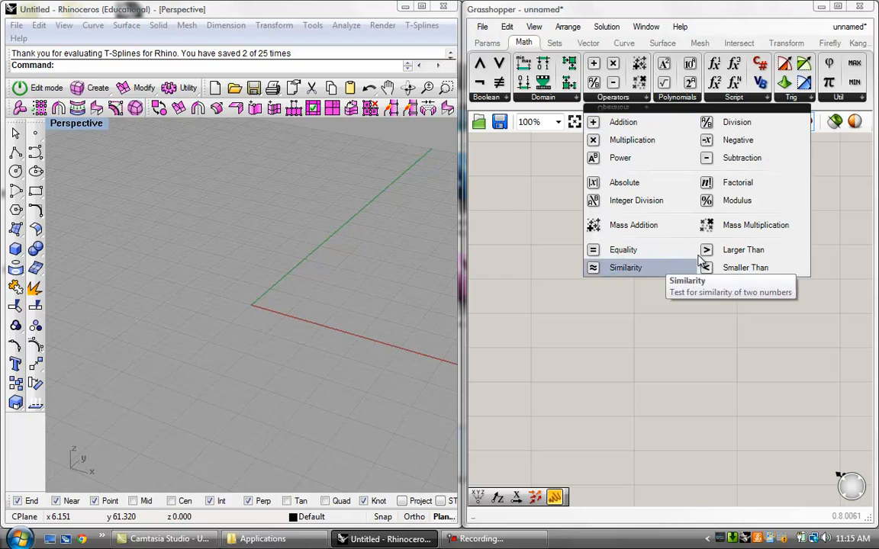
mouse_move(648, 101)
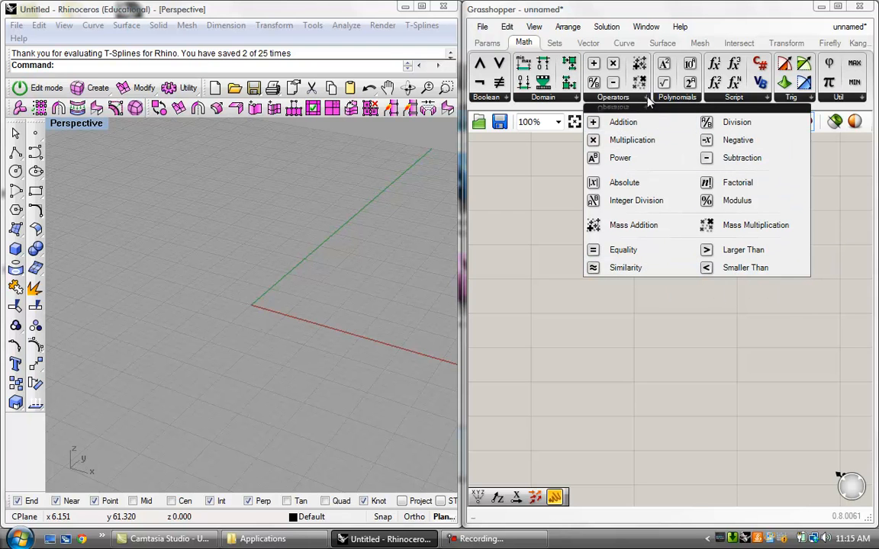
left_click(622, 122)
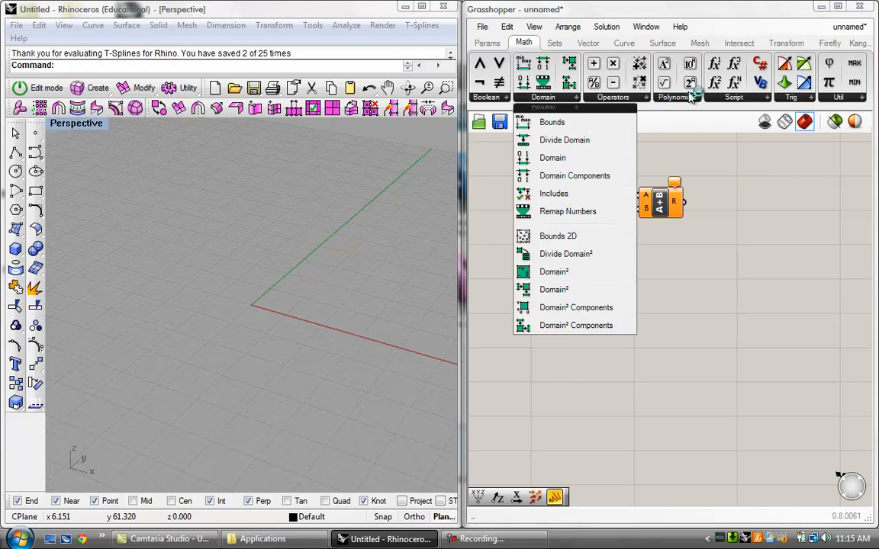
left_click(676, 98)
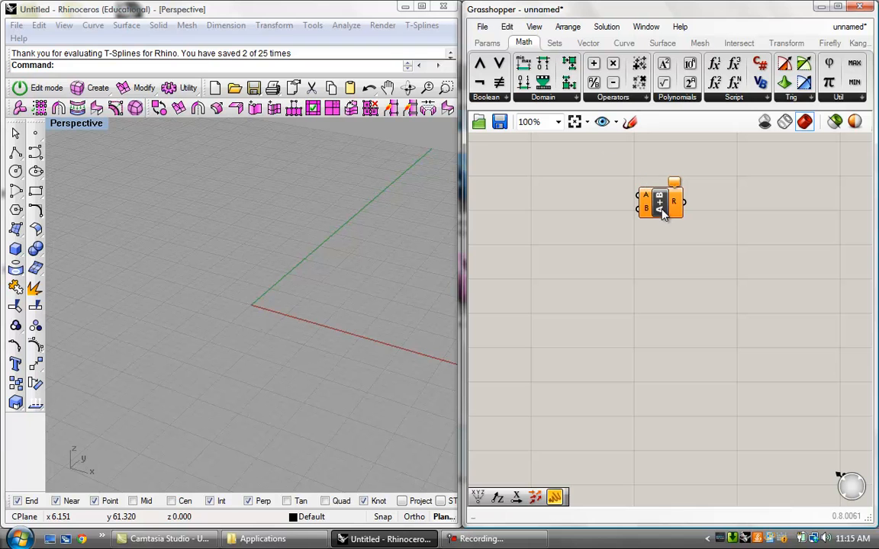
- Move the addition component right and drop another arithmetic operator below it
left_click_drag(659, 201, 723, 226)
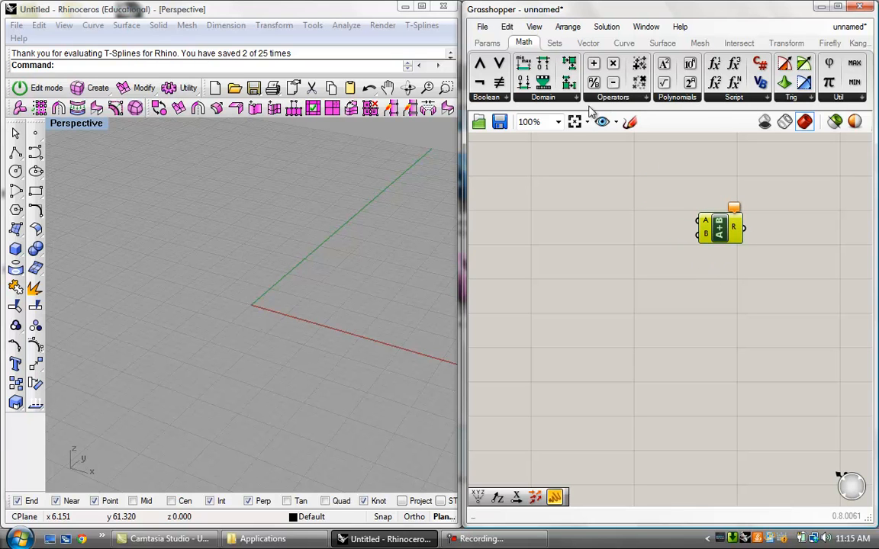
mouse_move(672, 280)
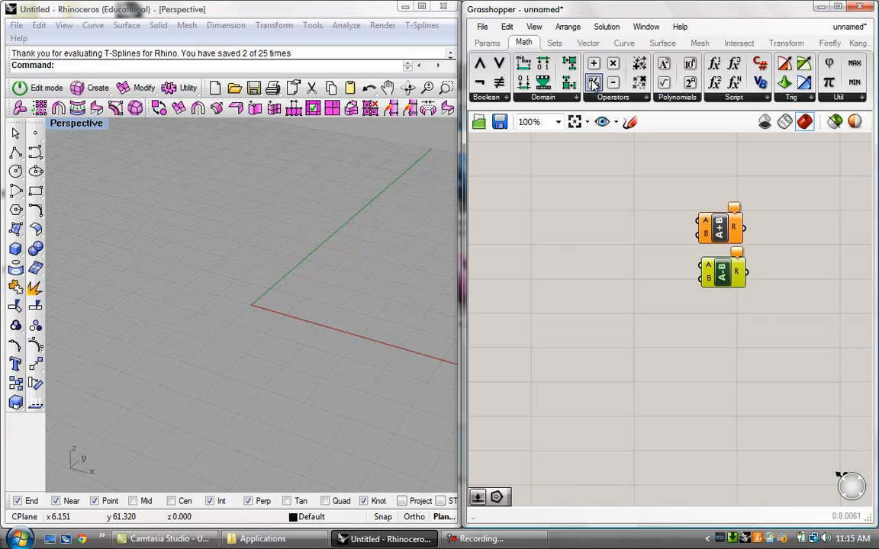
left_click(591, 82)
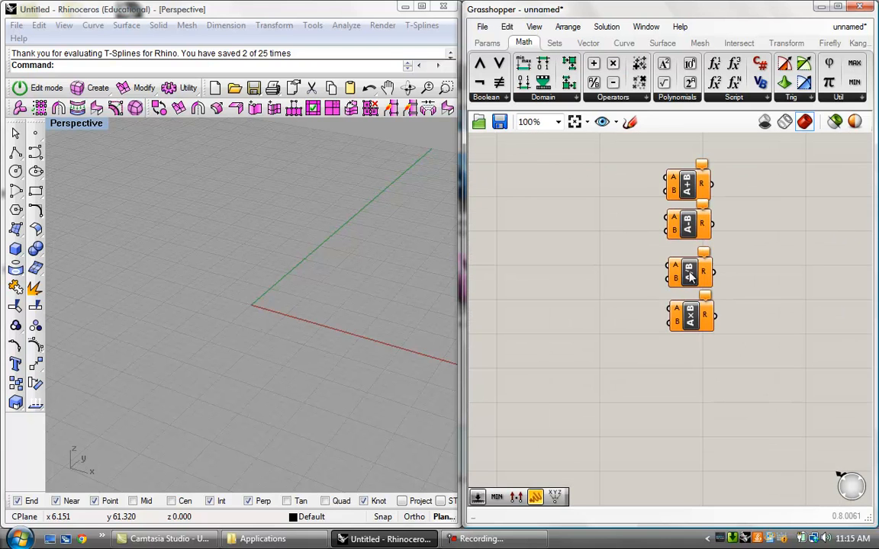
left_click(690, 268)
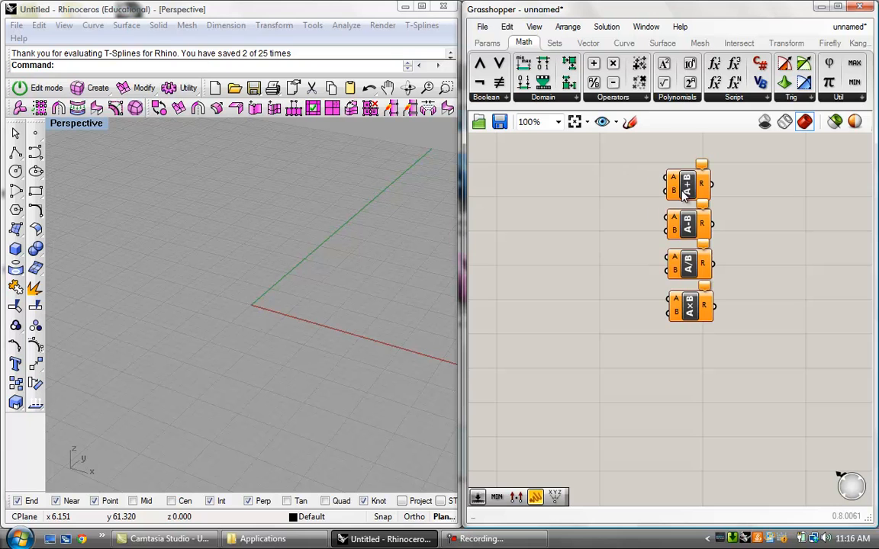
mouse_move(677, 199)
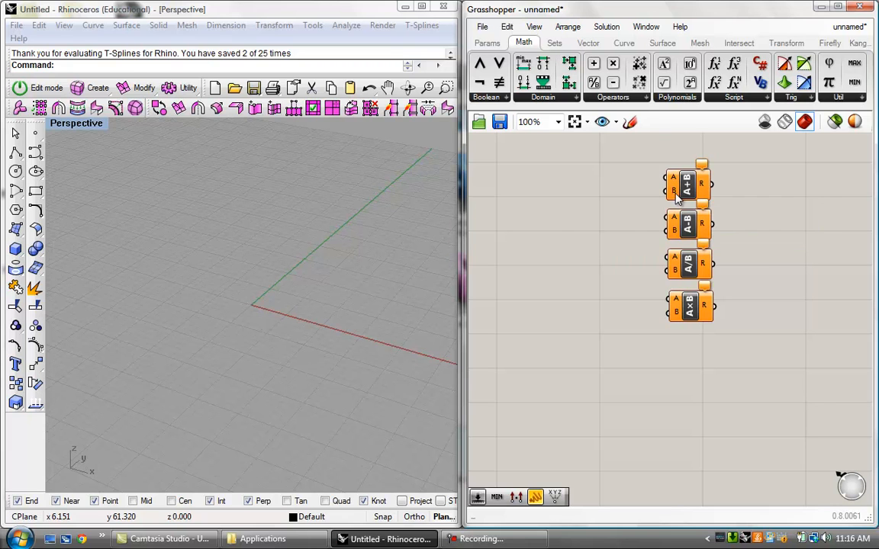
mouse_move(675, 195)
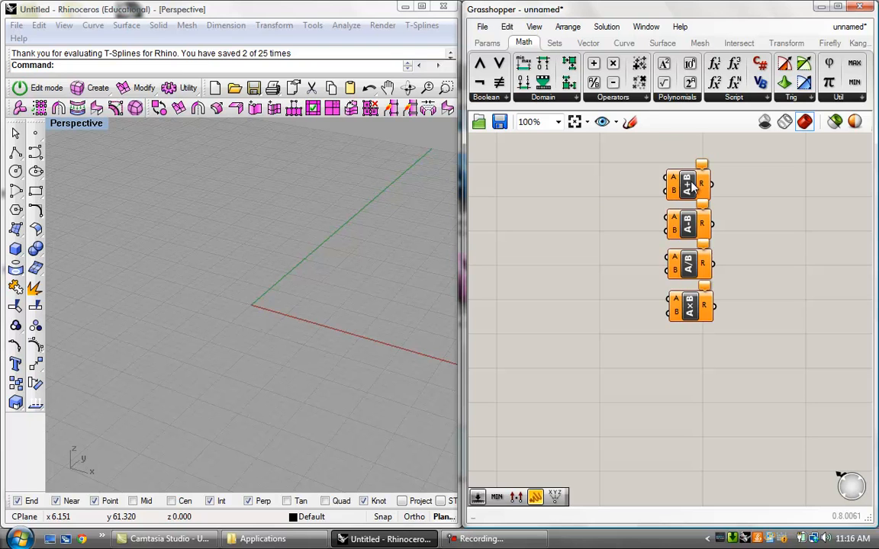
mouse_move(674, 192)
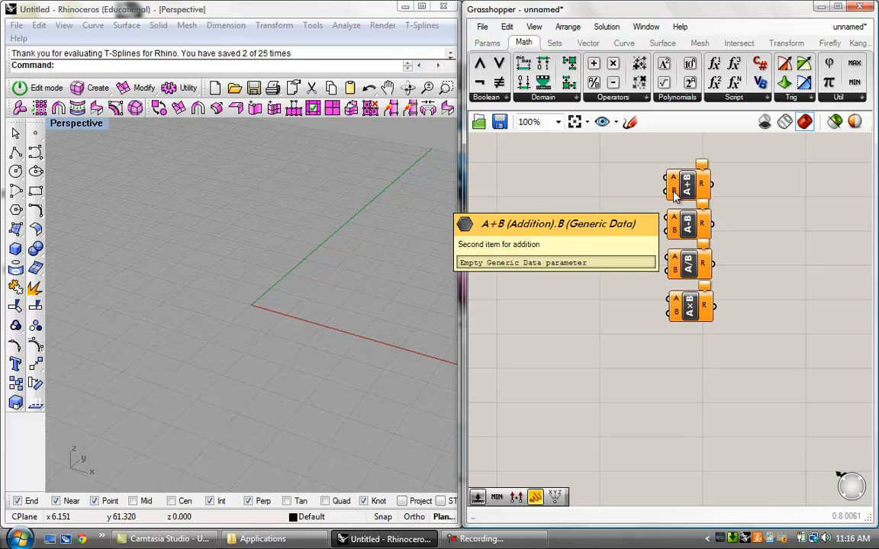
mouse_move(674, 192)
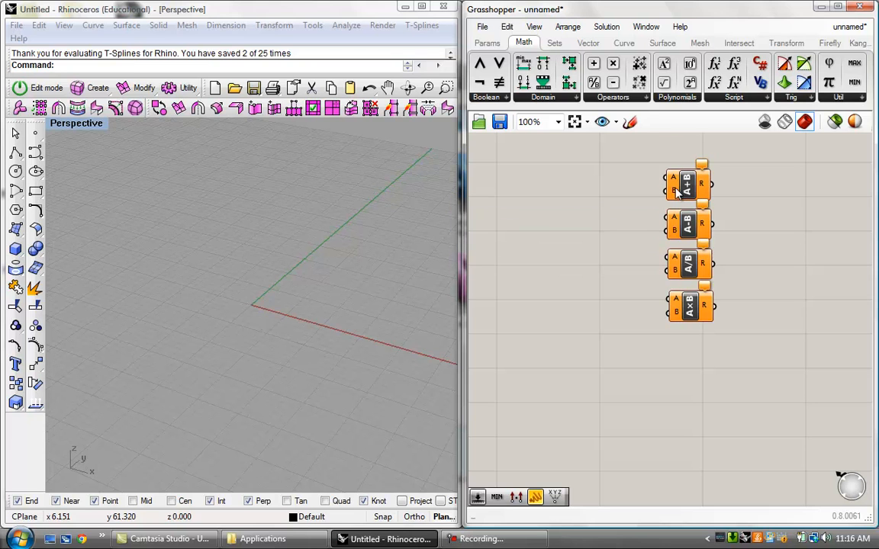
mouse_move(751, 184)
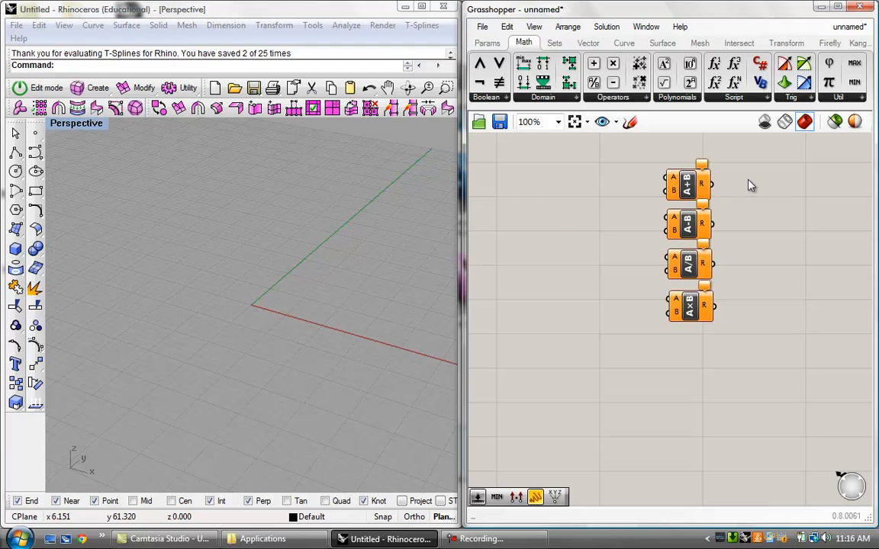
mouse_move(561, 160)
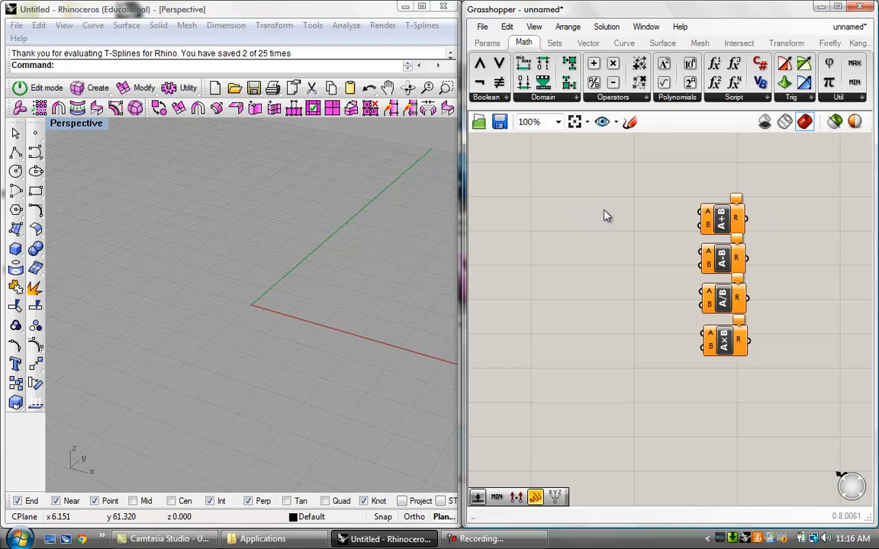
mouse_move(707, 231)
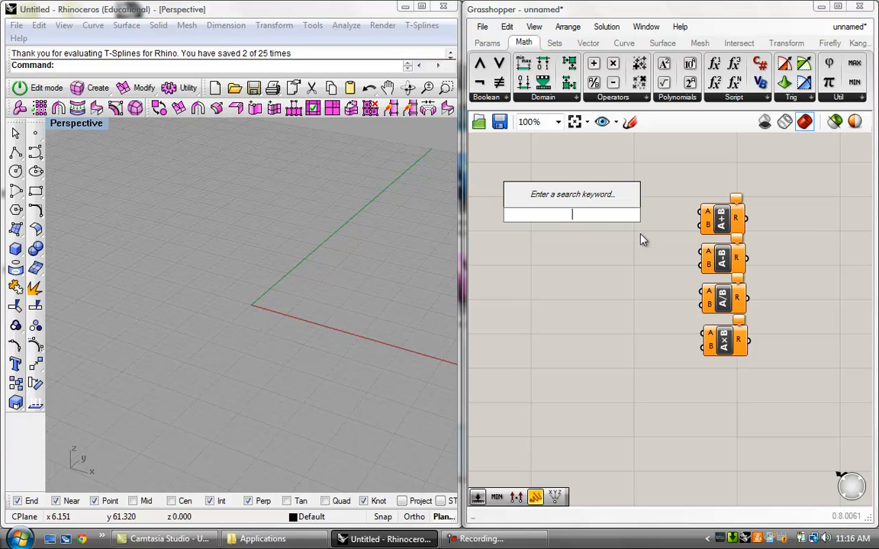
mouse_move(637, 256)
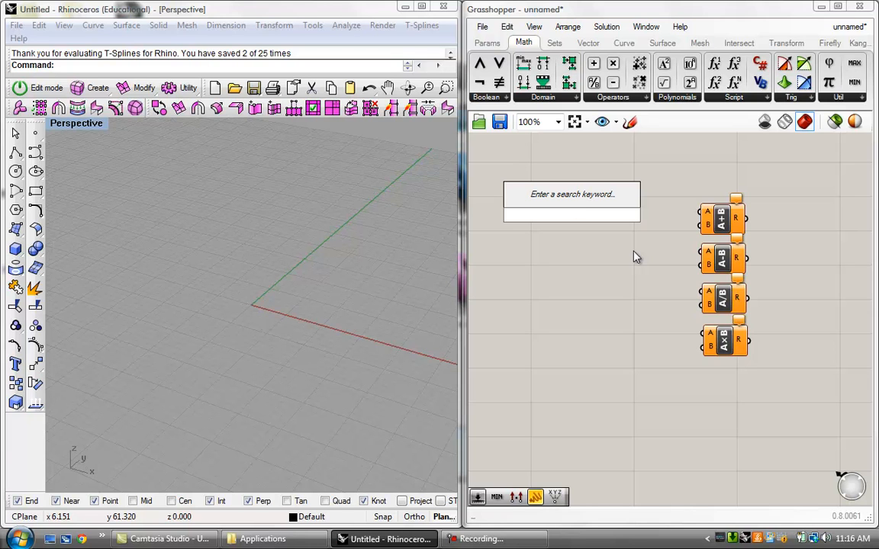
type("sl")
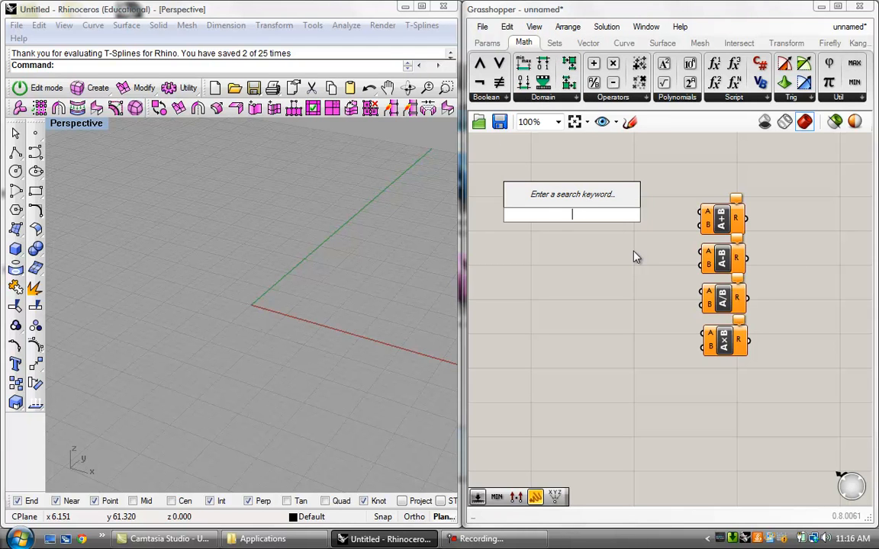
type("10")
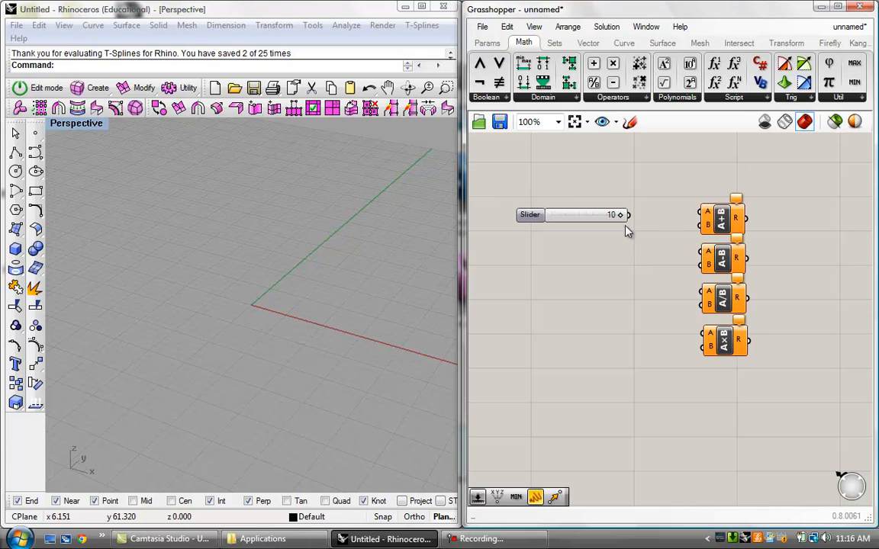
mouse_move(623, 220)
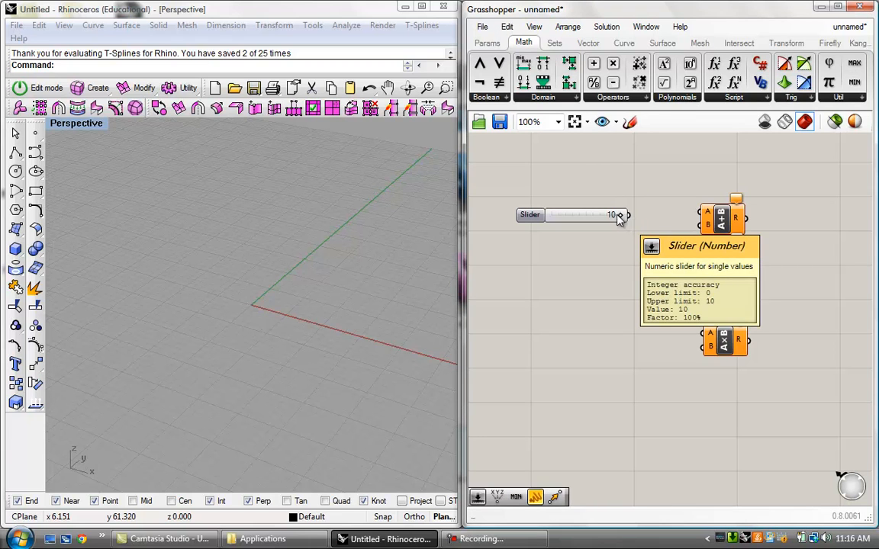
double_click(577, 213)
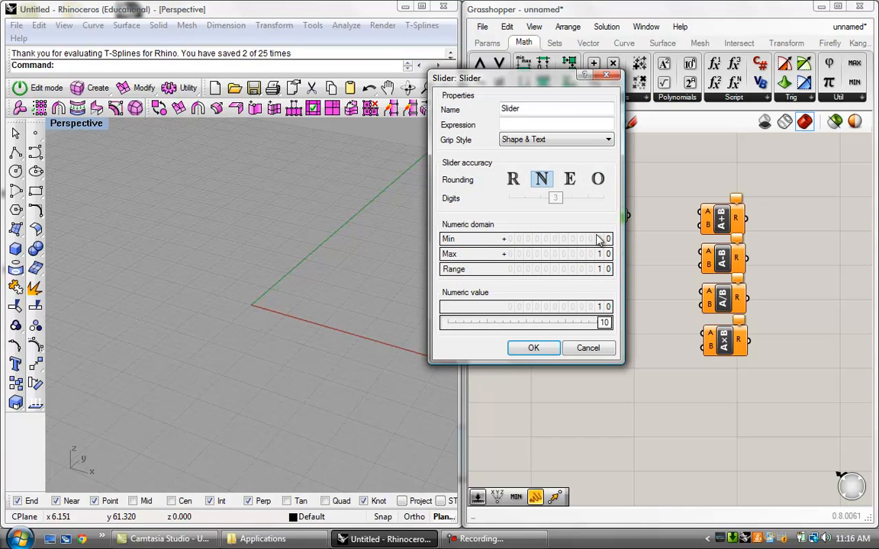
mouse_move(563, 330)
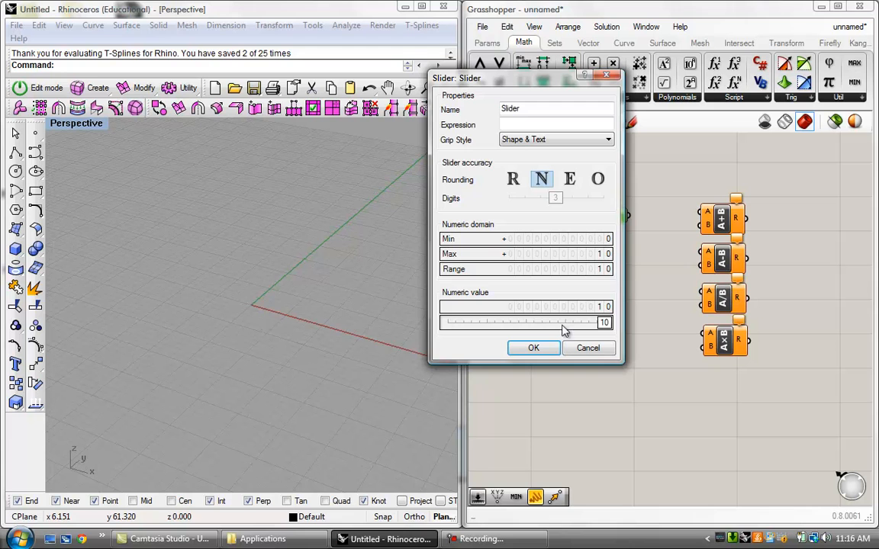
left_click(534, 348)
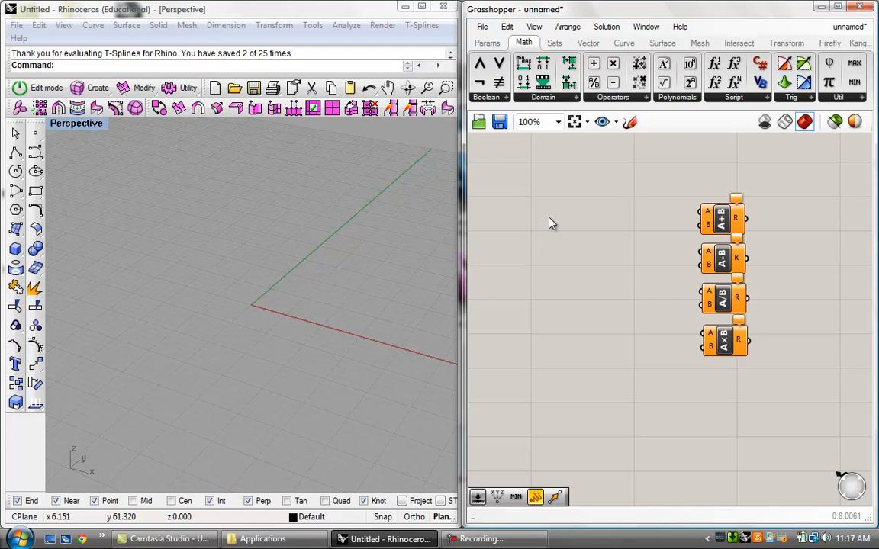
- Add a Number Slider via search with range 0 to 100 set near 98, confirming its settings
double_click(549, 221)
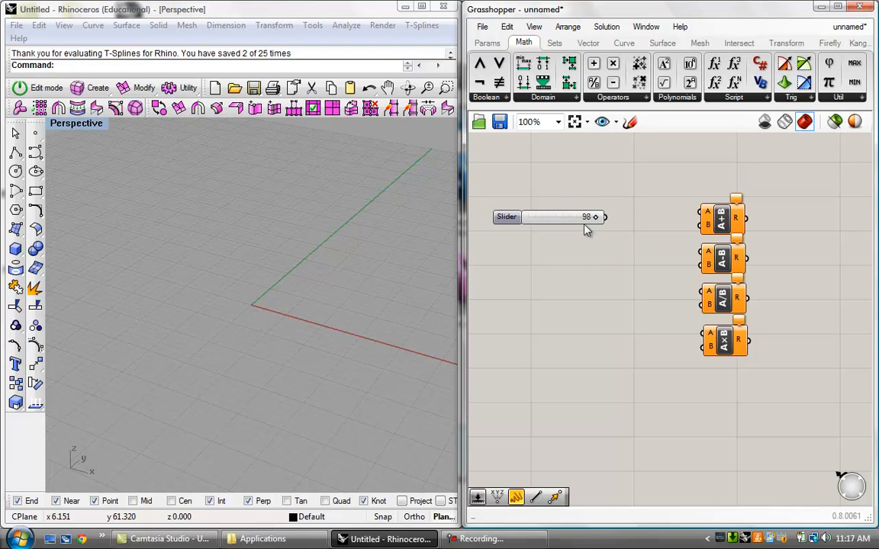
scroll("up", 3)
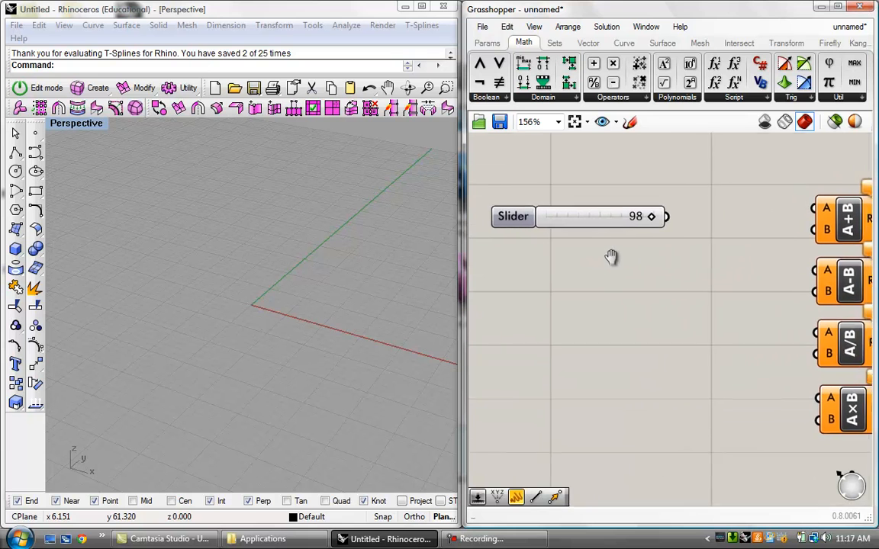
left_click(513, 217)
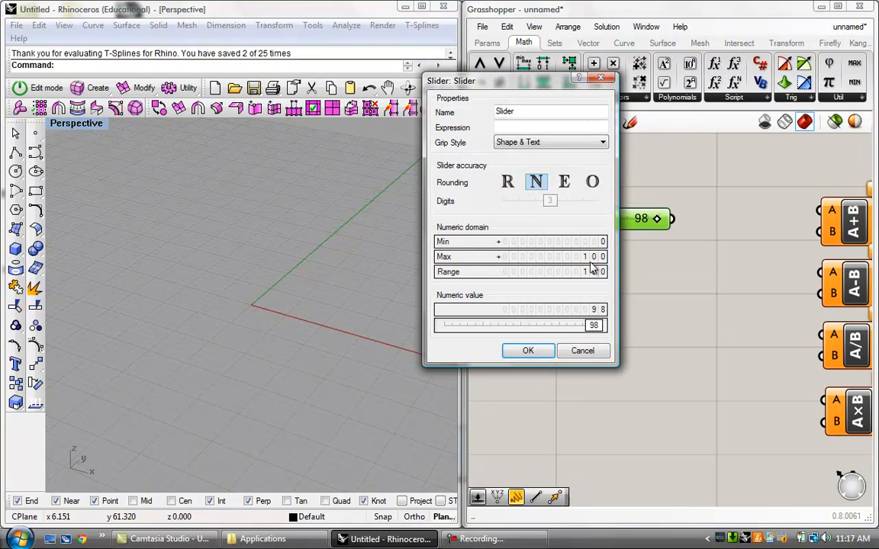
left_click(527, 350)
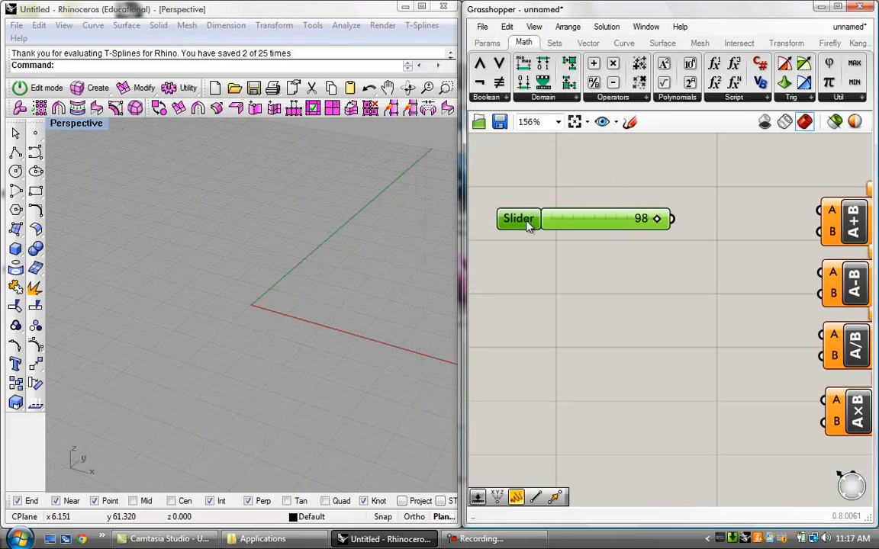
double_click(519, 220)
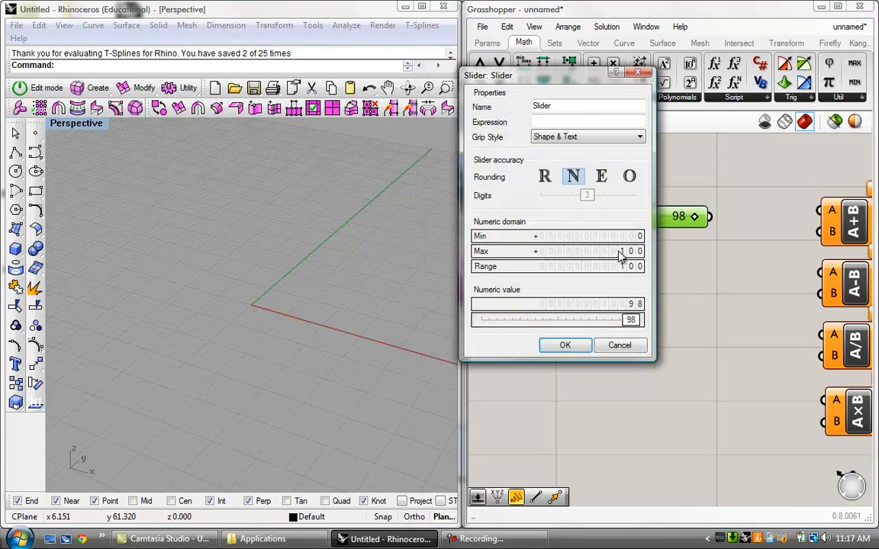
left_click(565, 345)
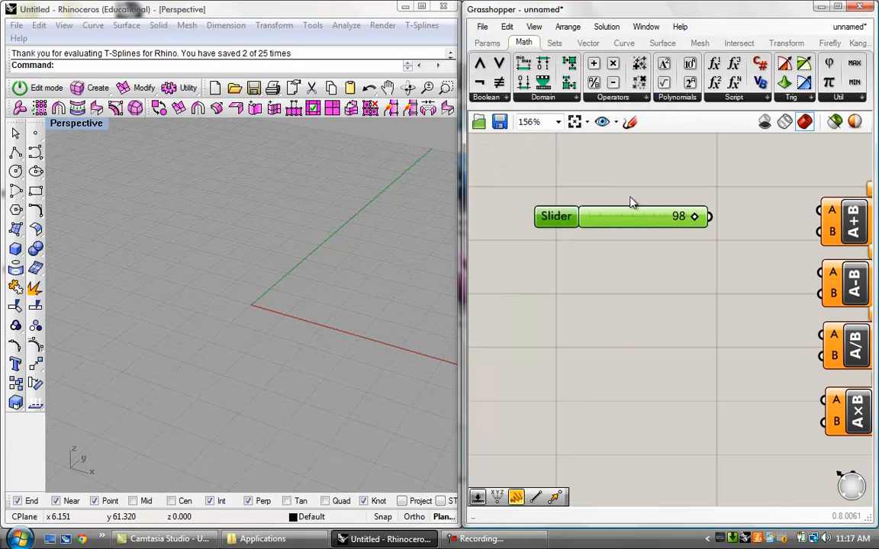
mouse_move(555, 217)
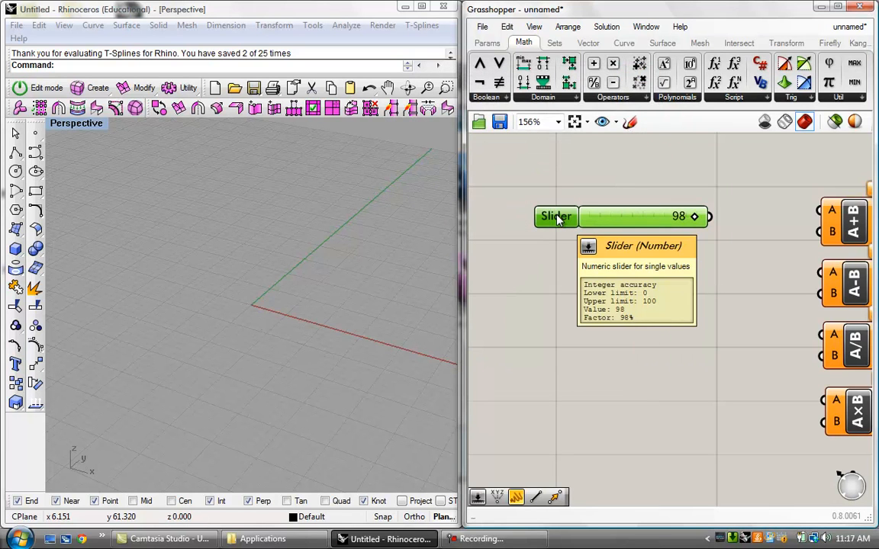
mouse_move(629, 216)
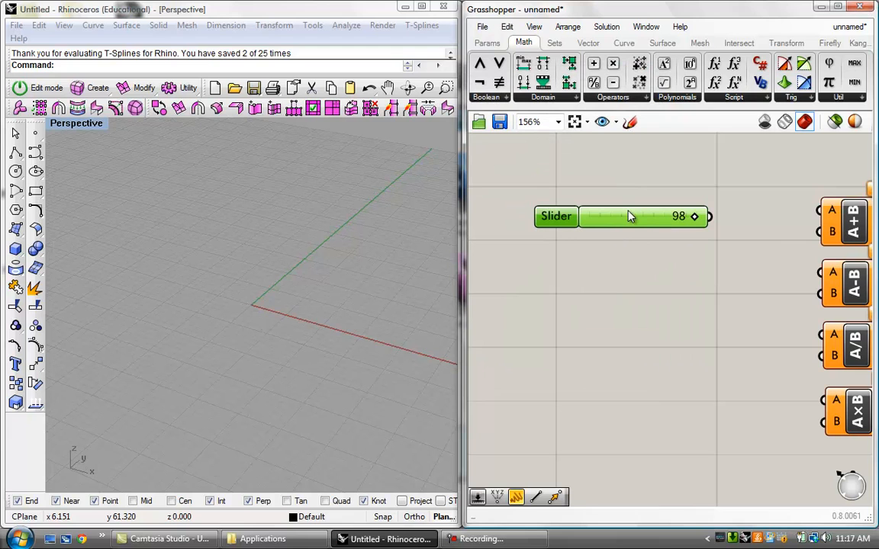
mouse_move(674, 226)
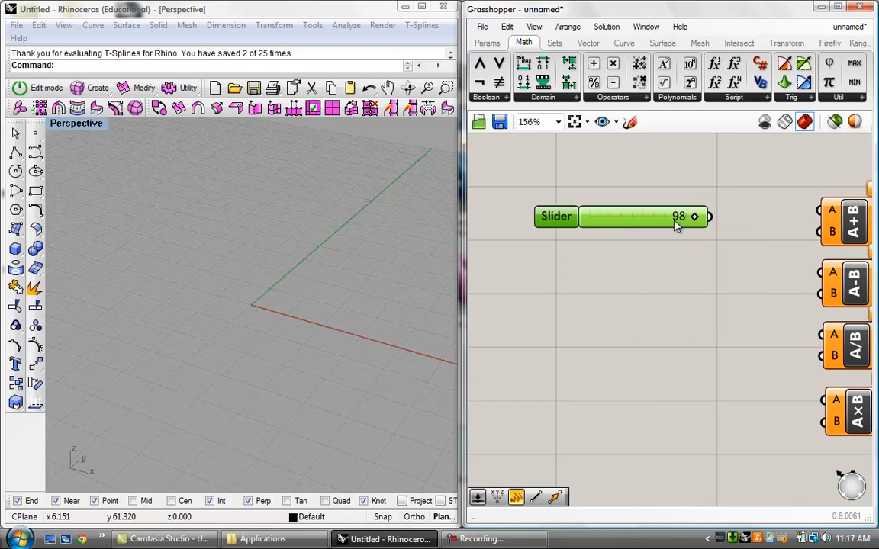
mouse_move(556, 221)
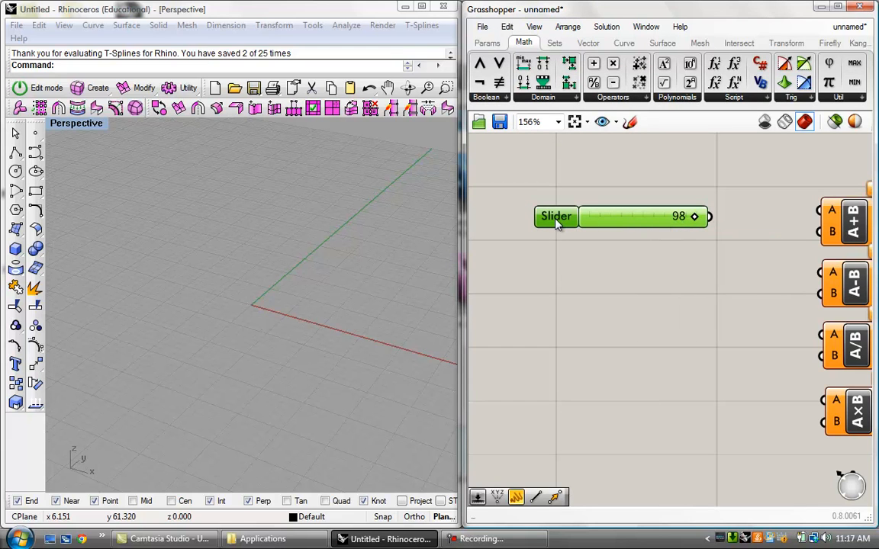
mouse_move(557, 217)
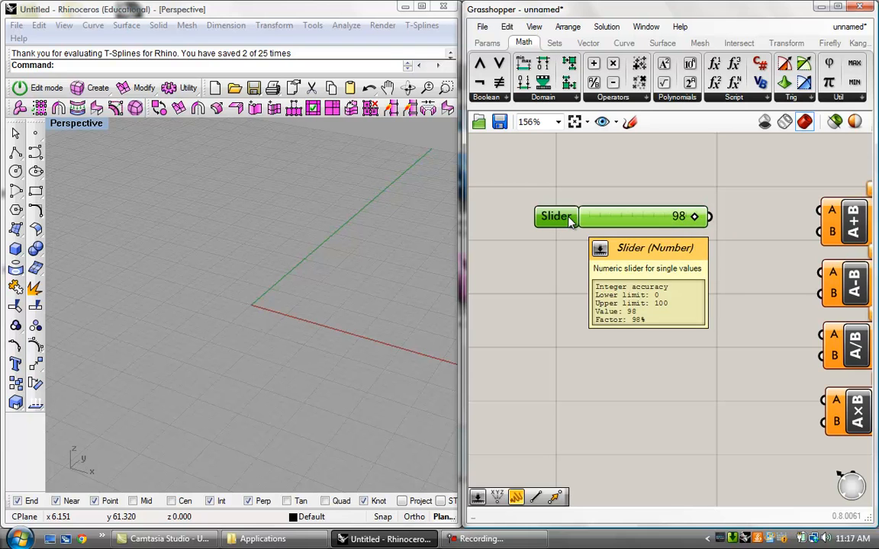
- Drag the test slider to zero and set its rounding in the slider settings
right_click(556, 216)
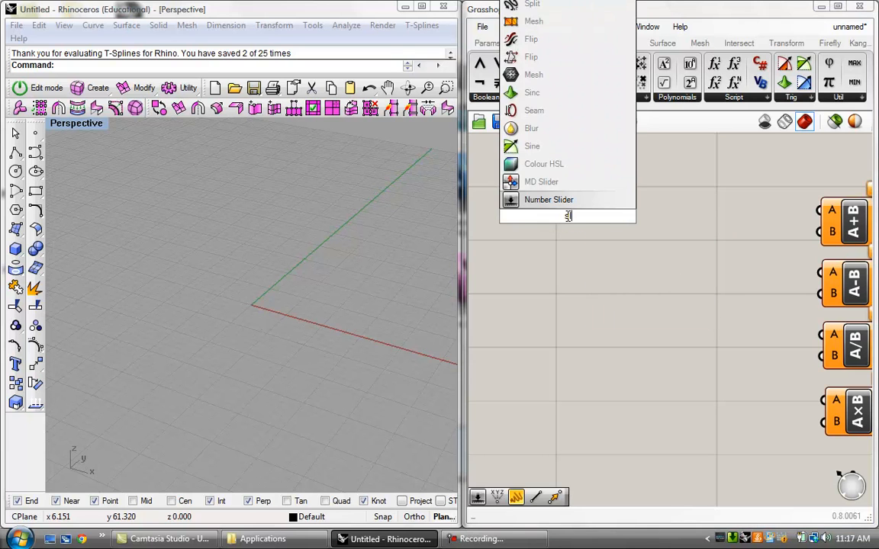
left_click(549, 199)
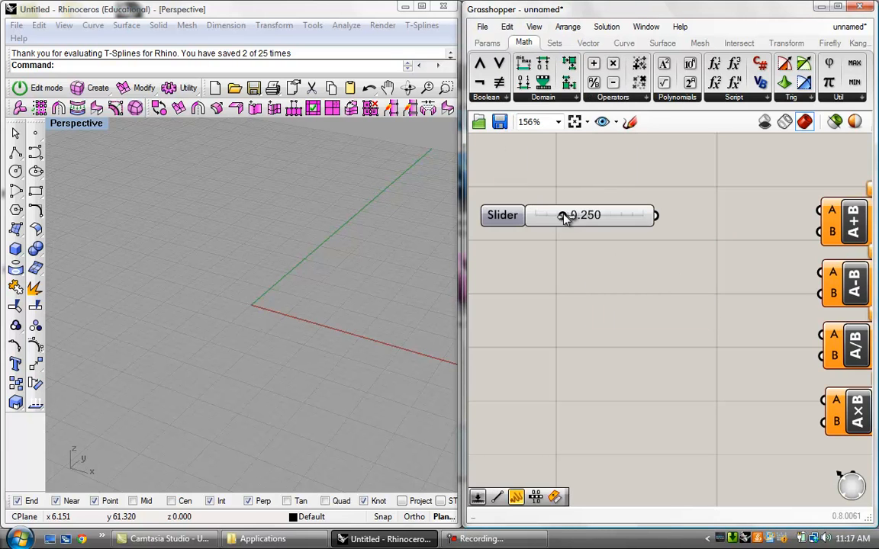
left_click_drag(564, 215, 536, 215)
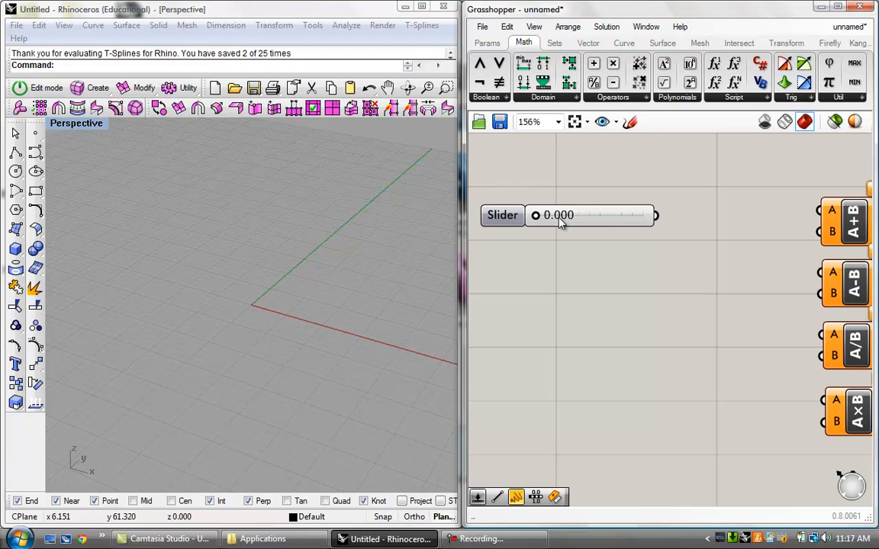
double_click(558, 214)
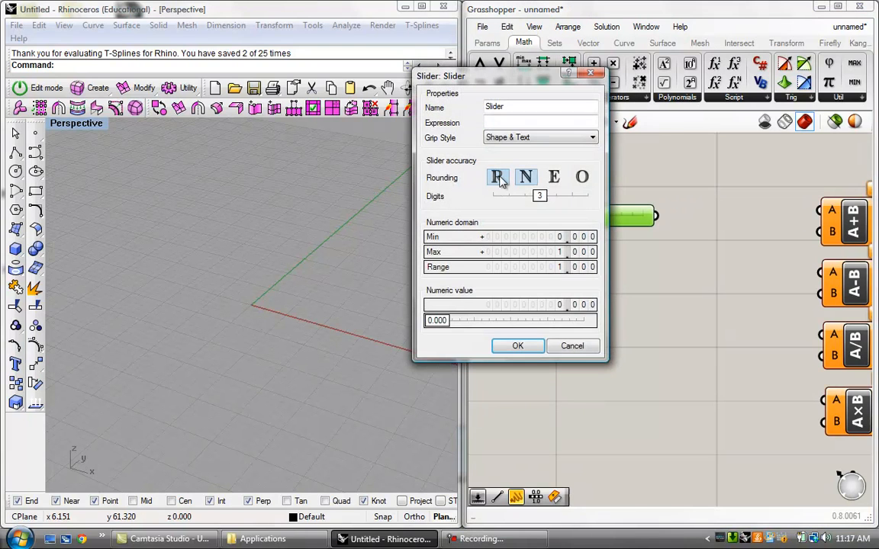
left_click(497, 177)
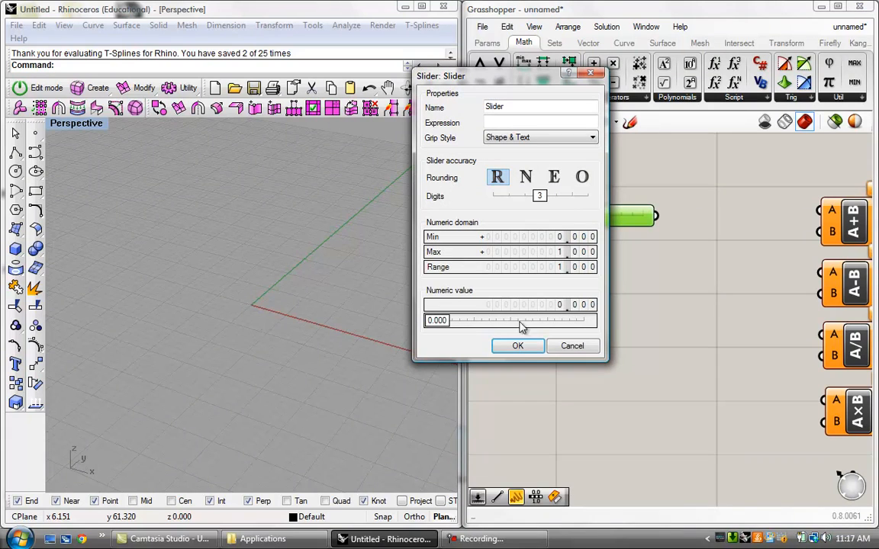
mouse_move(557, 241)
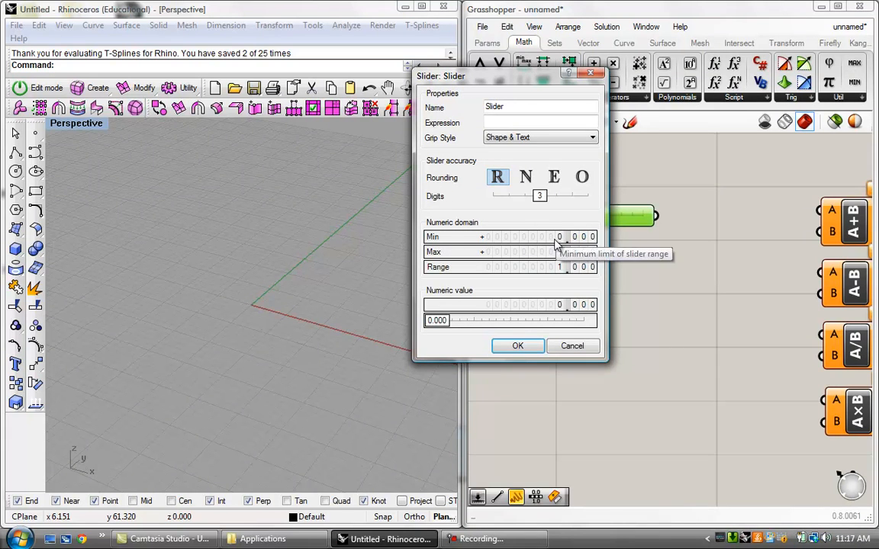
left_click(517, 344)
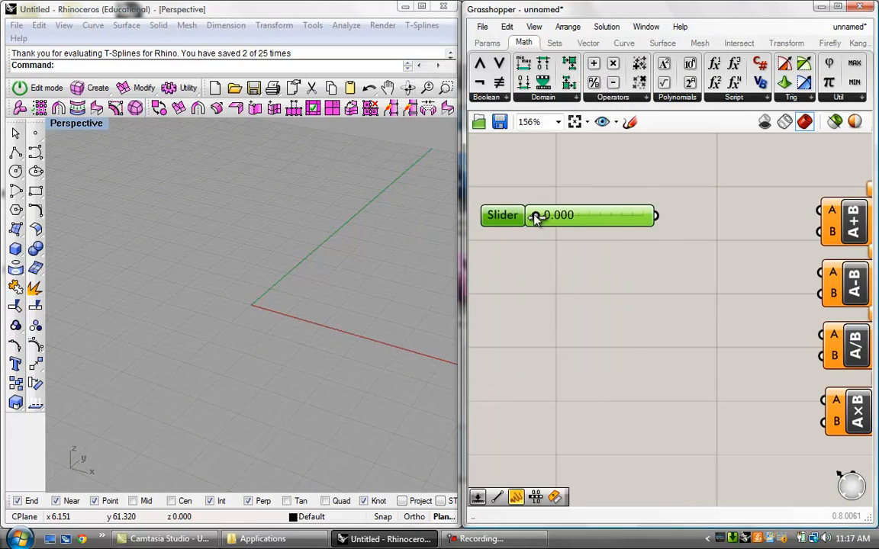
- Slide the value up to 1 and back to zero, then recheck the settings
left_click_drag(537, 215, 644, 215)
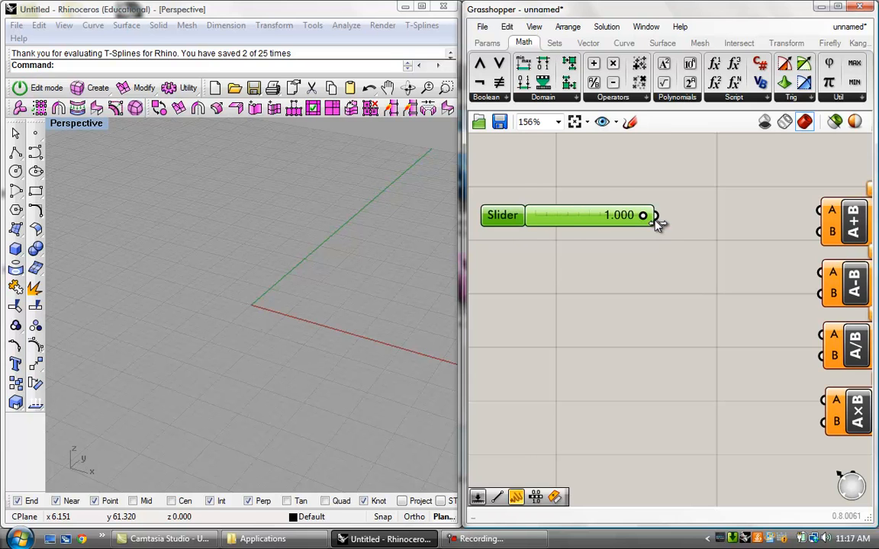
left_click_drag(643, 215, 537, 215)
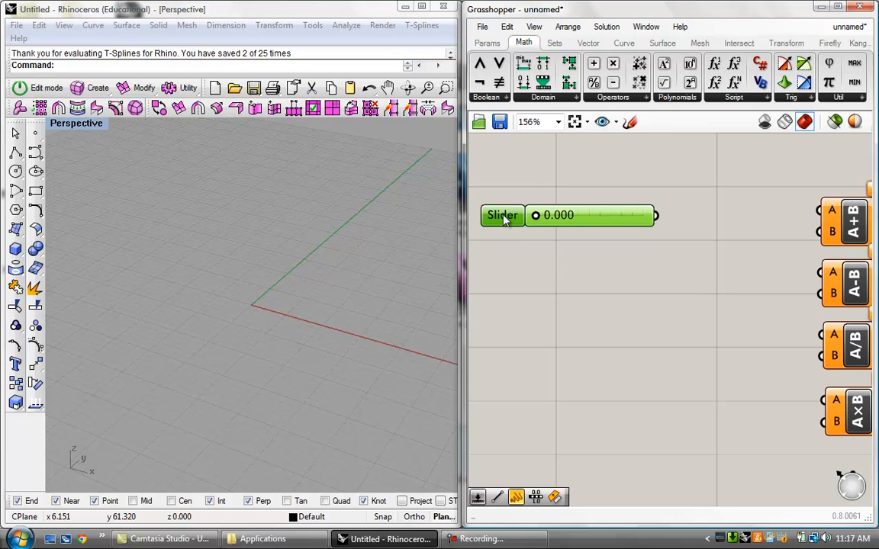
double_click(502, 215)
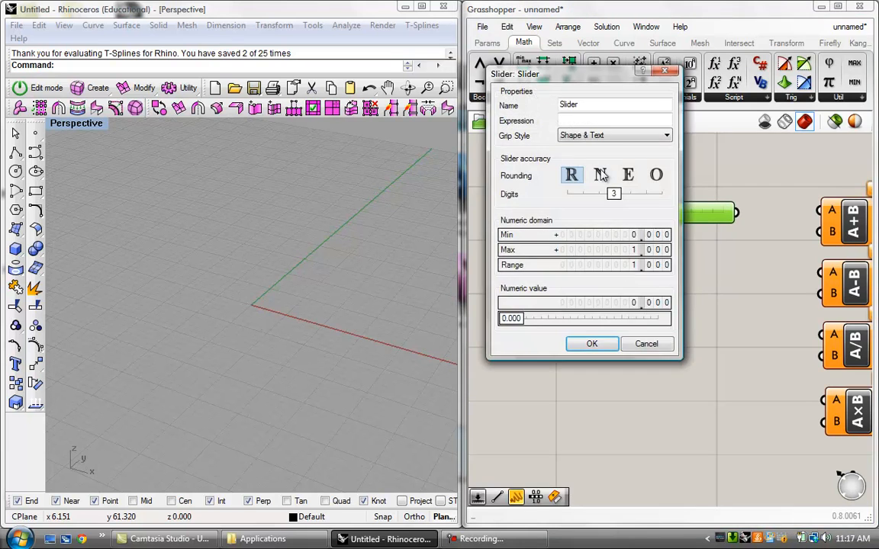
left_click(592, 343)
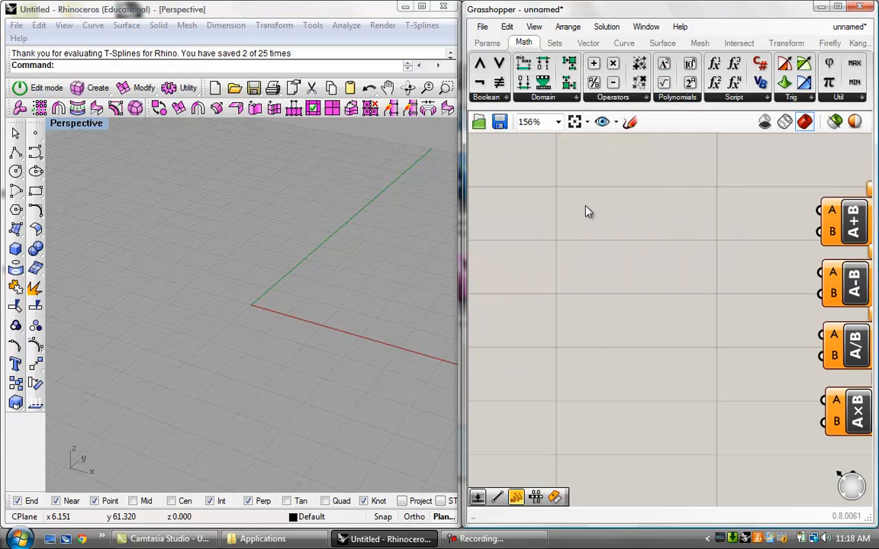
- Create a new Number Slider set to 10 for the addition inputs
double_click(588, 210)
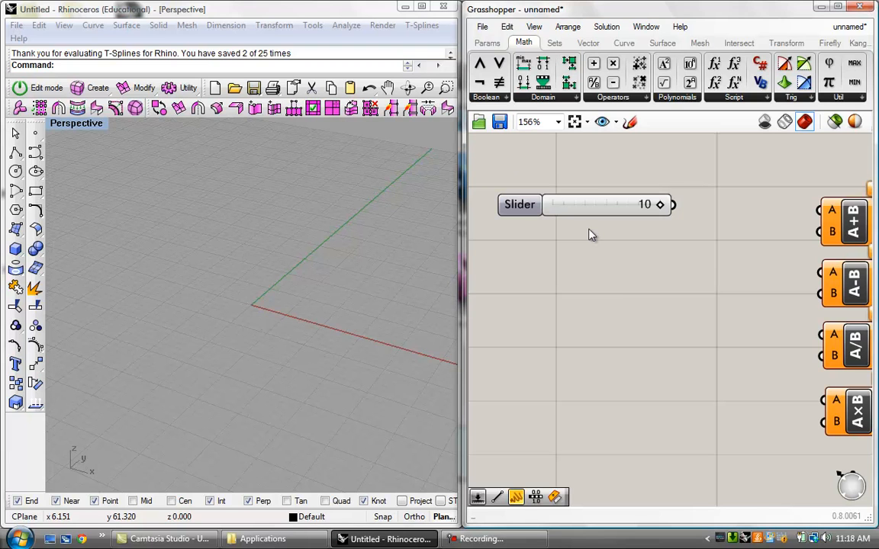
left_click_drag(643, 205, 556, 205)
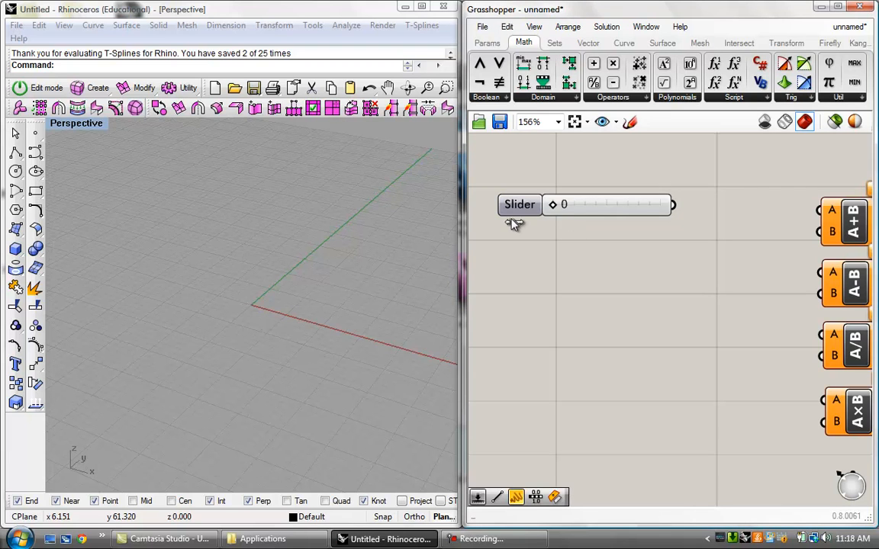
left_click_drag(564, 205, 656, 204)
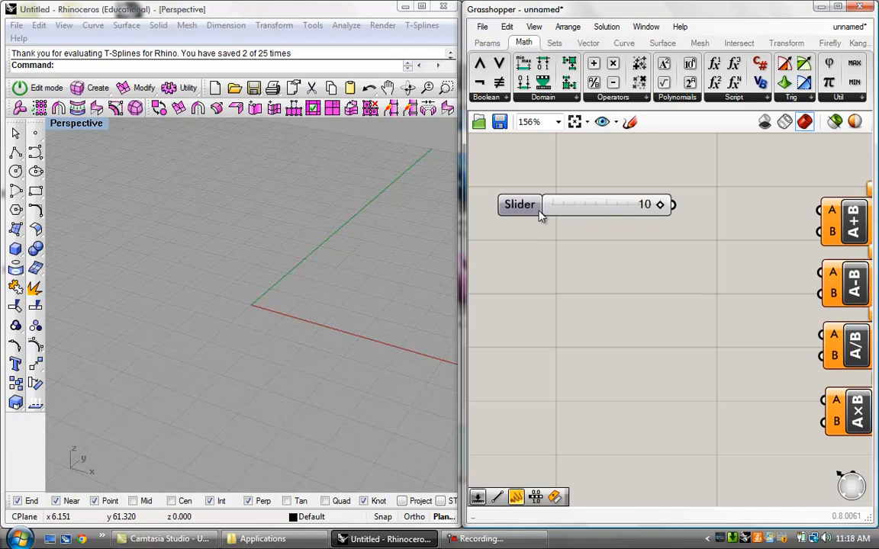
left_click(586, 204)
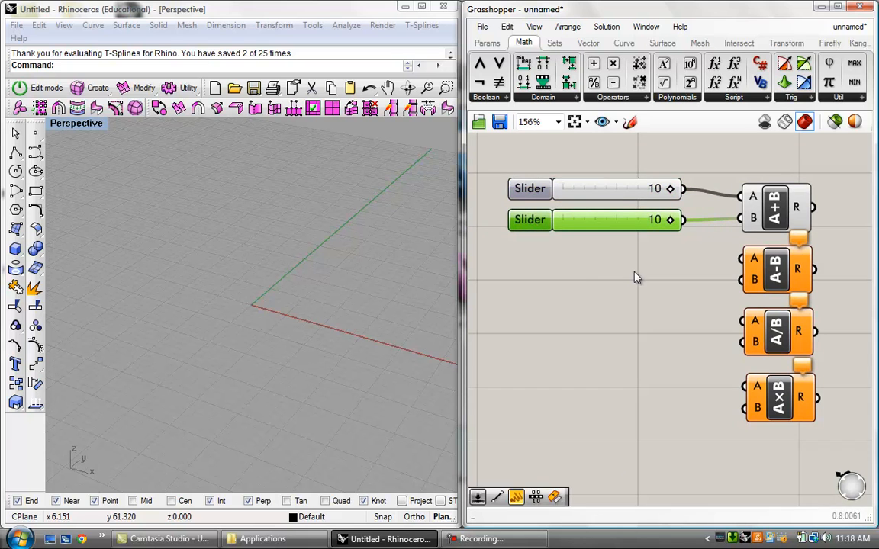
scroll("down", 3)
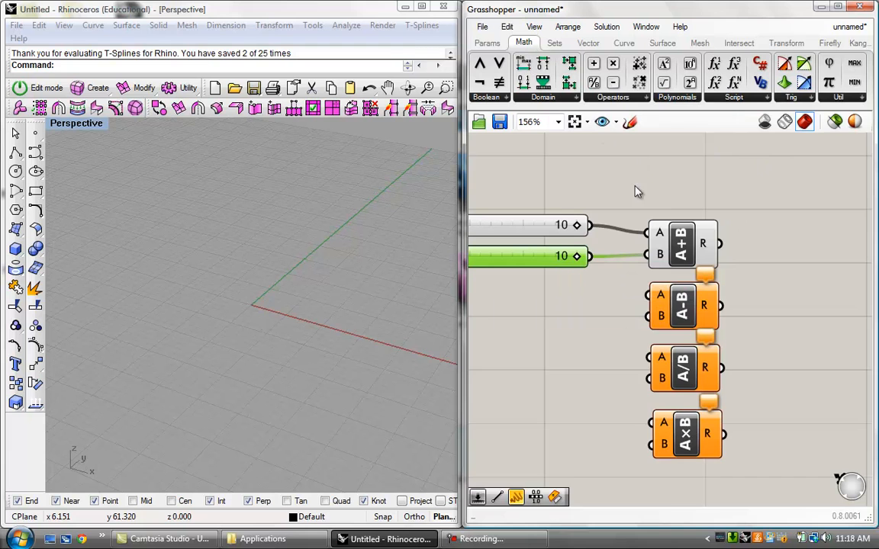
scroll("down", 3)
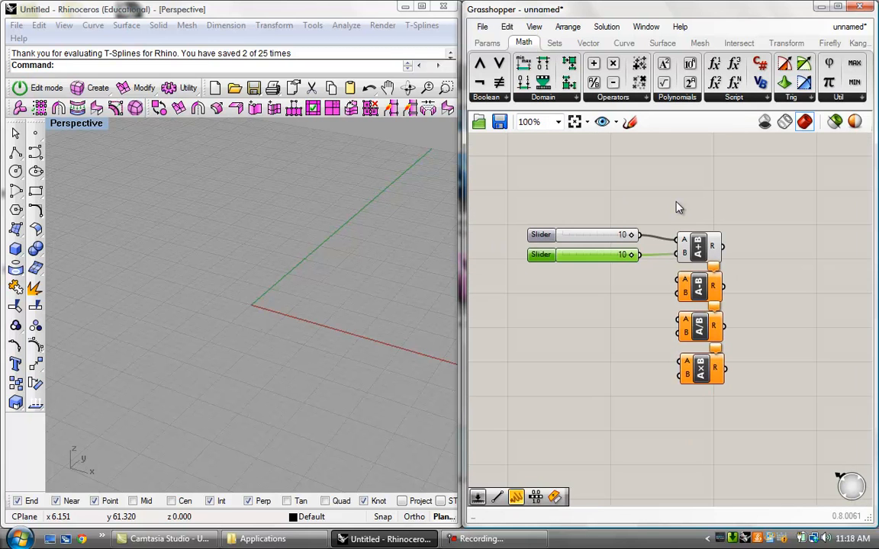
mouse_move(677, 204)
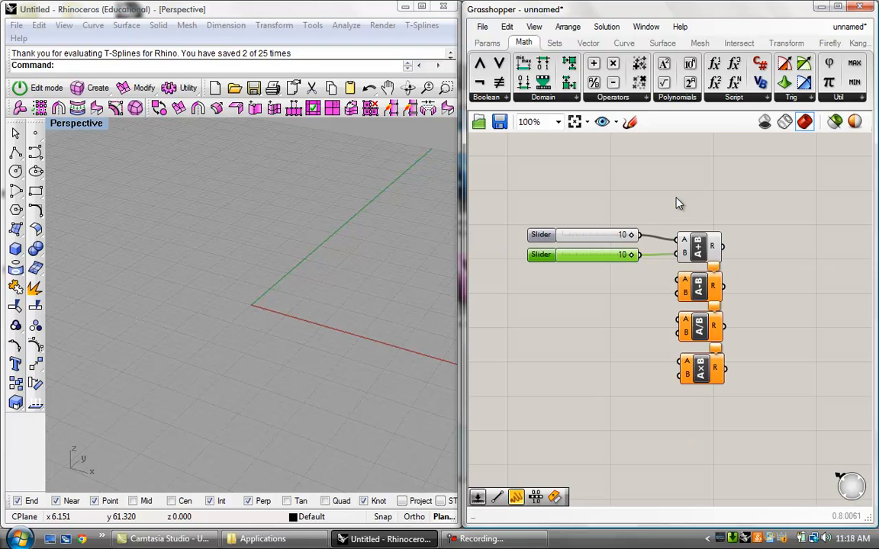
mouse_move(436, 39)
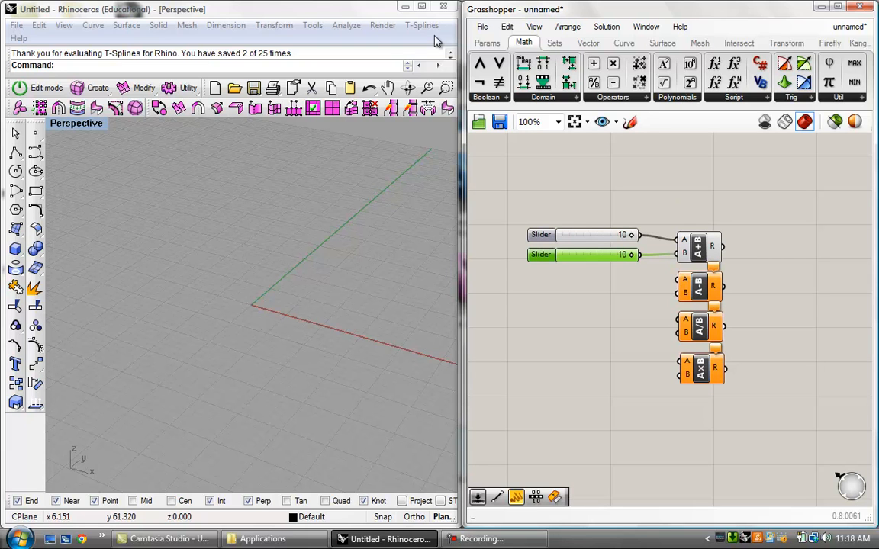
- Add a yellow Panel beside the Addition component to display its result, 20.0
left_click(487, 43)
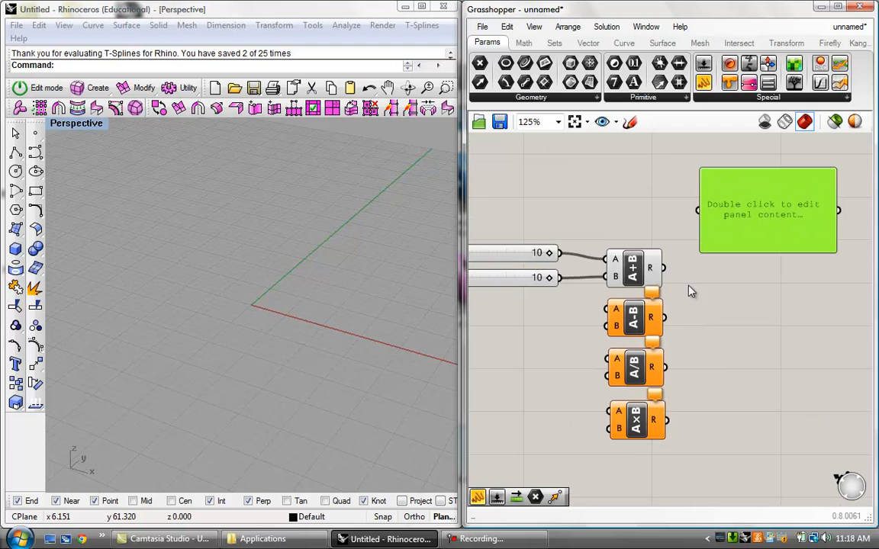
left_click_drag(765, 211, 754, 229)
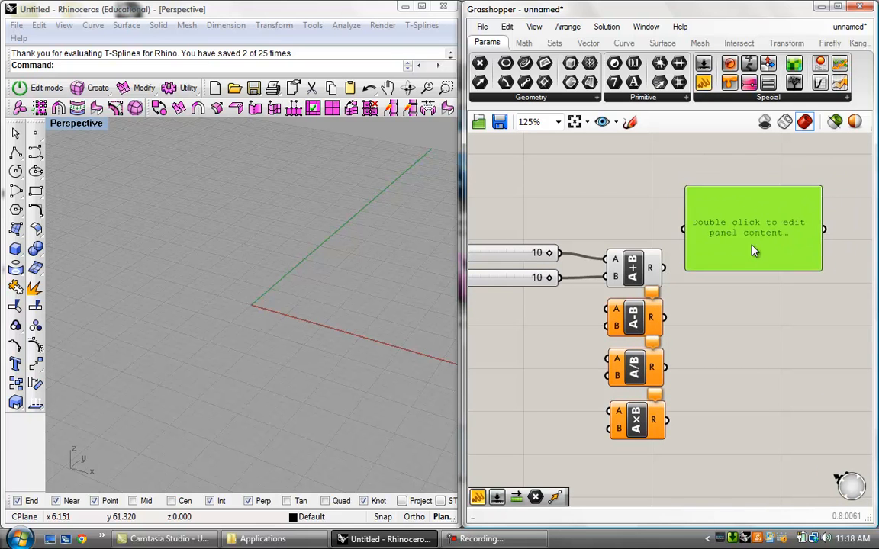
mouse_move(703, 83)
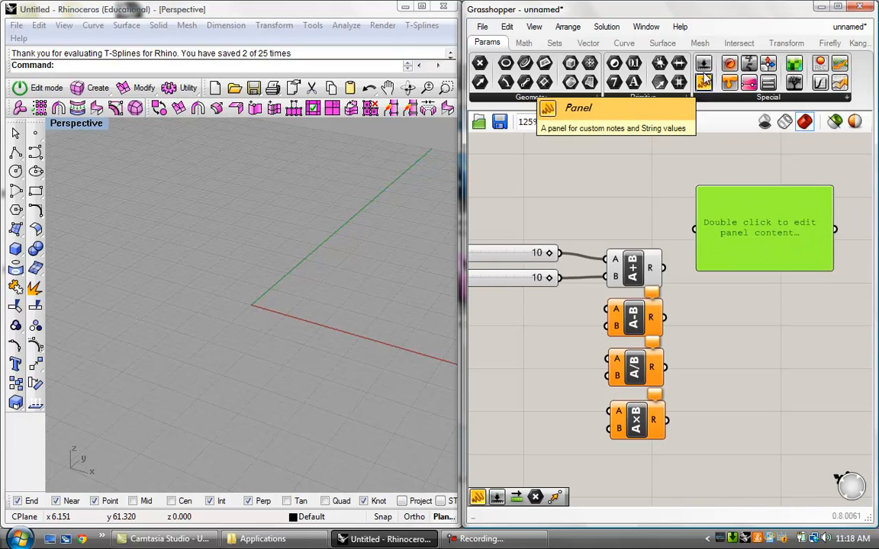
mouse_move(765, 82)
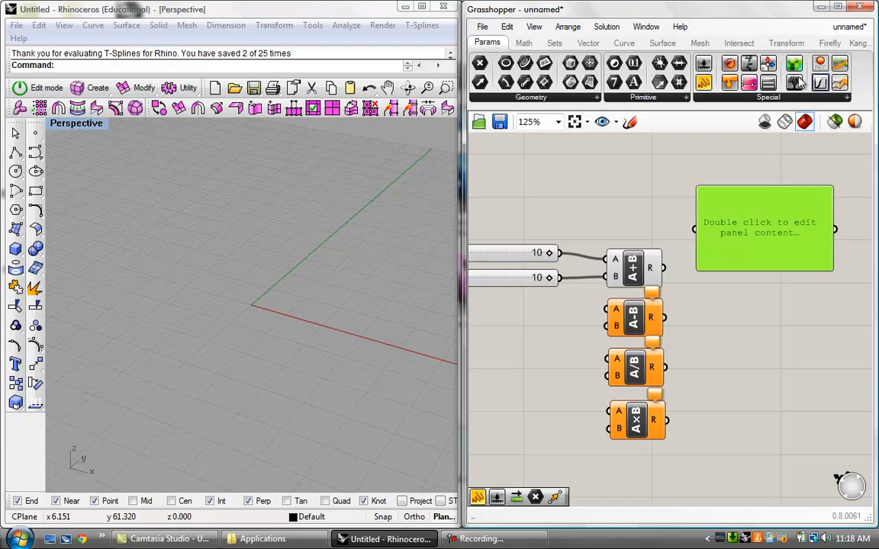
mouse_move(702, 64)
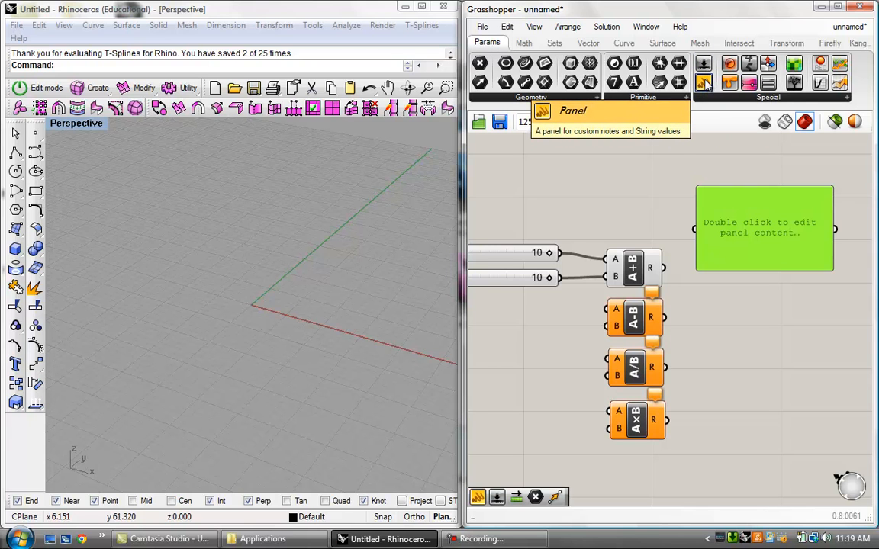
mouse_move(755, 333)
type("pan")
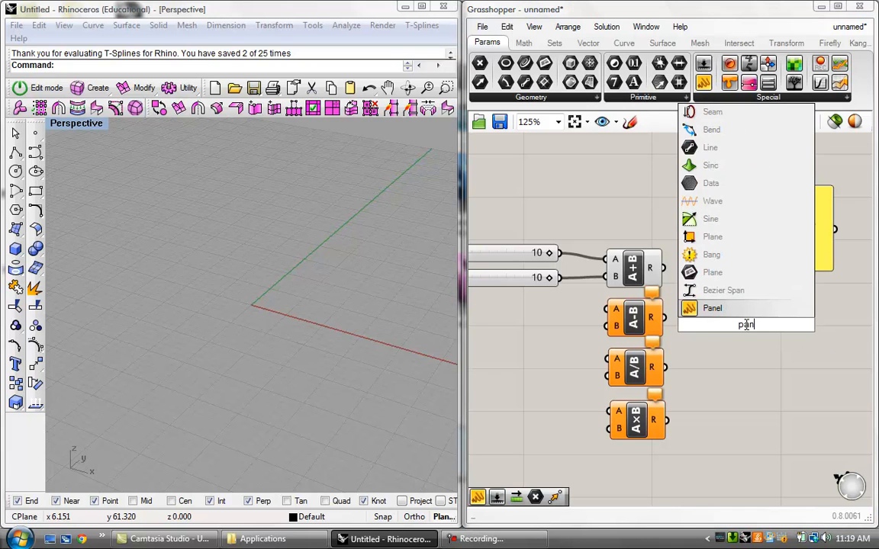
left_click(711, 308)
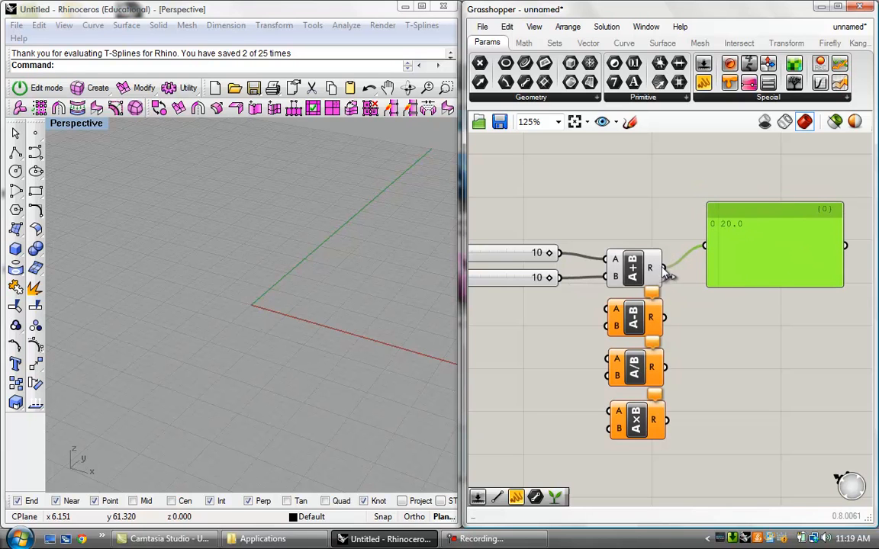
mouse_move(659, 277)
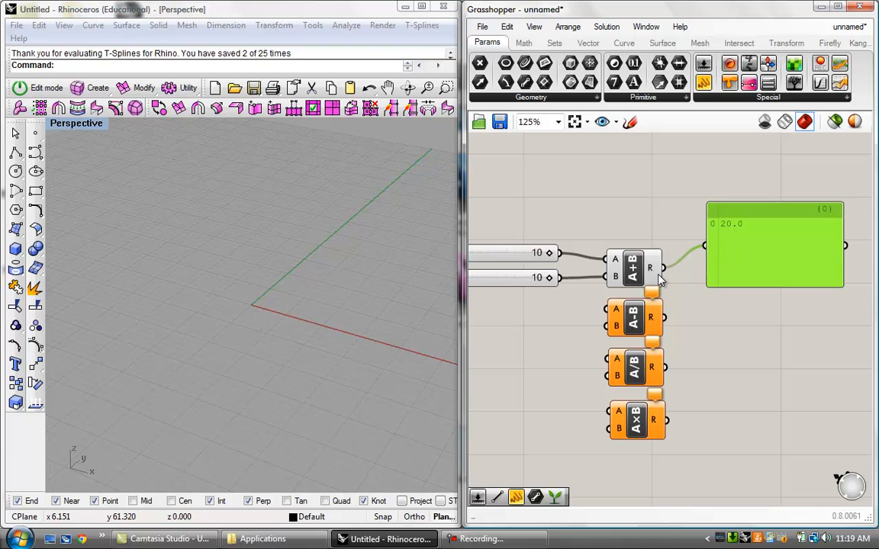
mouse_move(652, 273)
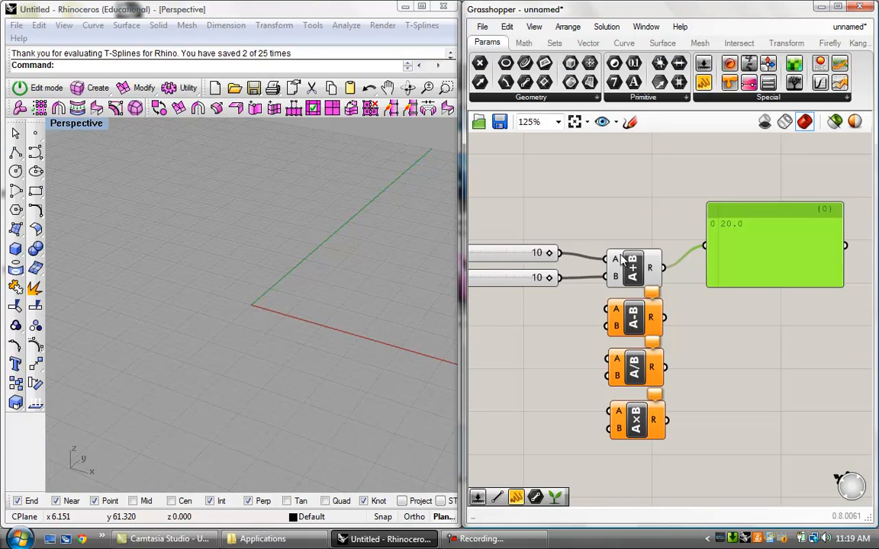
mouse_move(631, 274)
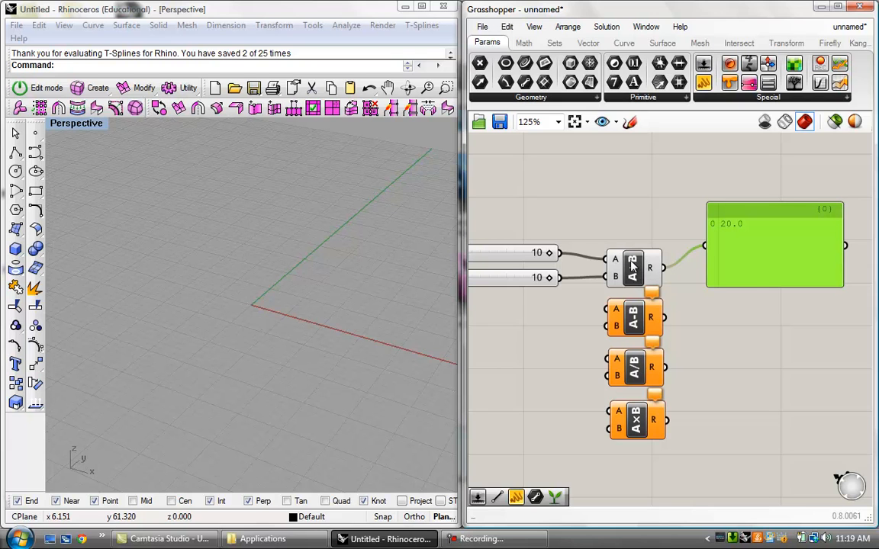
mouse_move(634, 267)
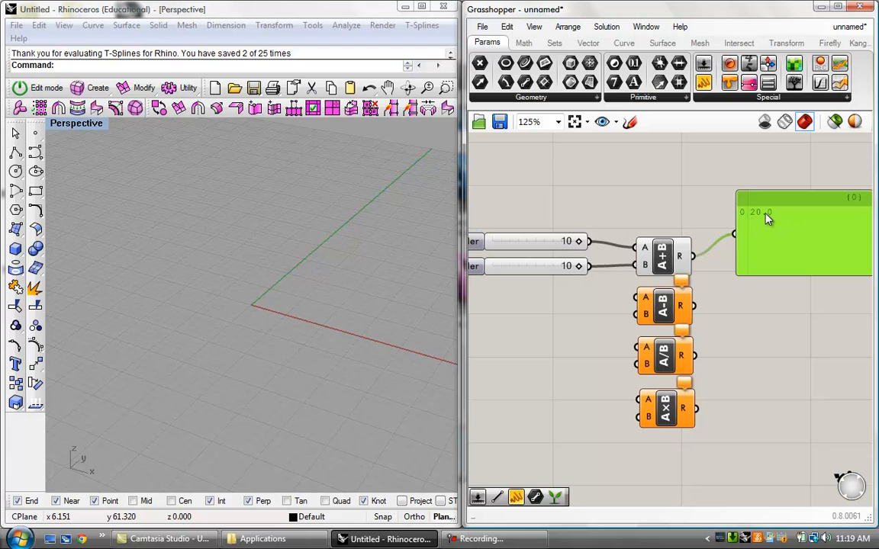
mouse_move(715, 223)
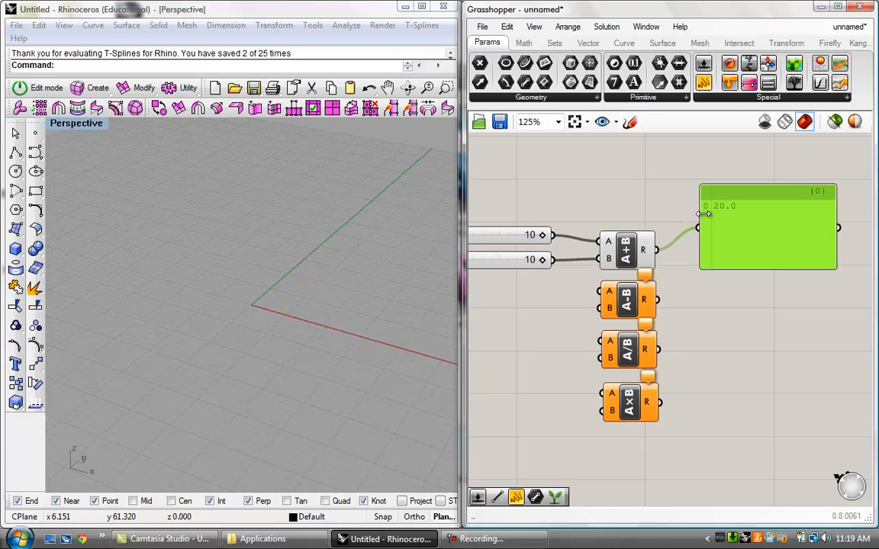
mouse_move(711, 214)
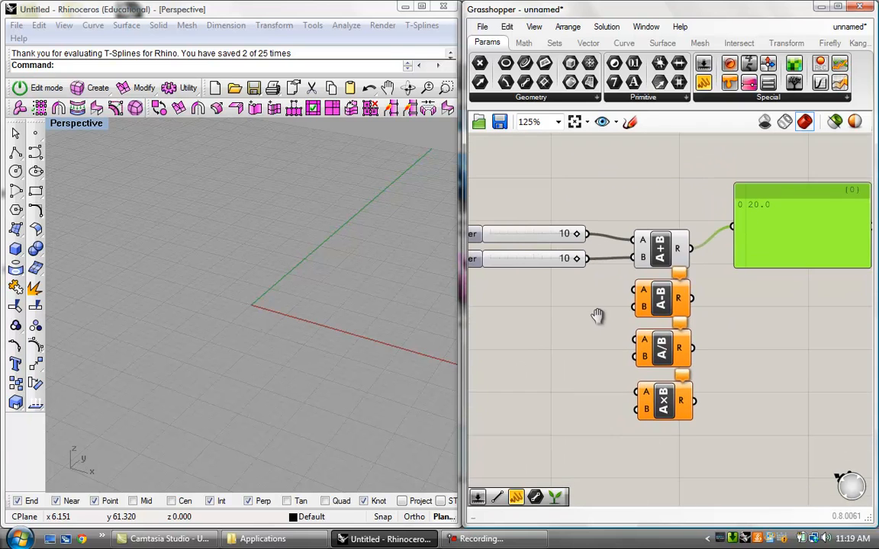
scroll("down", 3)
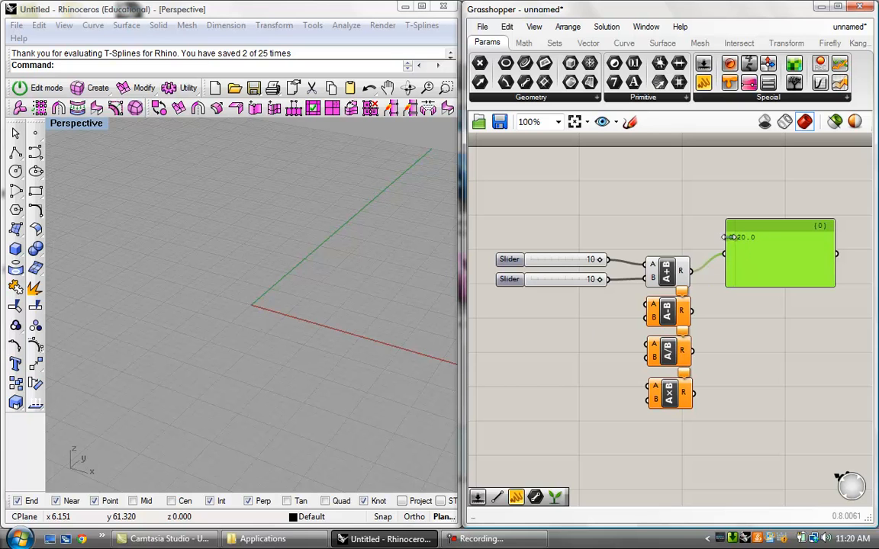
scroll("up", 3)
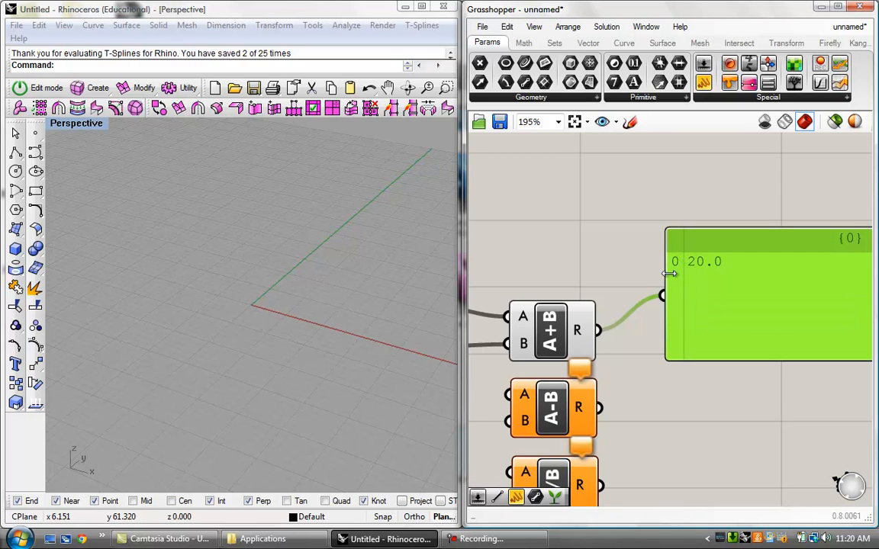
mouse_move(678, 275)
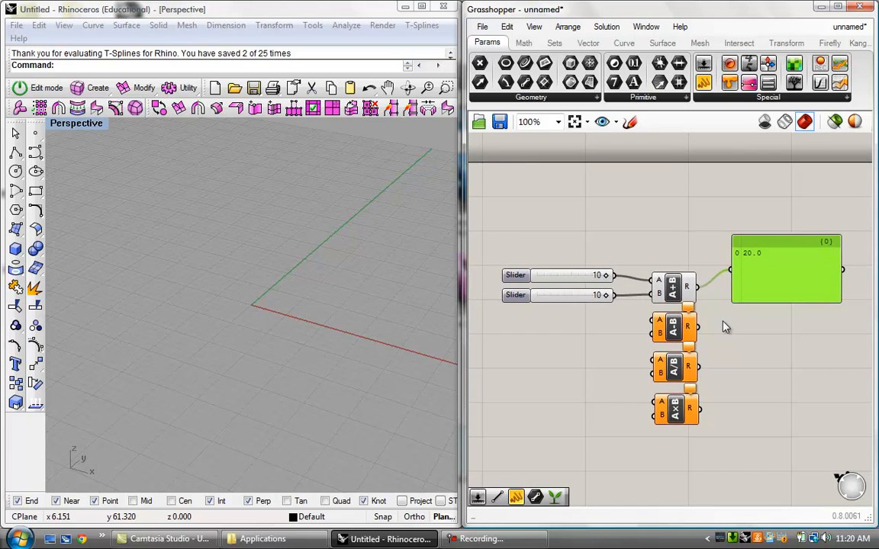
- Add a third Number Slider into Addition B and set it to 6, giving sums 20.0 and 16.0
scroll("up", 3)
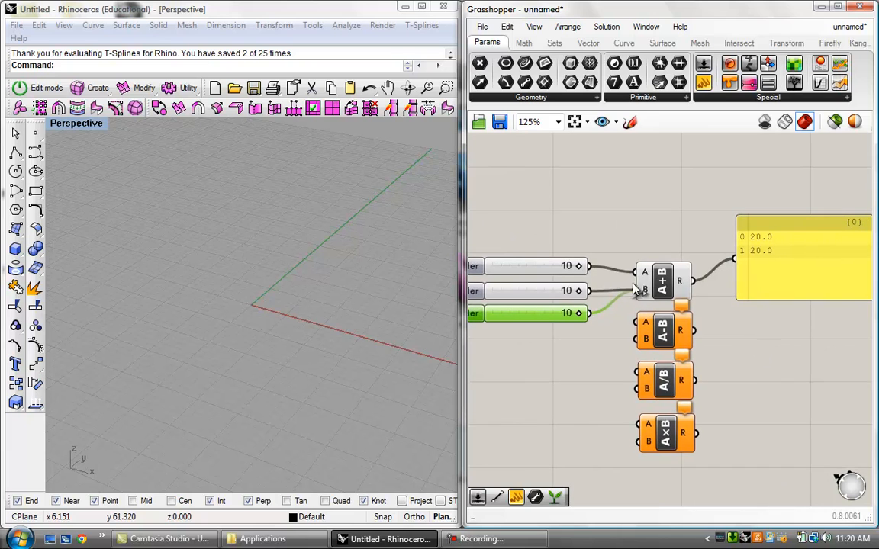
mouse_move(574, 282)
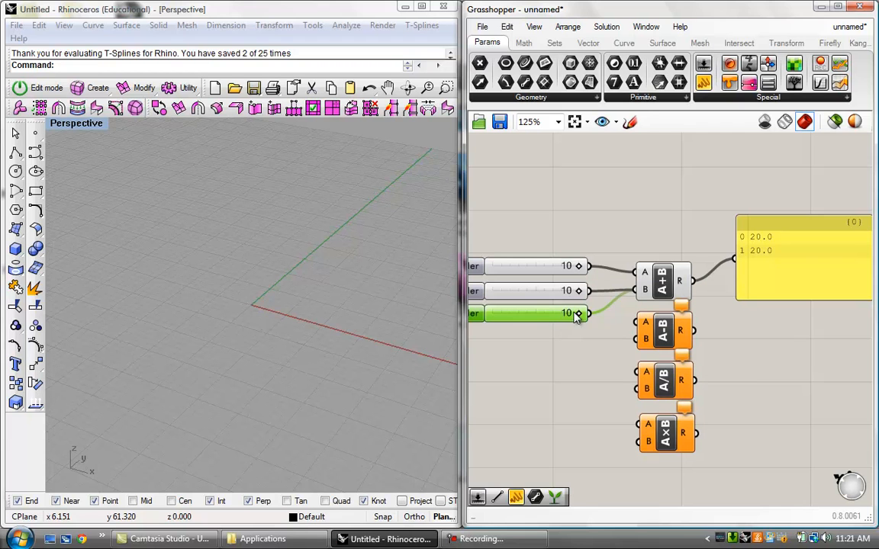
left_click_drag(565, 314, 543, 314)
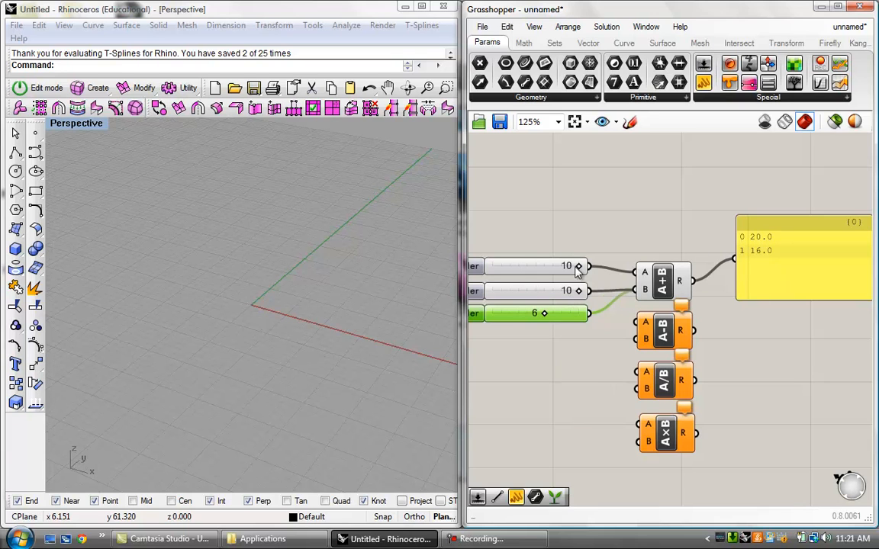
mouse_move(662, 268)
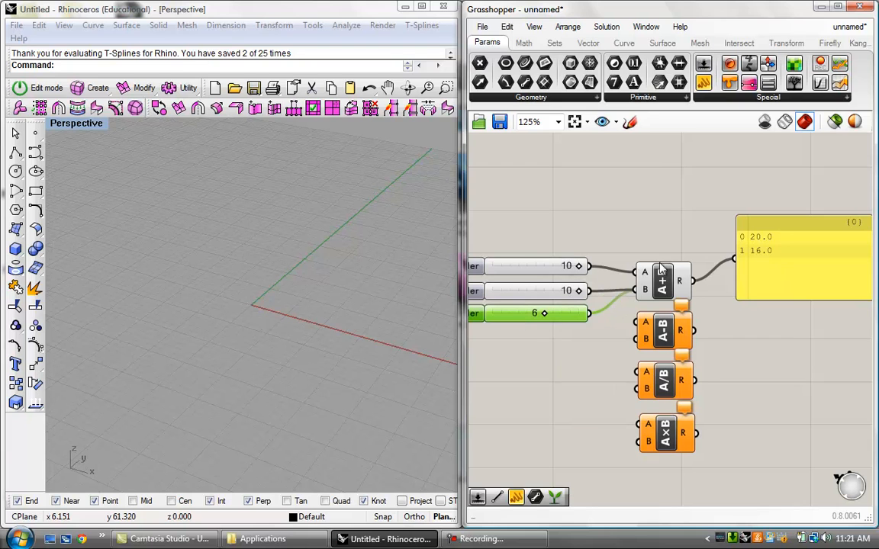
mouse_move(787, 257)
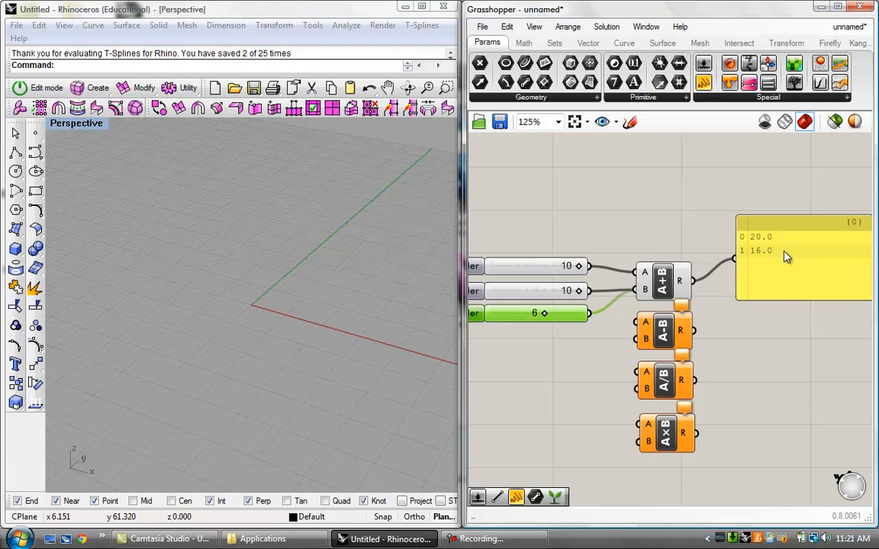
mouse_move(760, 257)
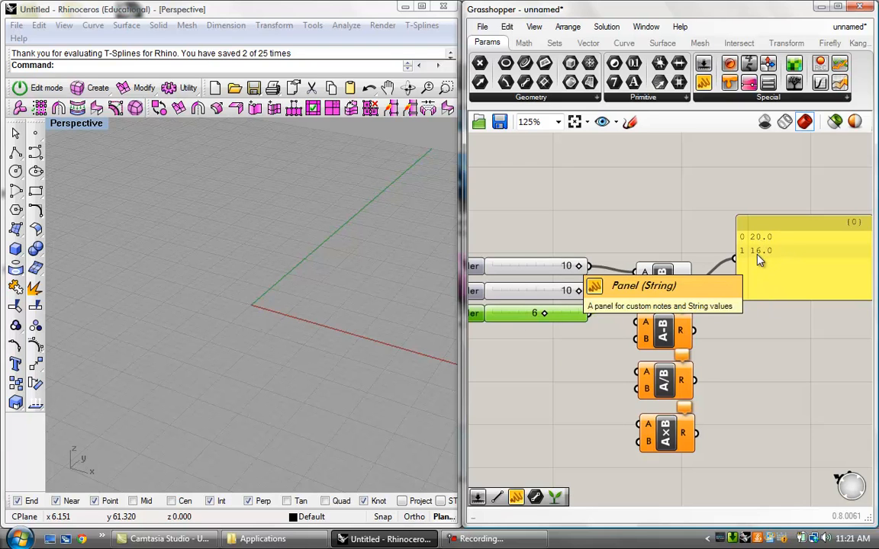
mouse_move(747, 243)
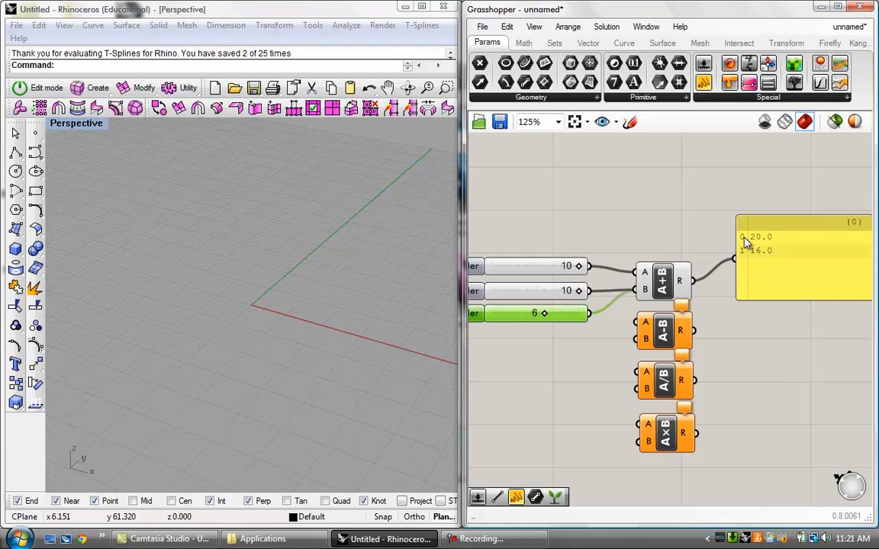
mouse_move(748, 258)
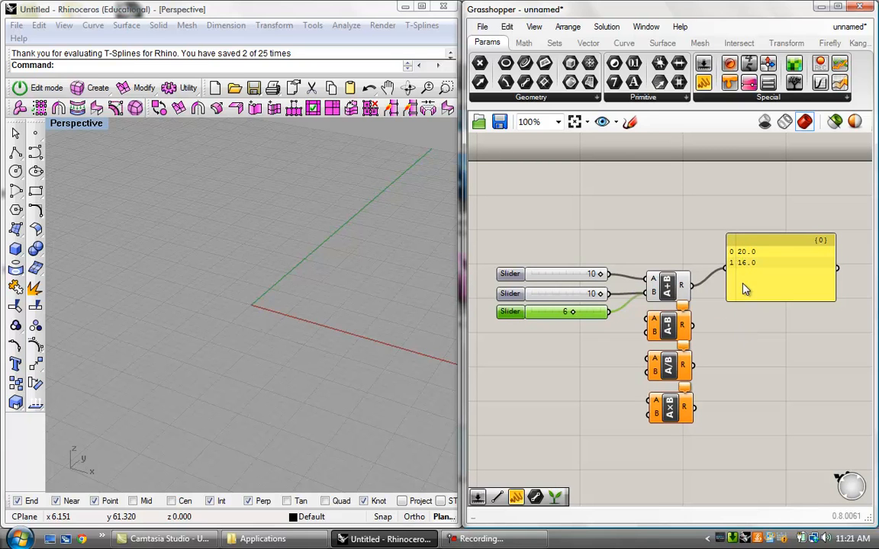
mouse_move(717, 256)
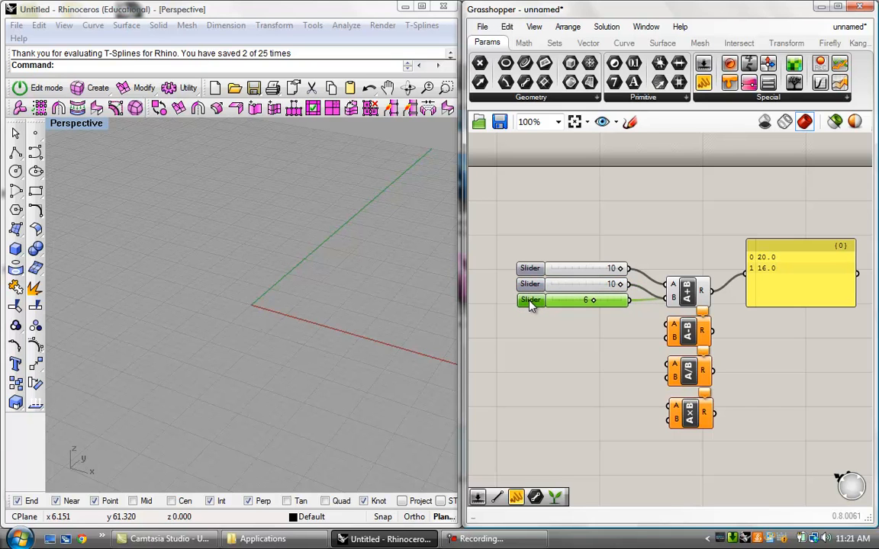
mouse_move(625, 356)
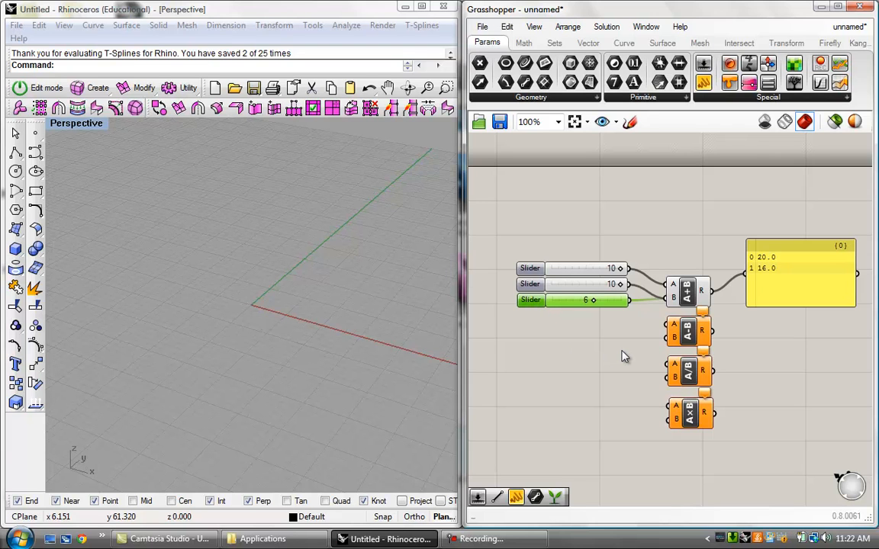
mouse_move(730, 281)
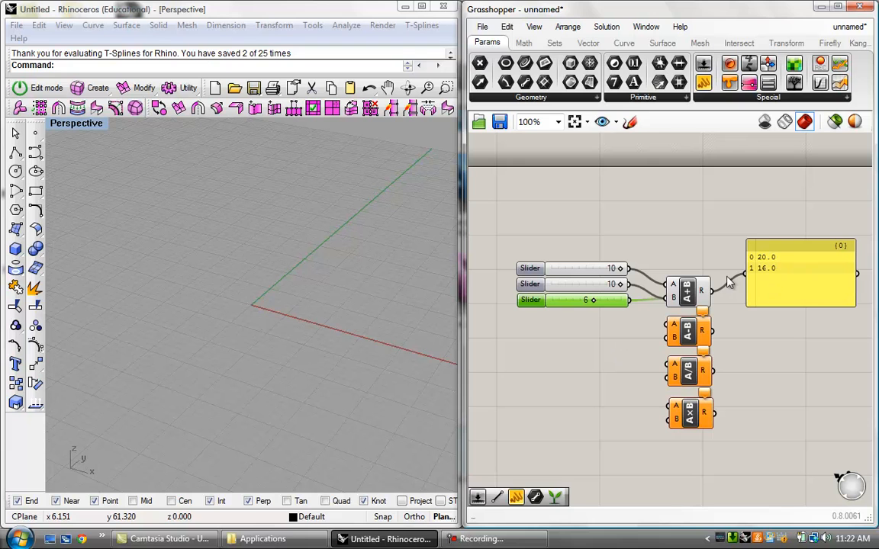
mouse_move(760, 263)
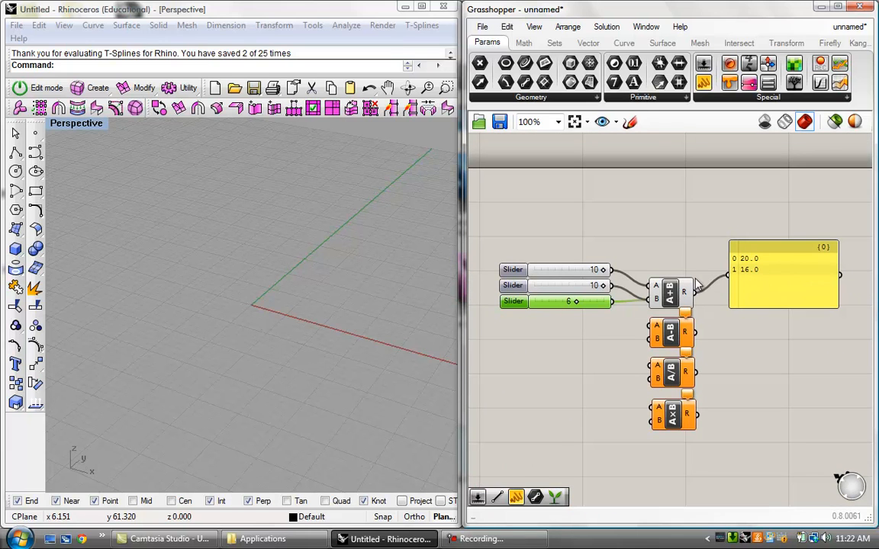
- Remove the extra slider, set the first slider to 9 and wire it to Subtraction A
left_click_drag(473, 235, 628, 328)
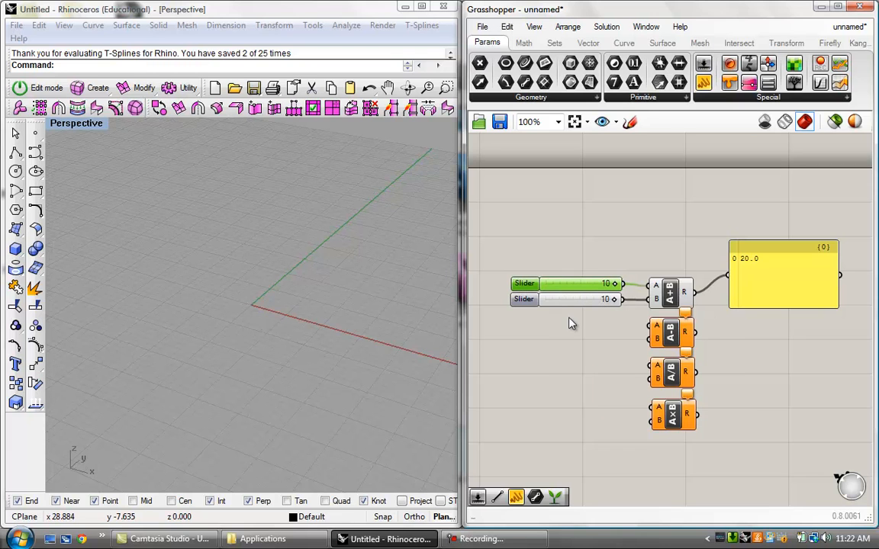
left_click(524, 282)
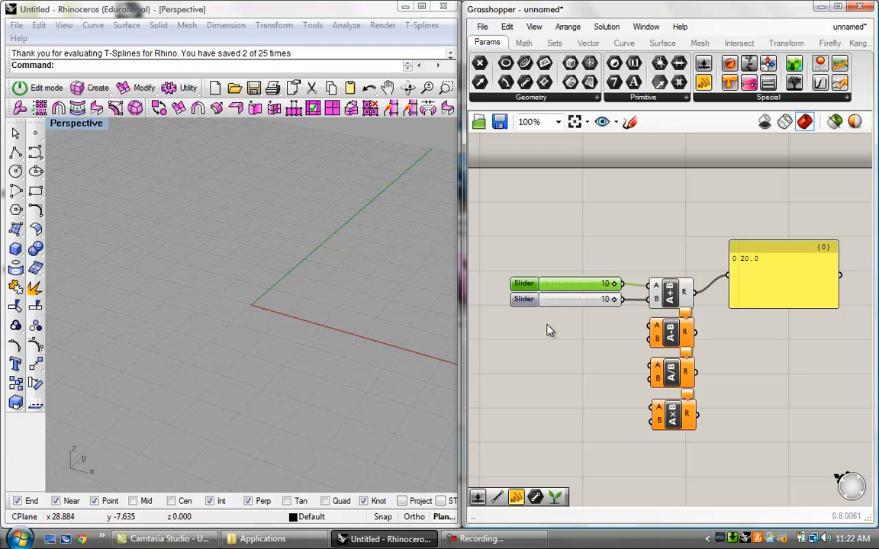
mouse_move(583, 315)
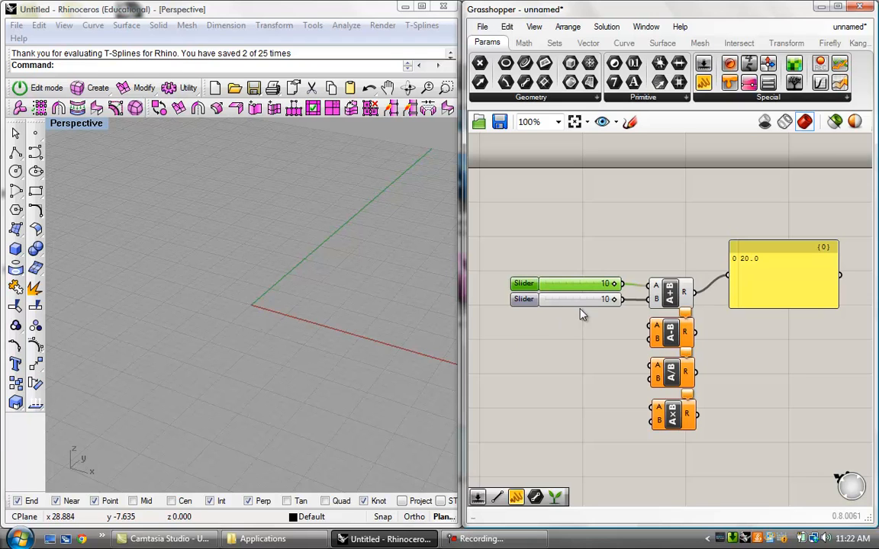
mouse_move(656, 308)
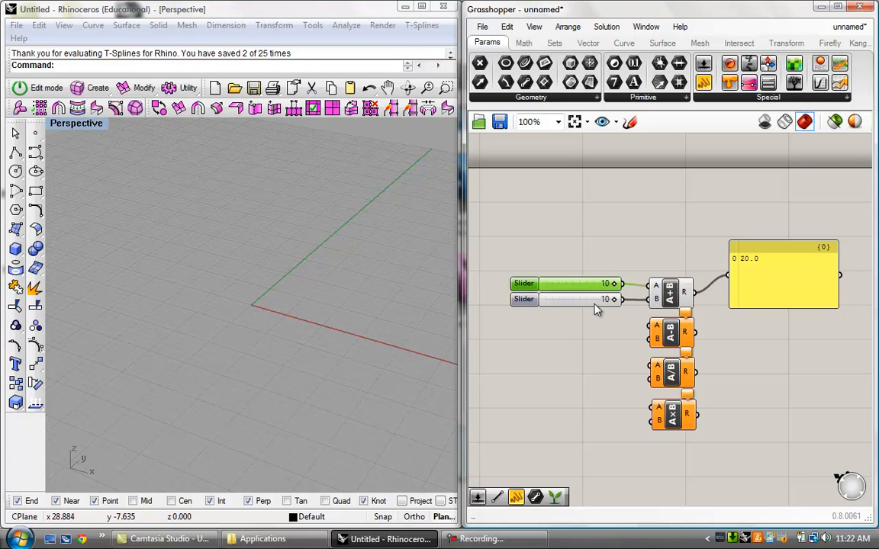
mouse_move(607, 313)
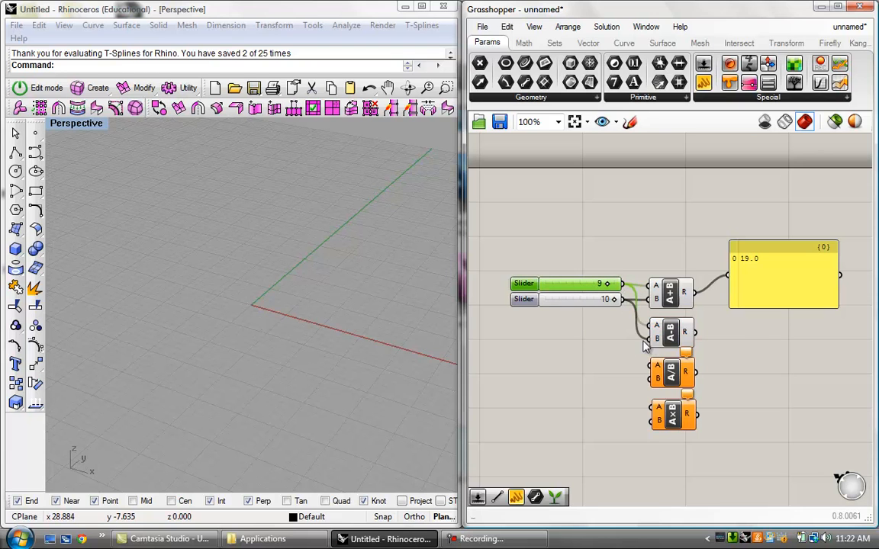
- Wire both sliders into Subtraction, Division and Multiplication with panels showing -1.0, 0.9 and 90.0
left_click(781, 278)
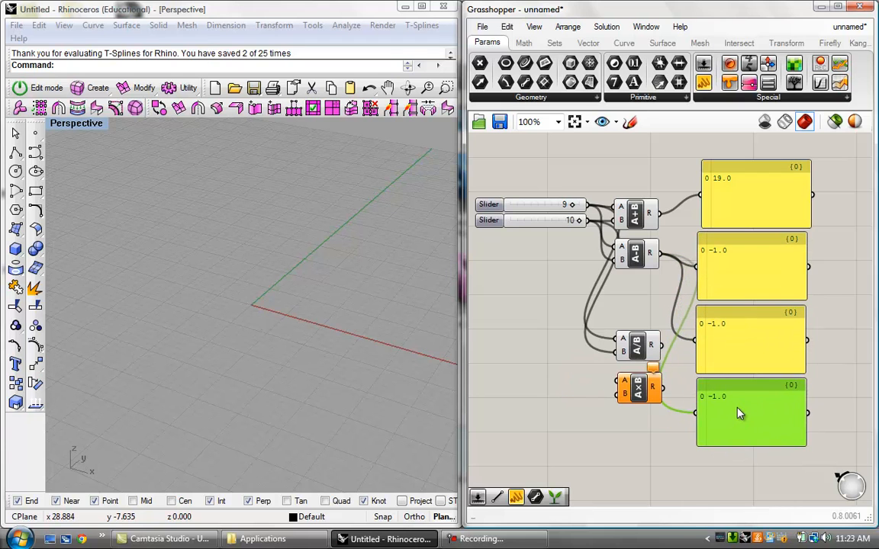
mouse_move(738, 335)
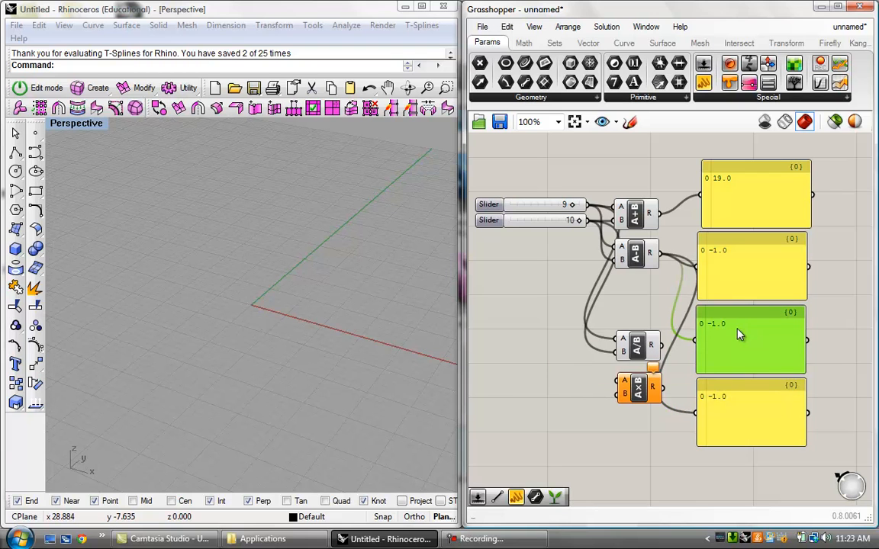
mouse_move(708, 363)
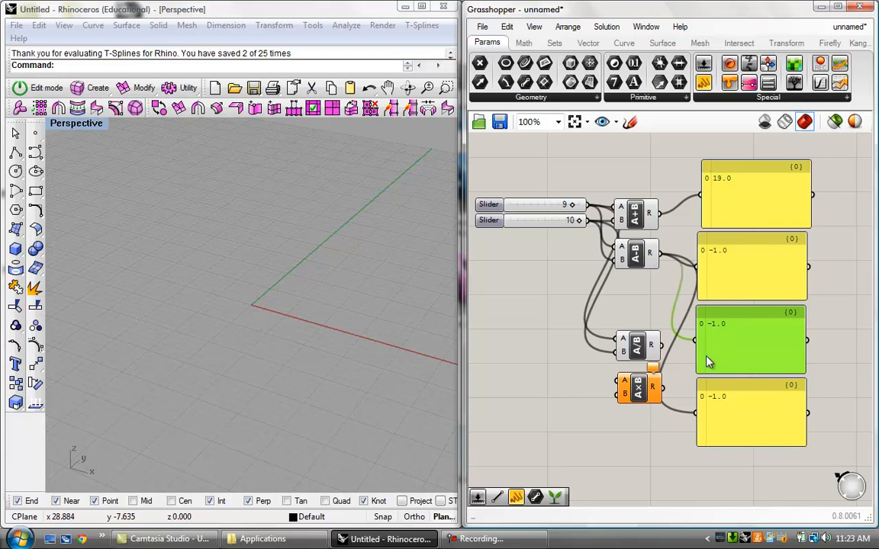
left_click(750, 196)
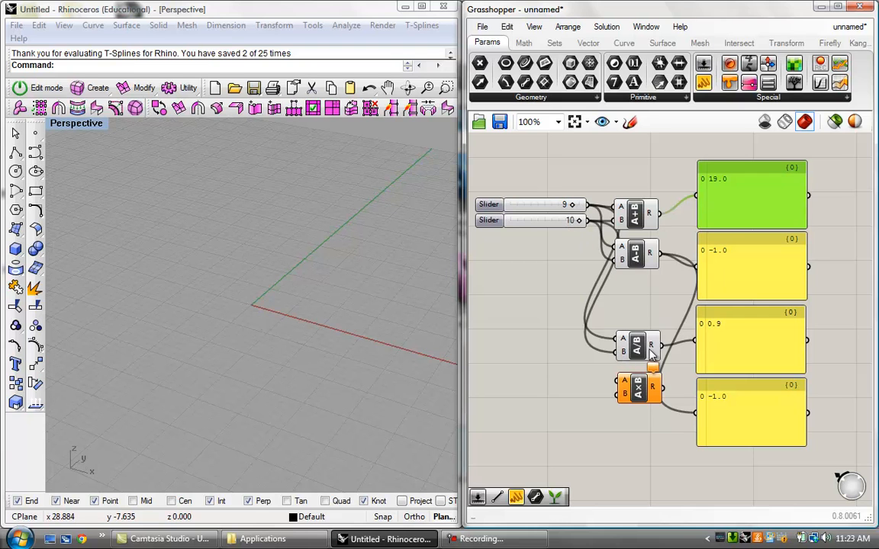
mouse_move(618, 241)
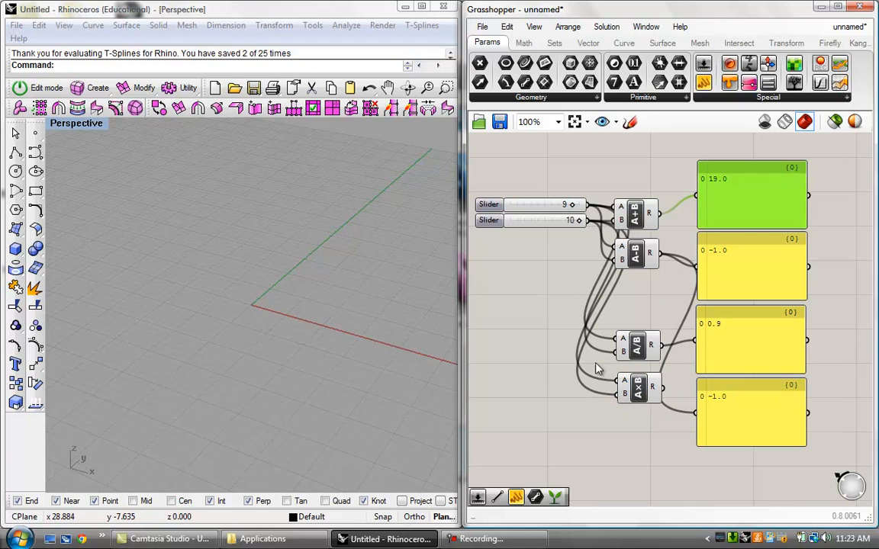
mouse_move(663, 389)
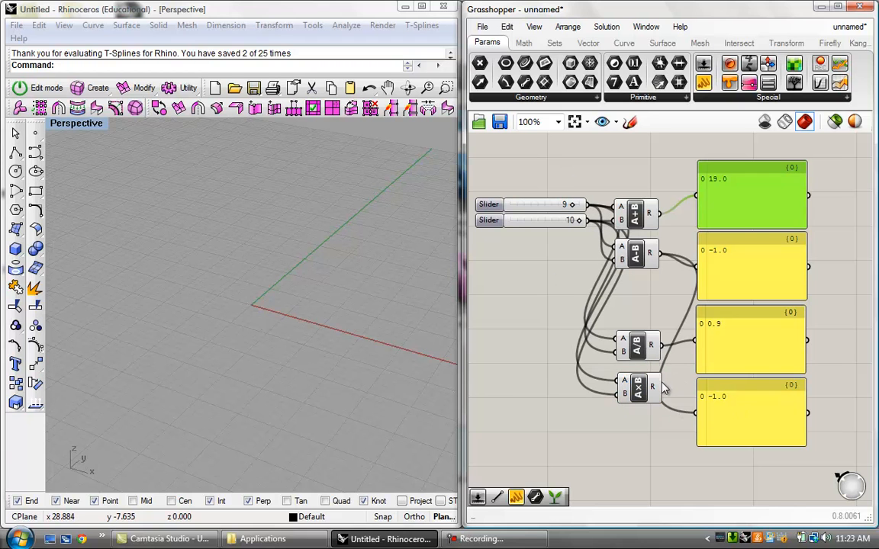
scroll("up", 3)
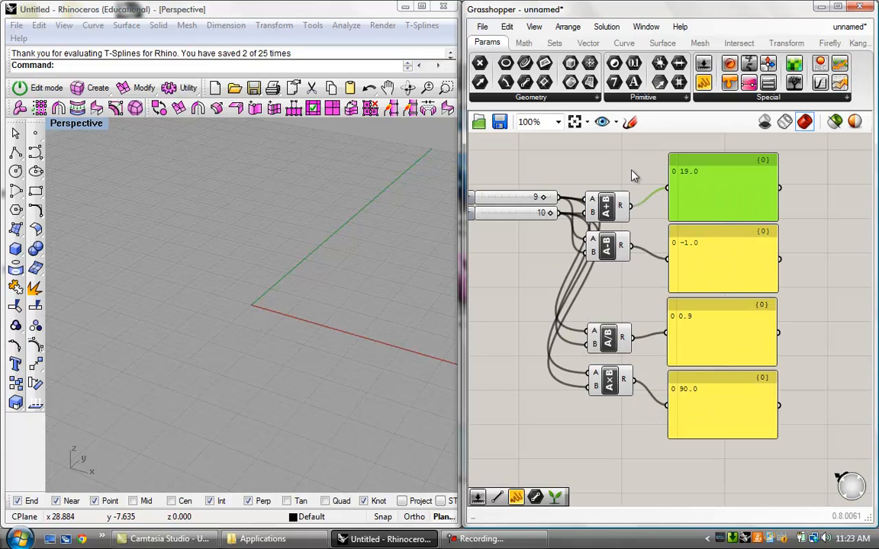
scroll("down", 3)
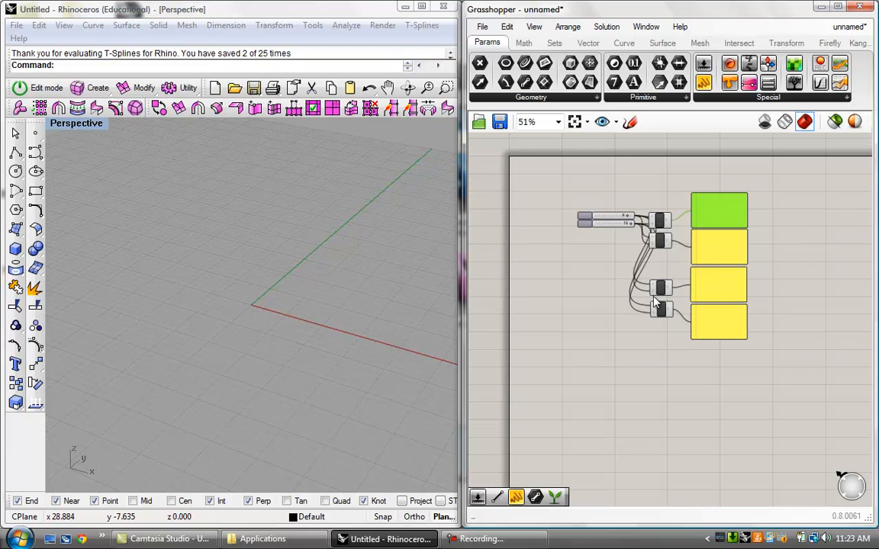